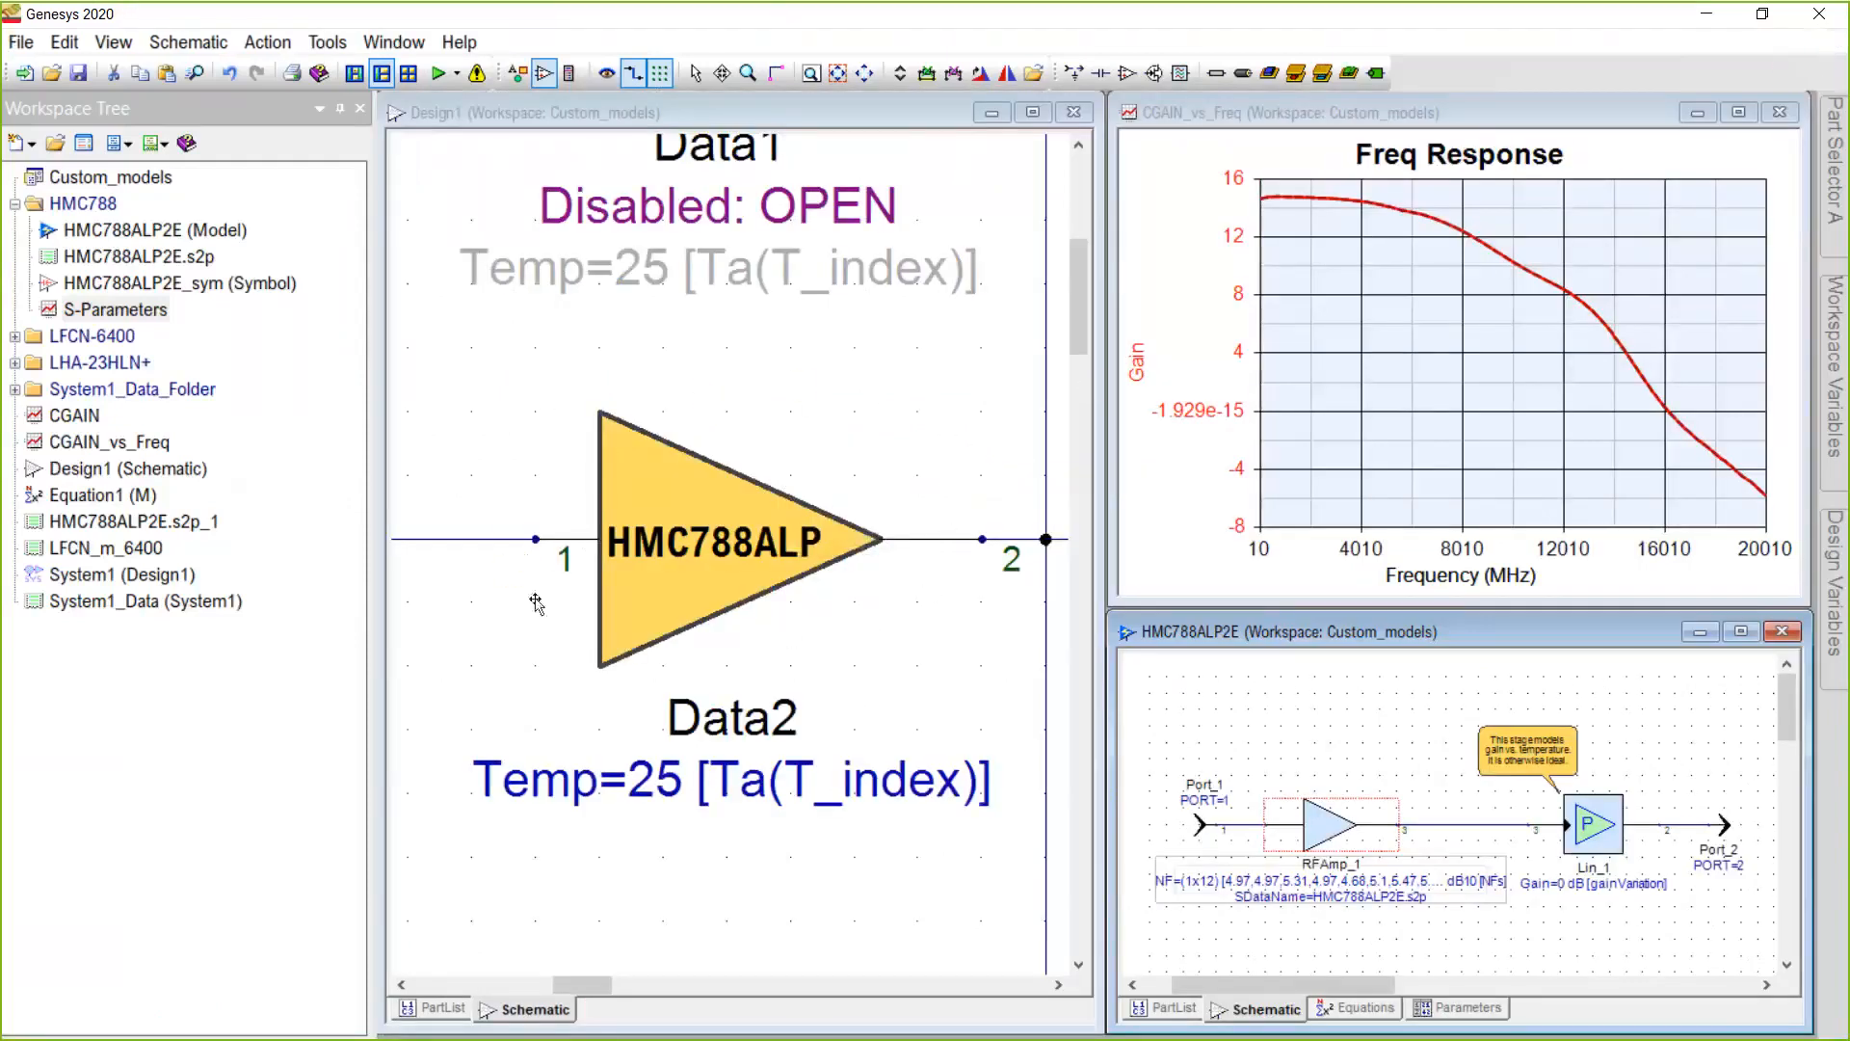
Select the HMC788ALP amplifier block in Design1 and open its settings.
left_click(732, 555)
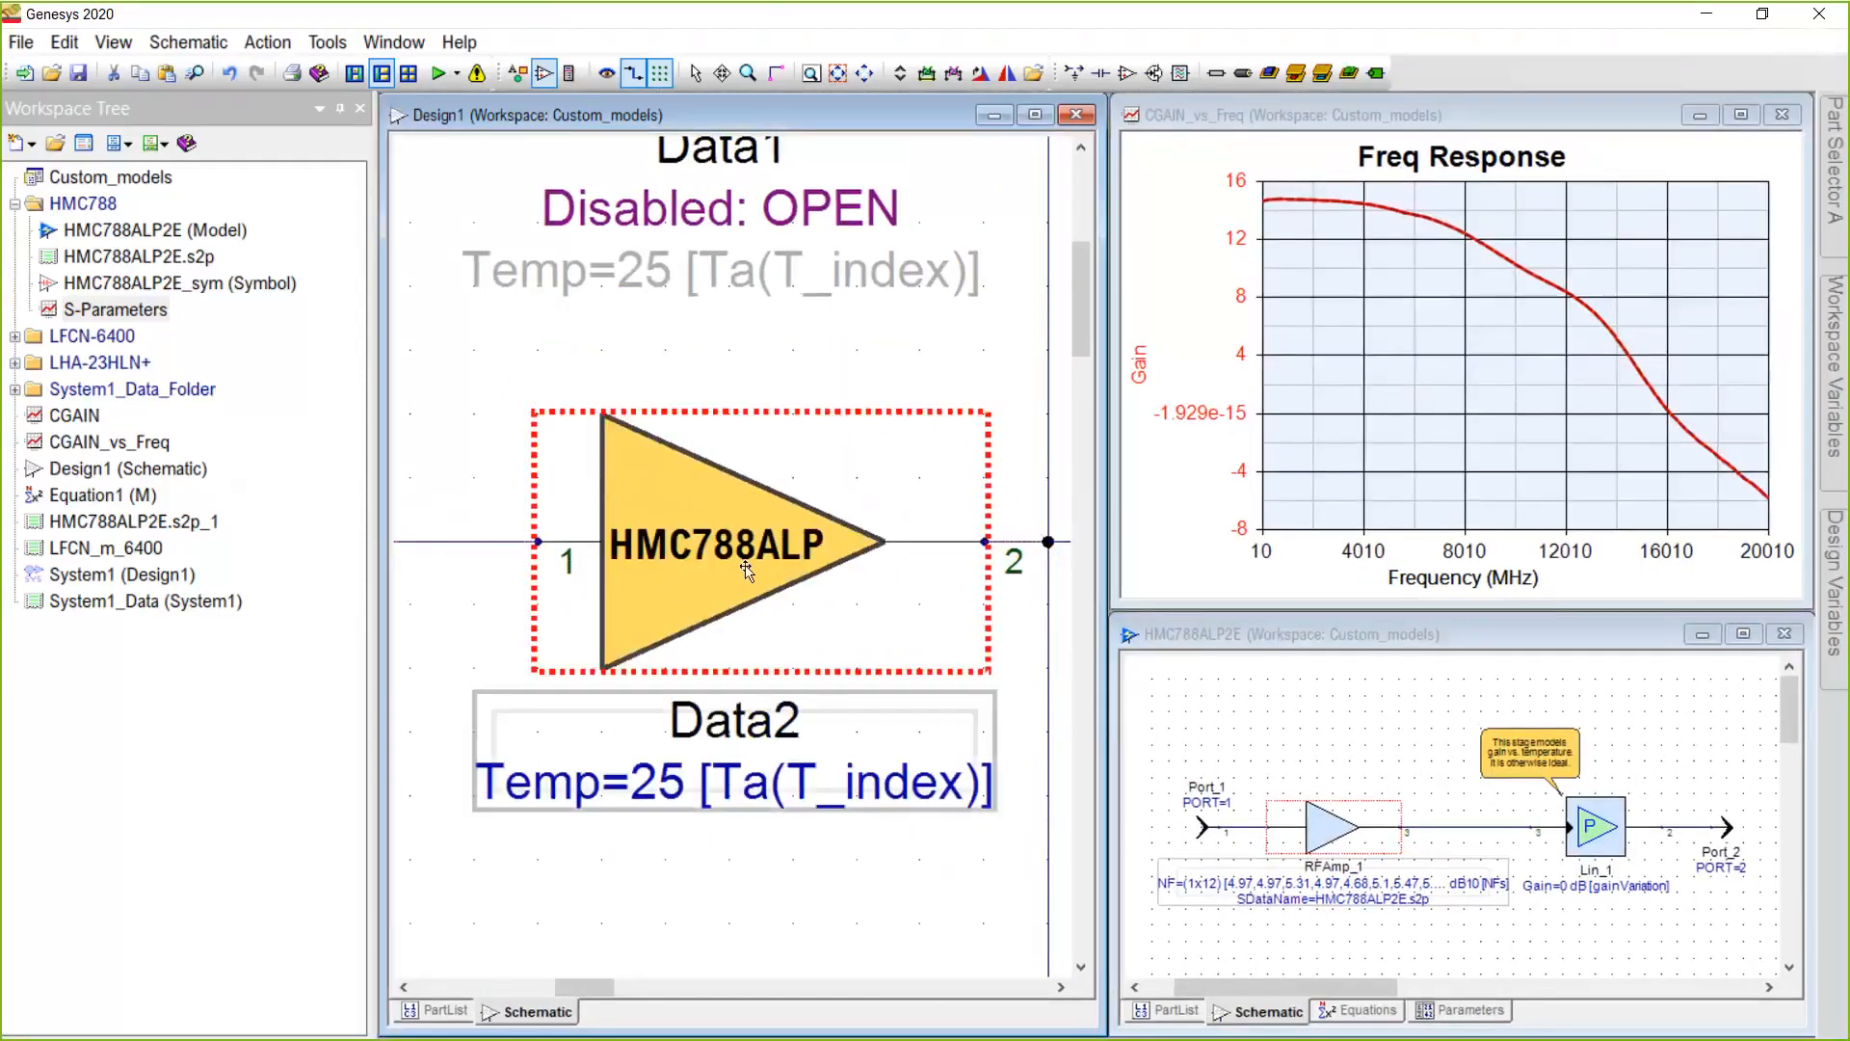
mouse_move(778, 561)
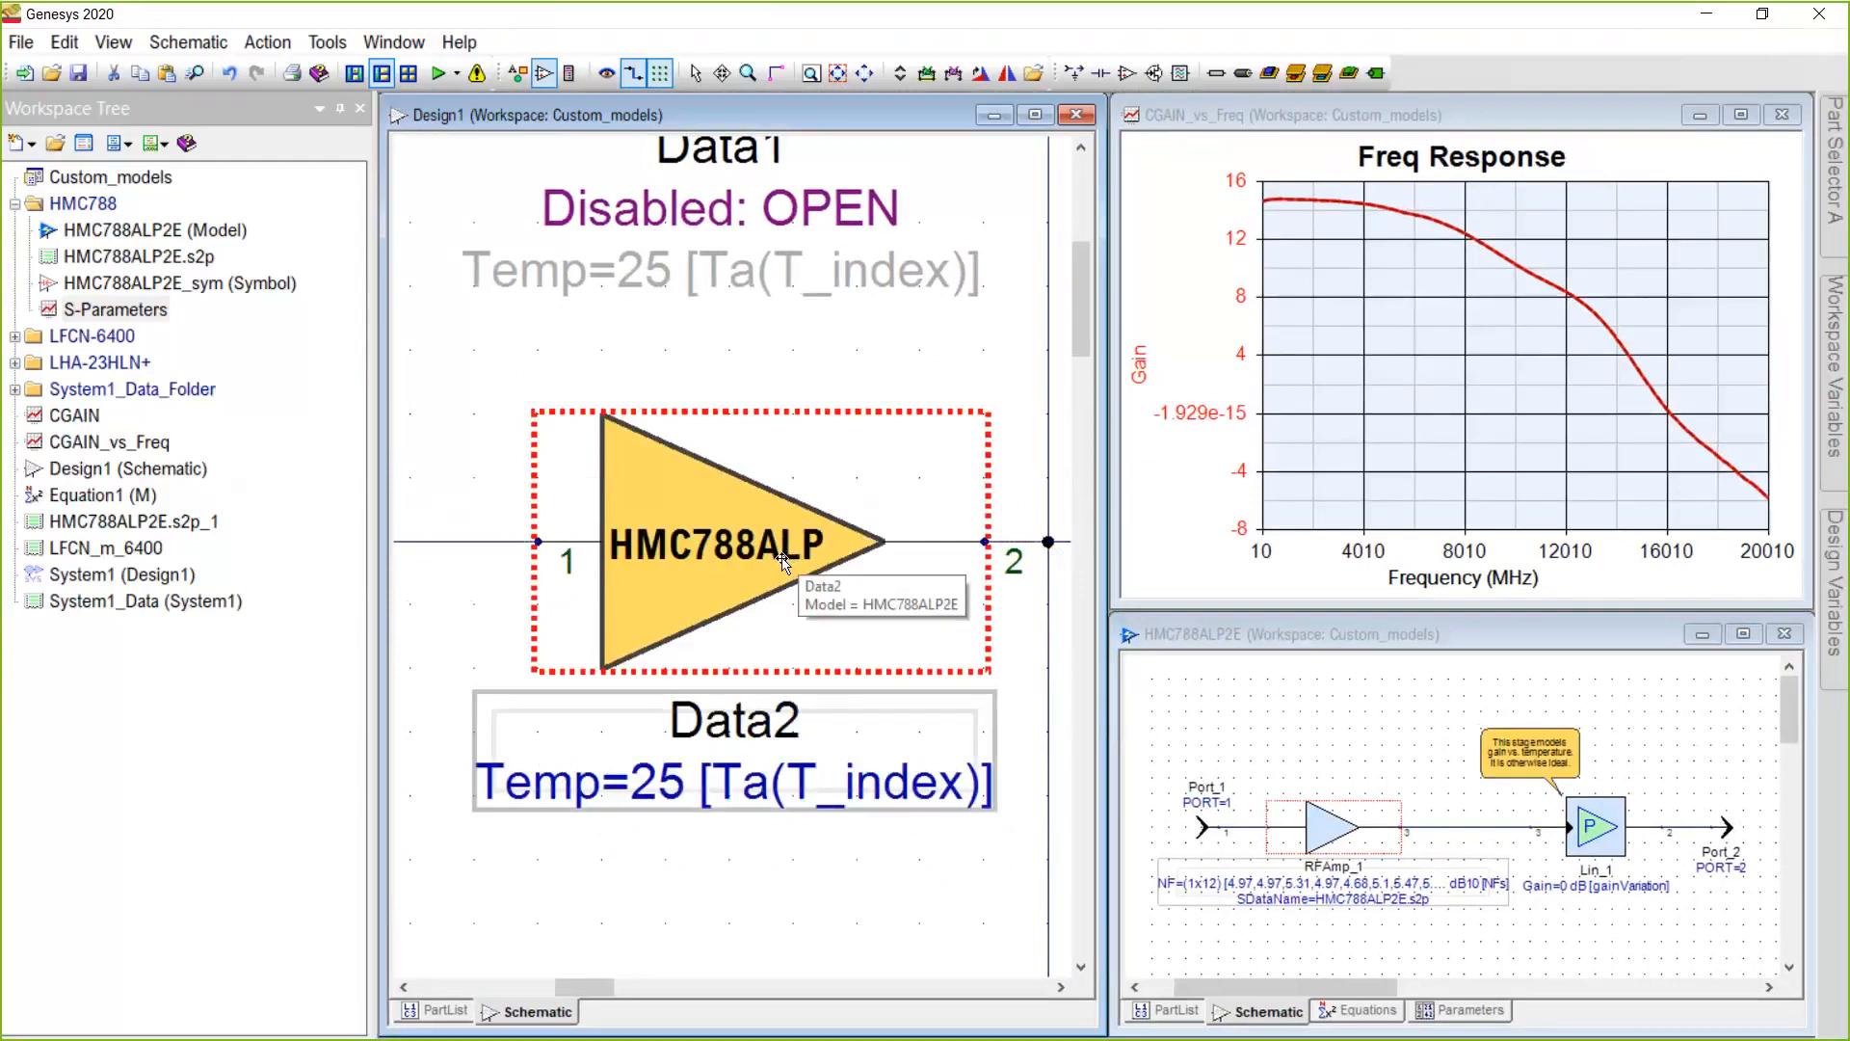
mouse_move(535, 478)
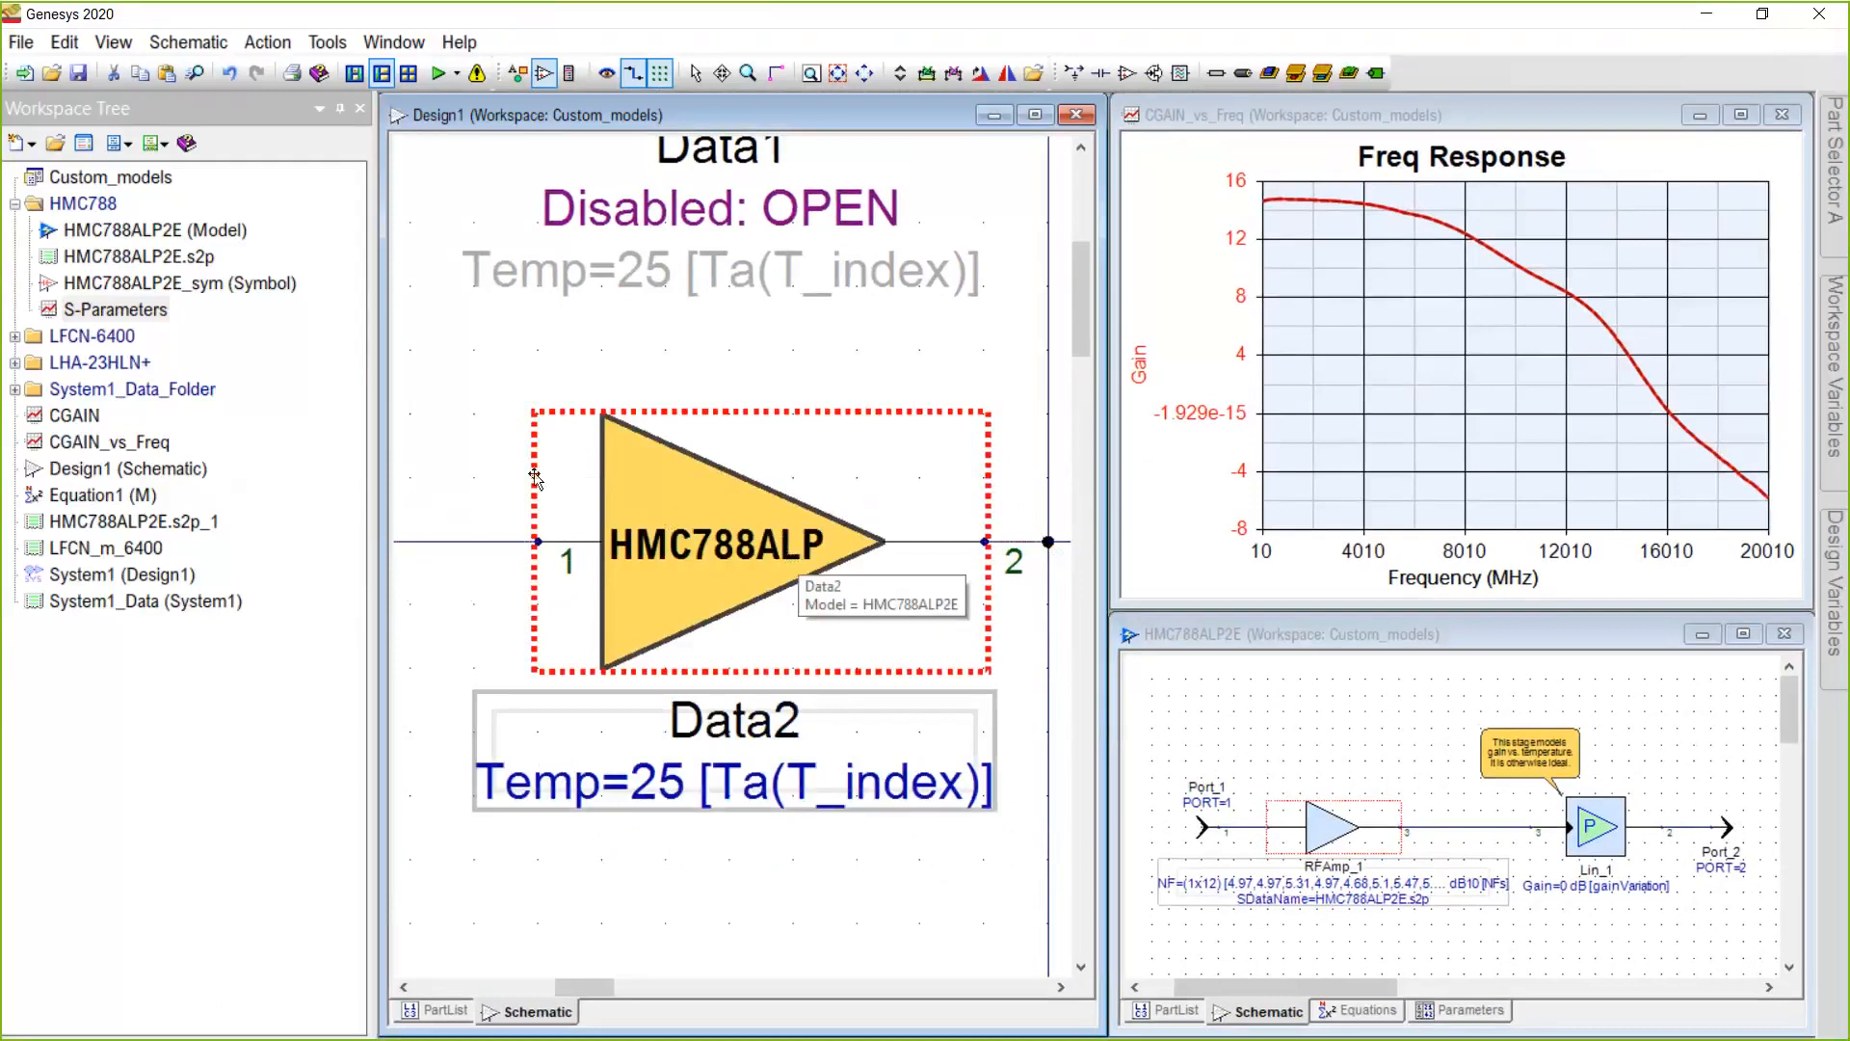
double_click(115, 309)
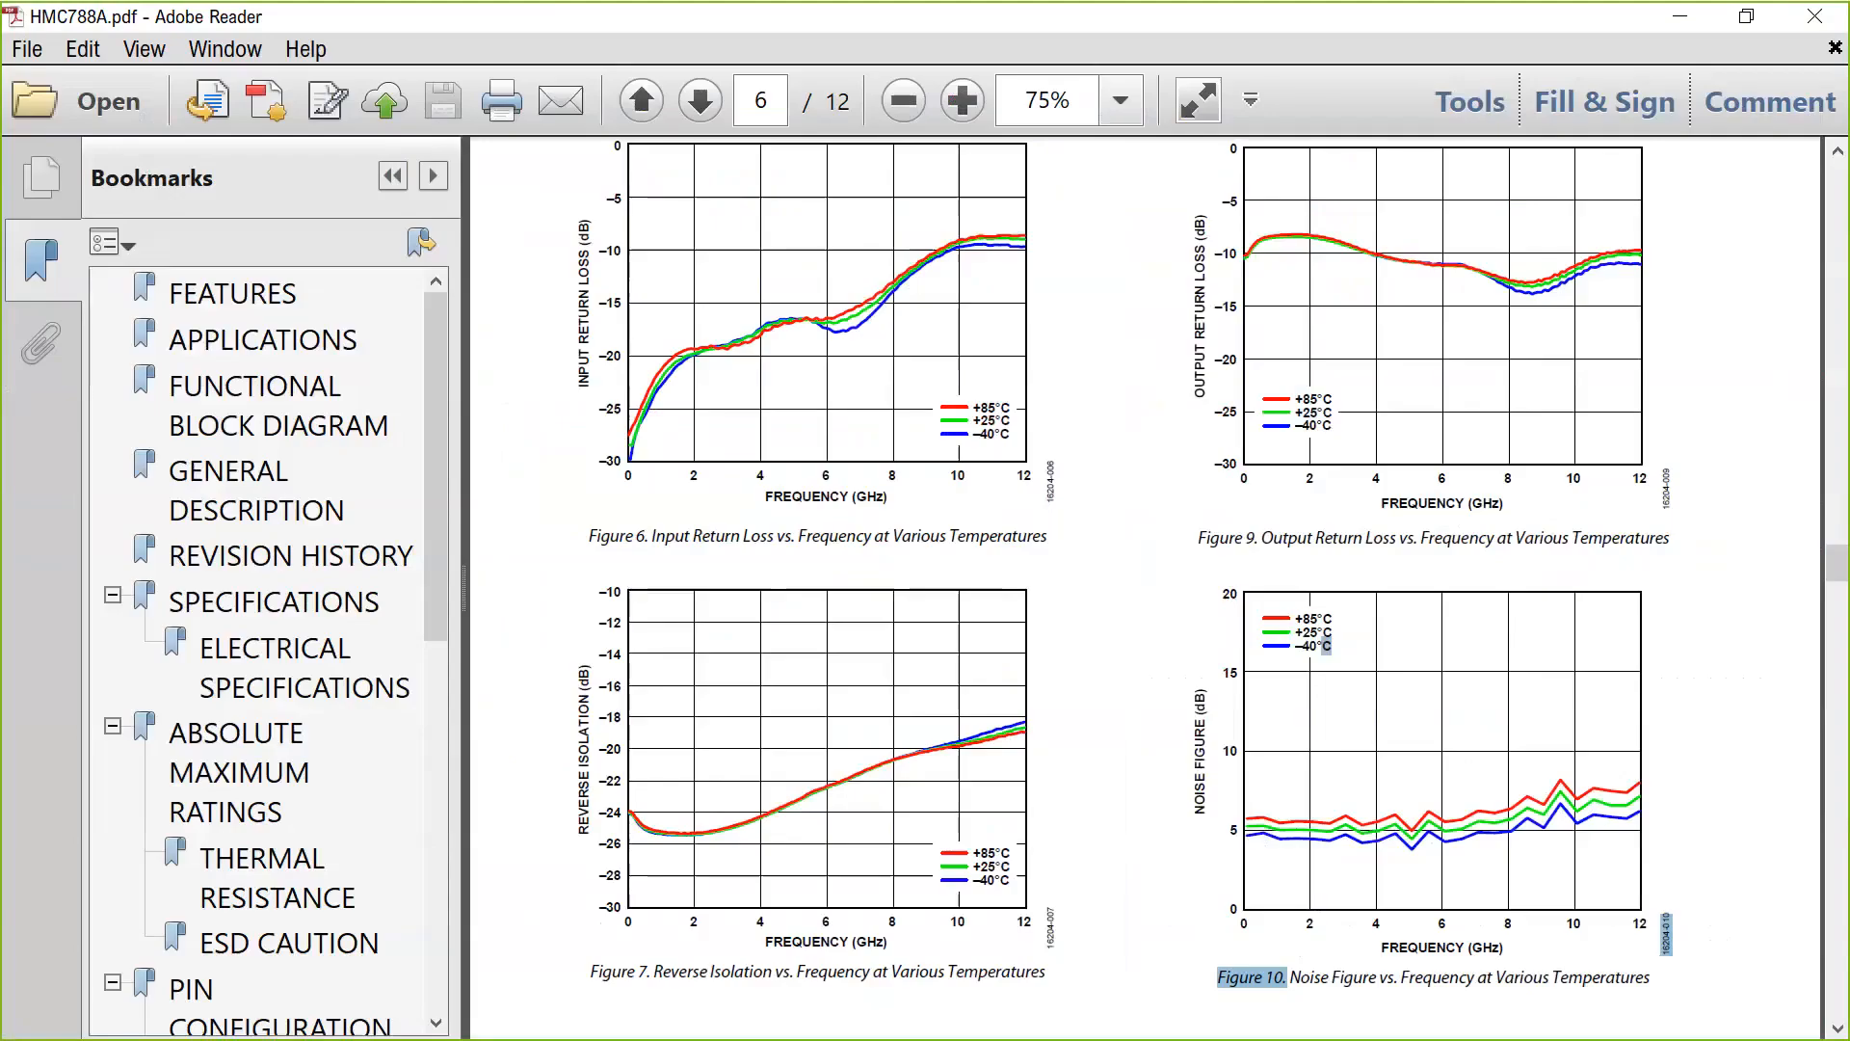
mouse_move(1145, 645)
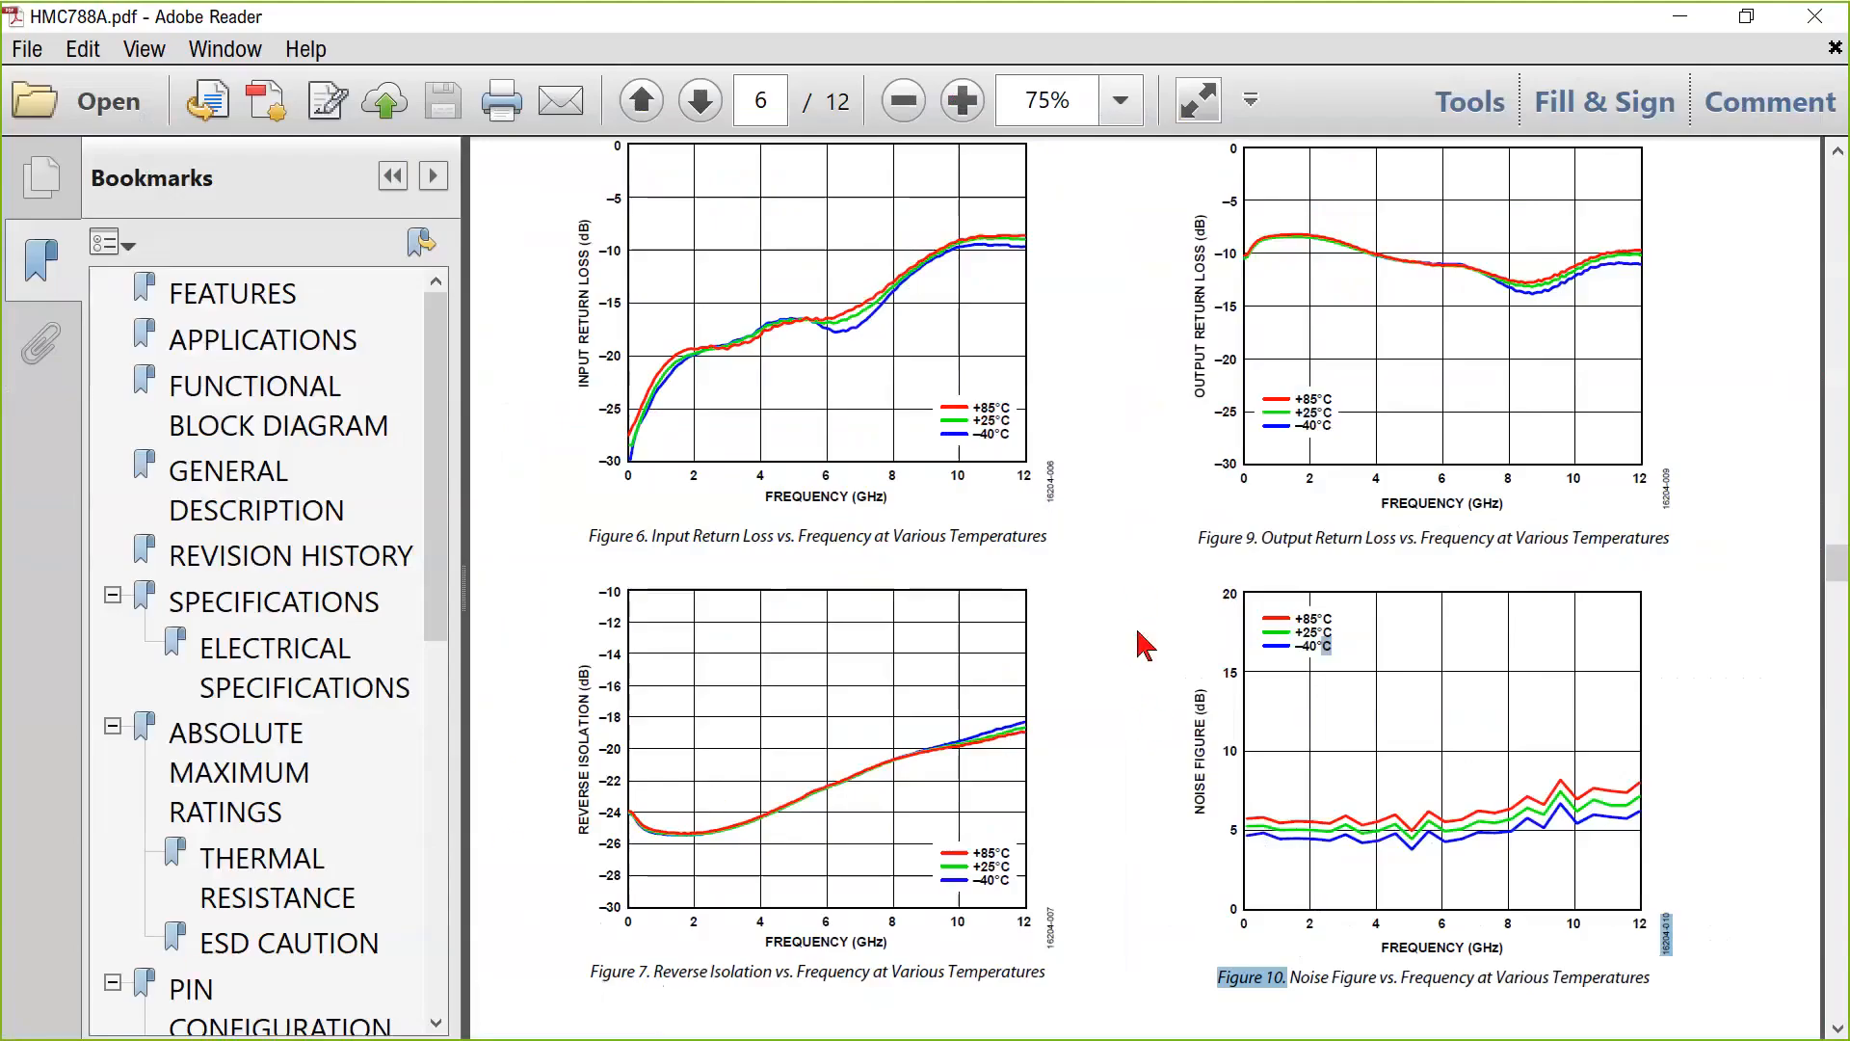
mouse_move(1686, 679)
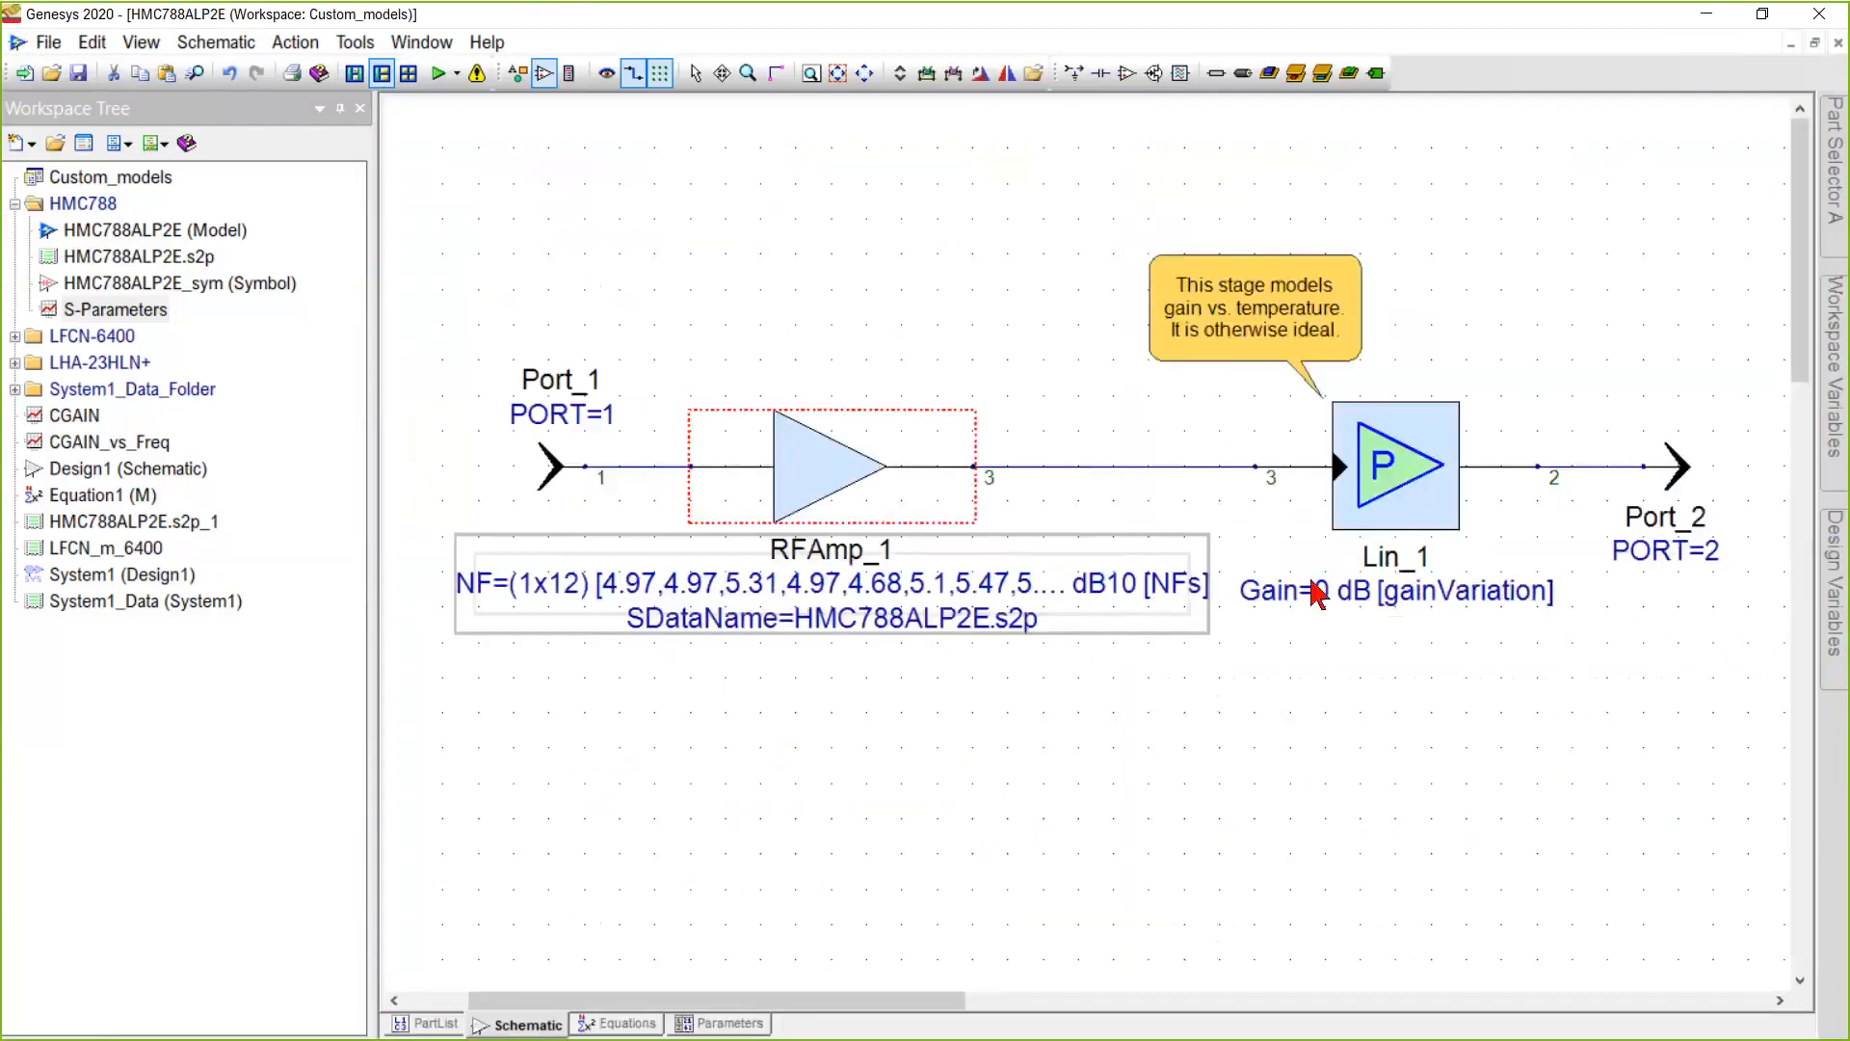
Open RFAmp_1's properties and keep SDATA_NL as the amplifier model.
double_click(829, 466)
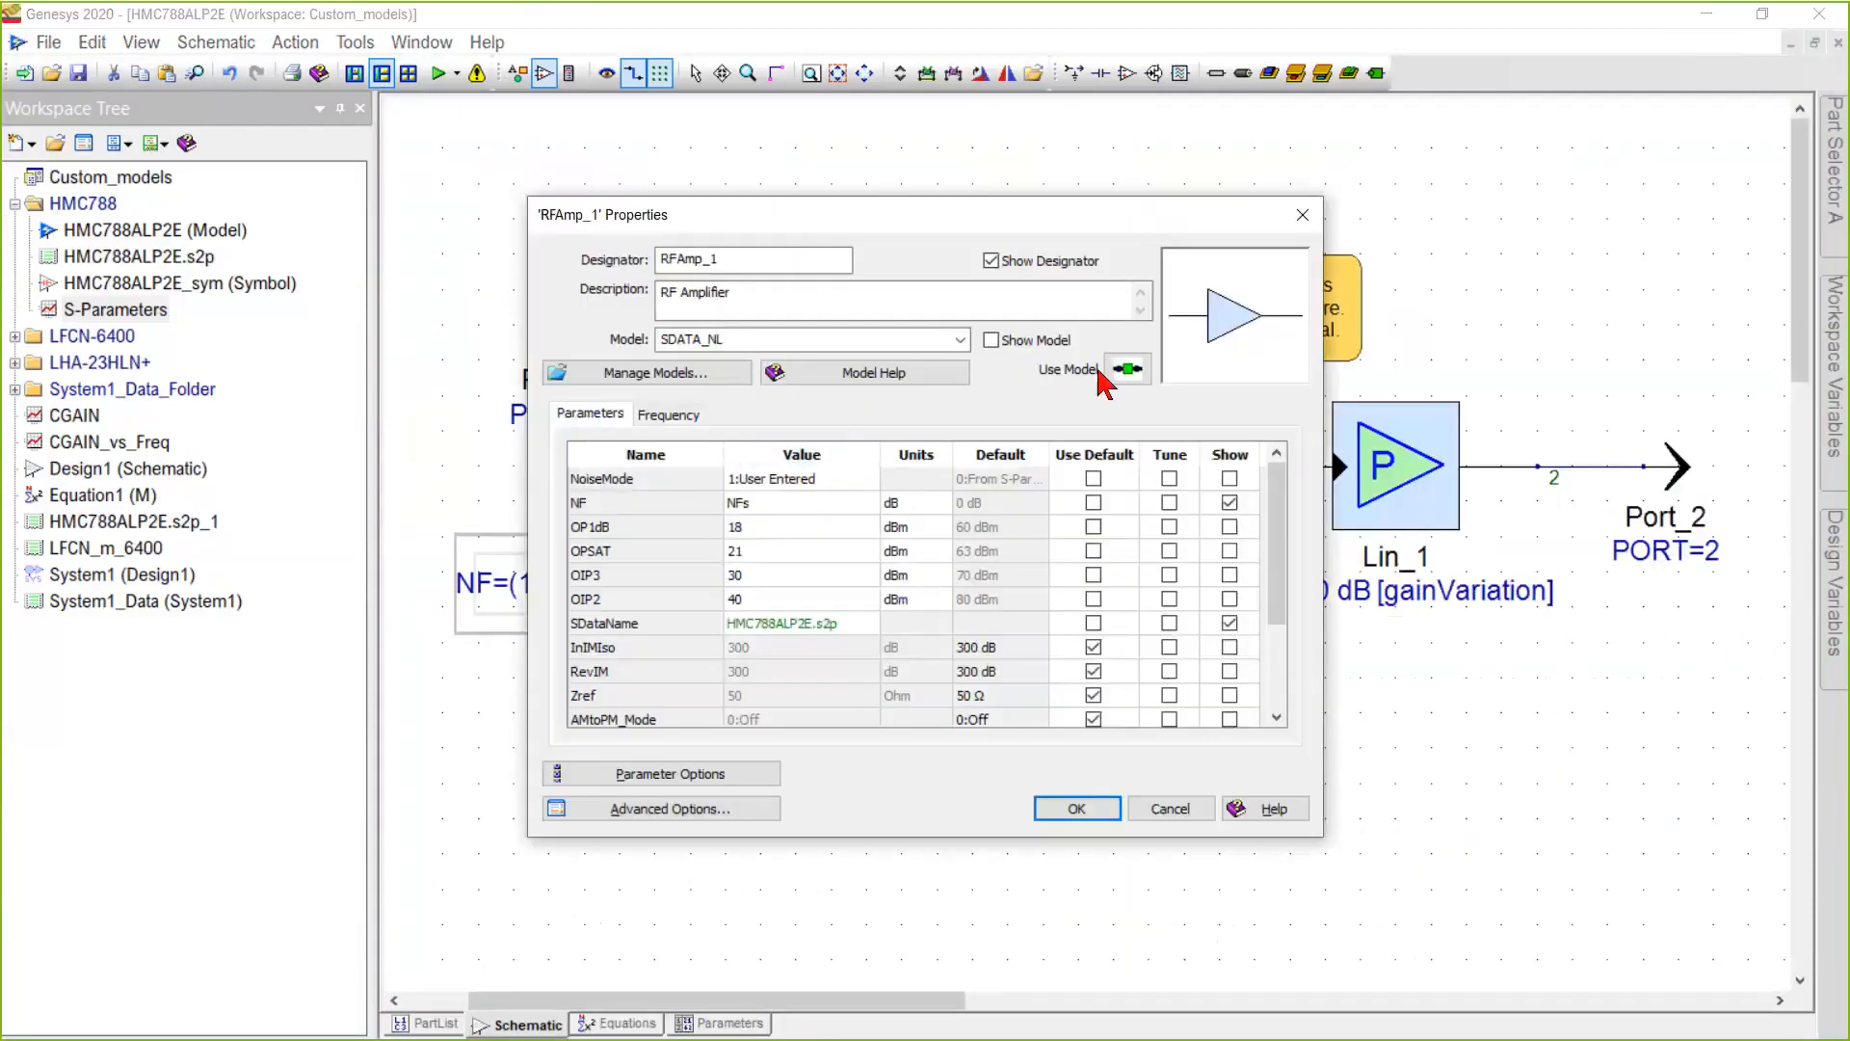
left_click(958, 338)
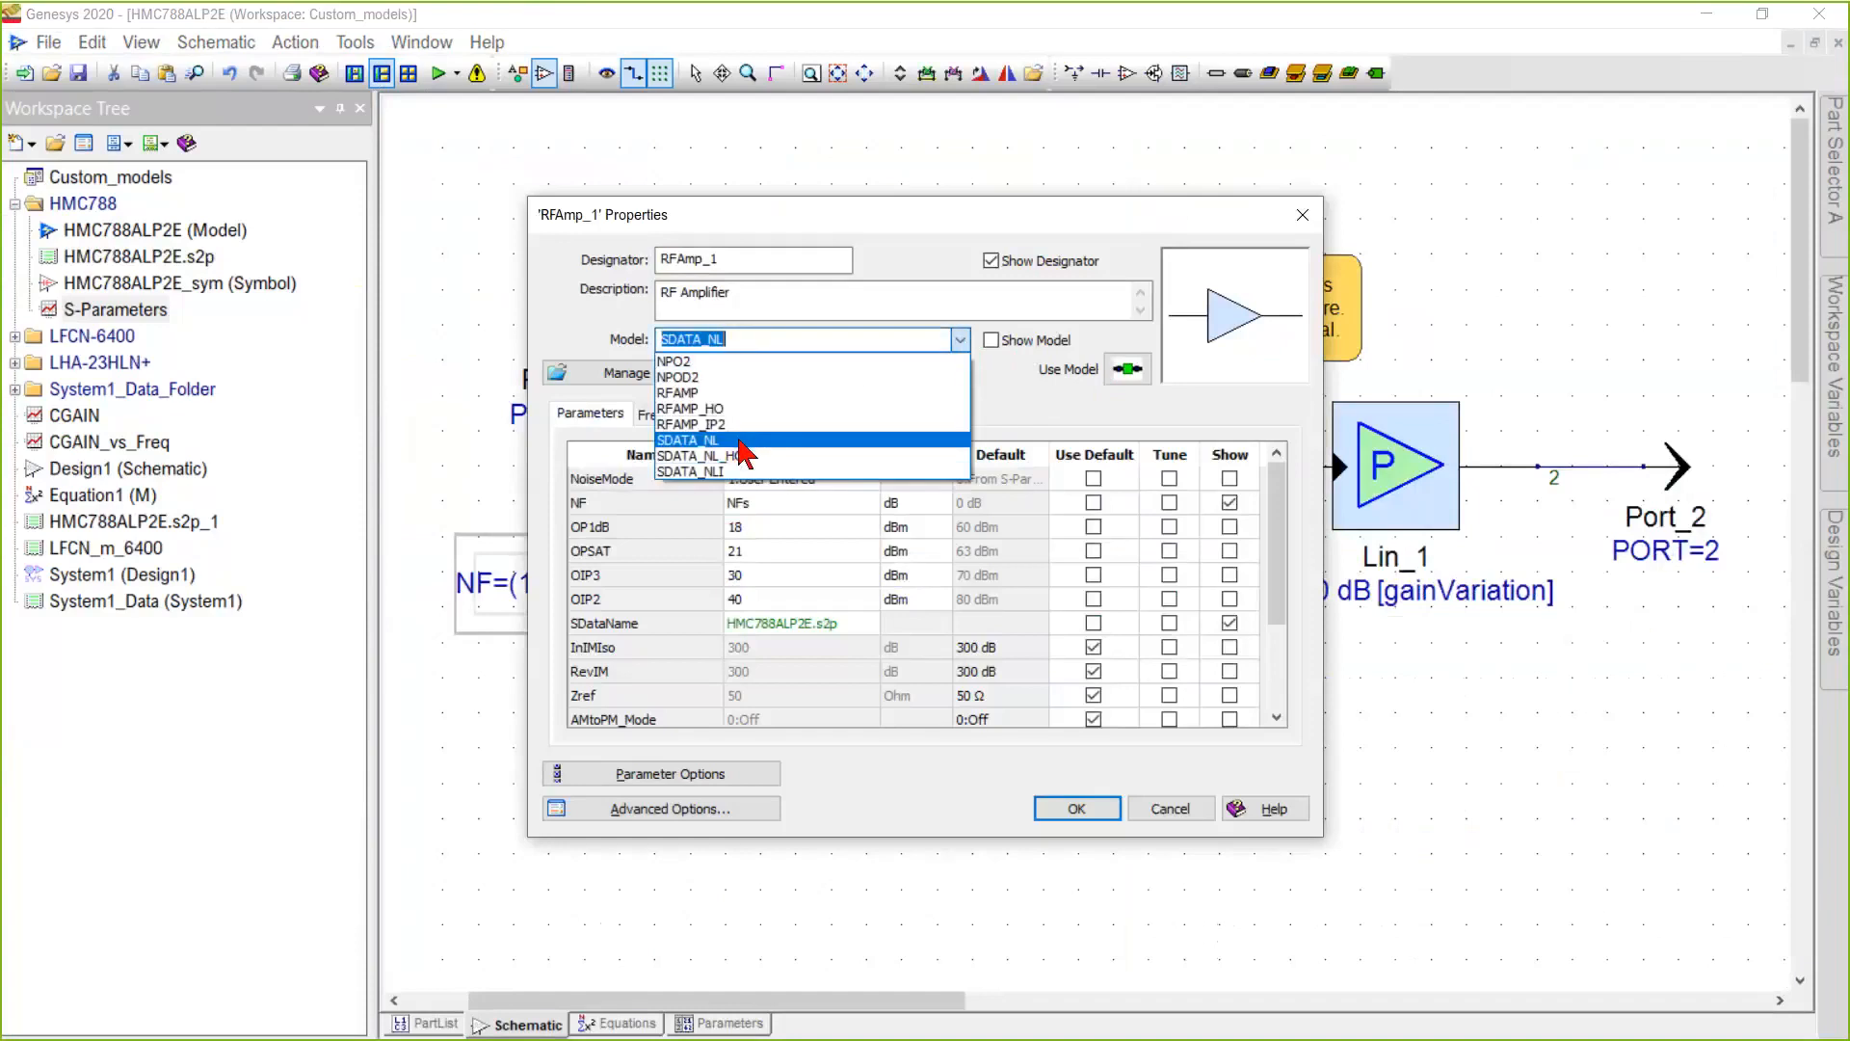
left_click(690, 440)
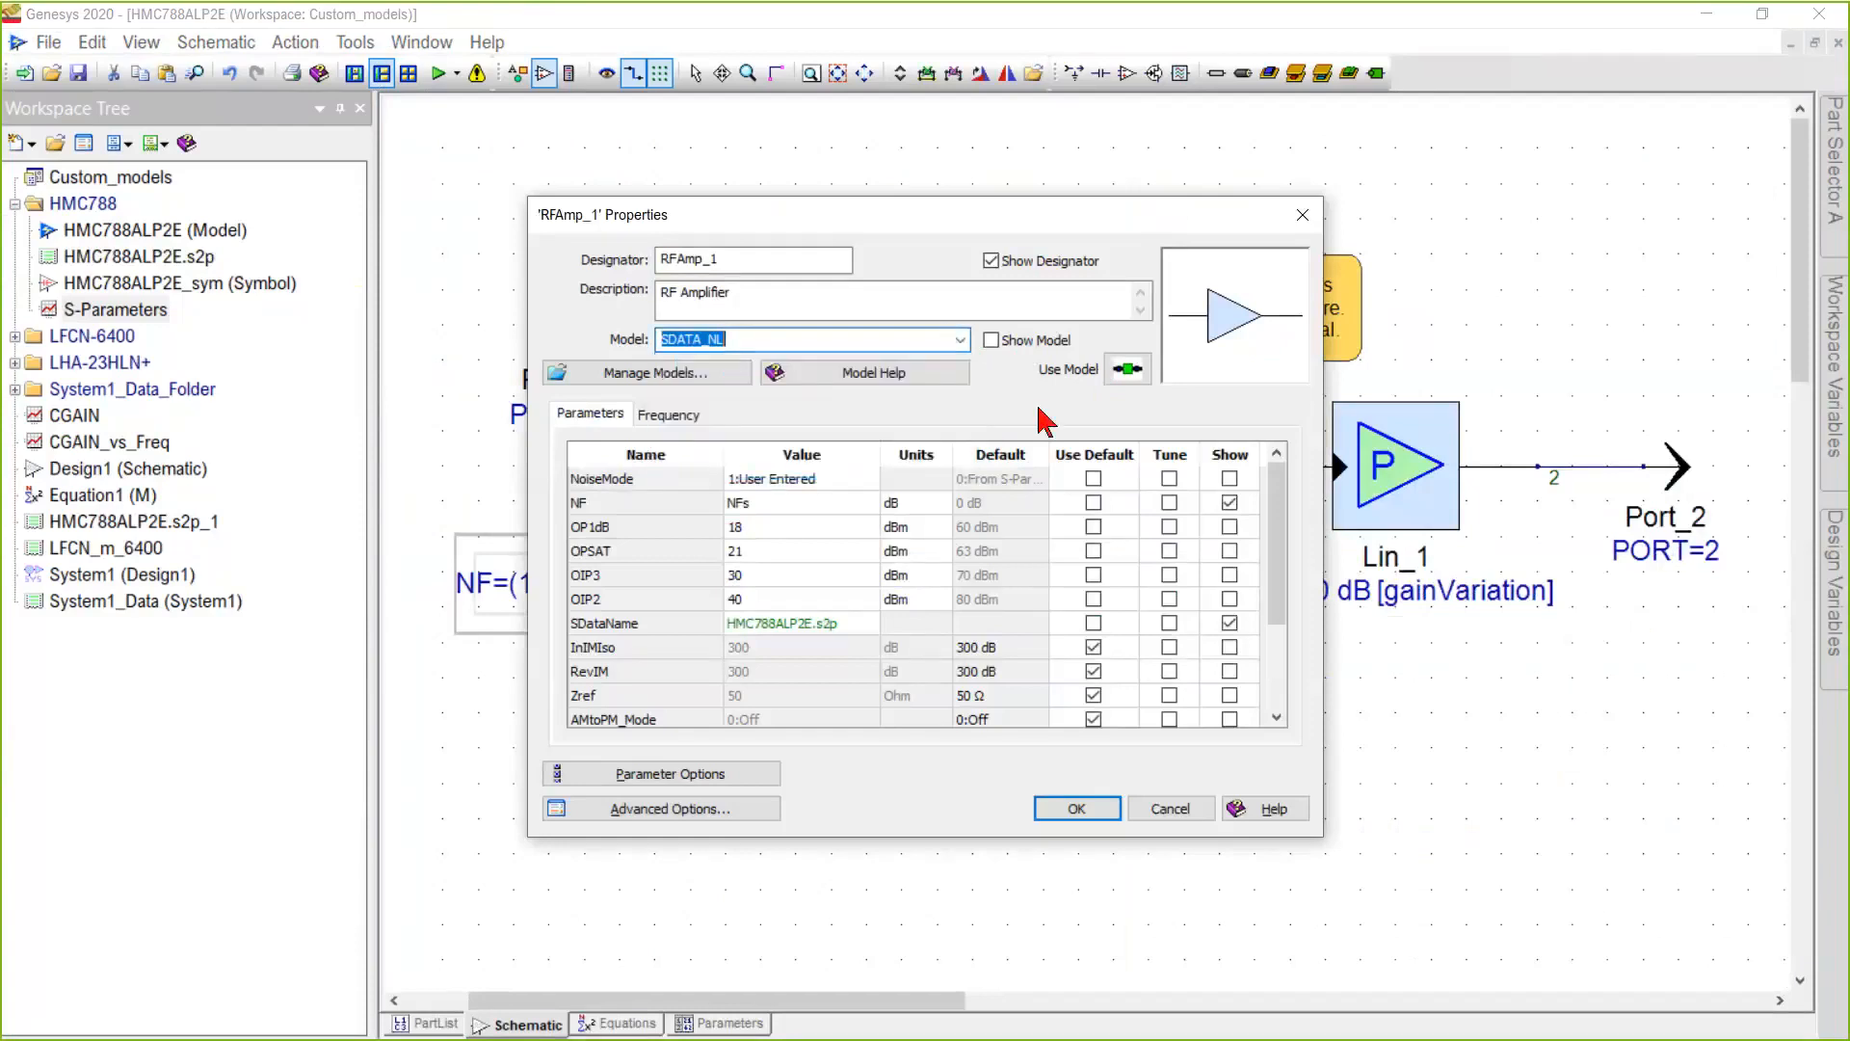
mouse_move(832, 638)
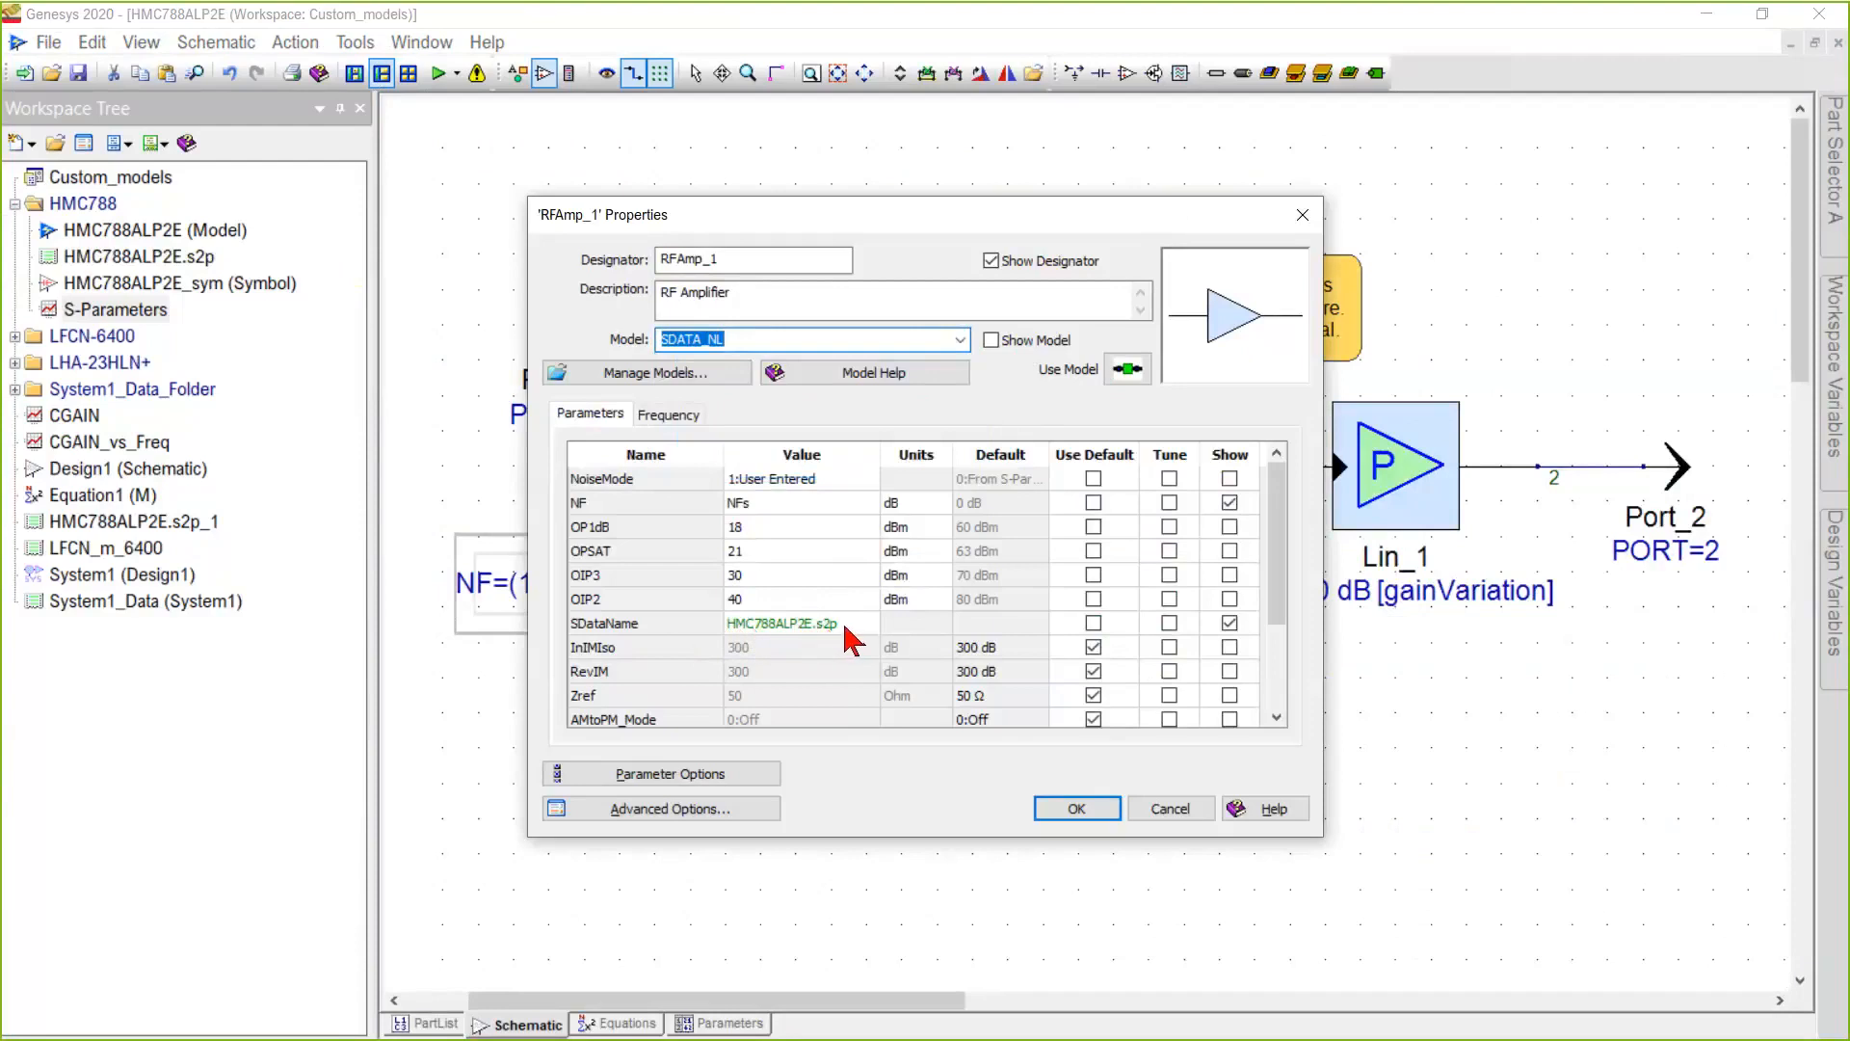
mouse_move(696, 539)
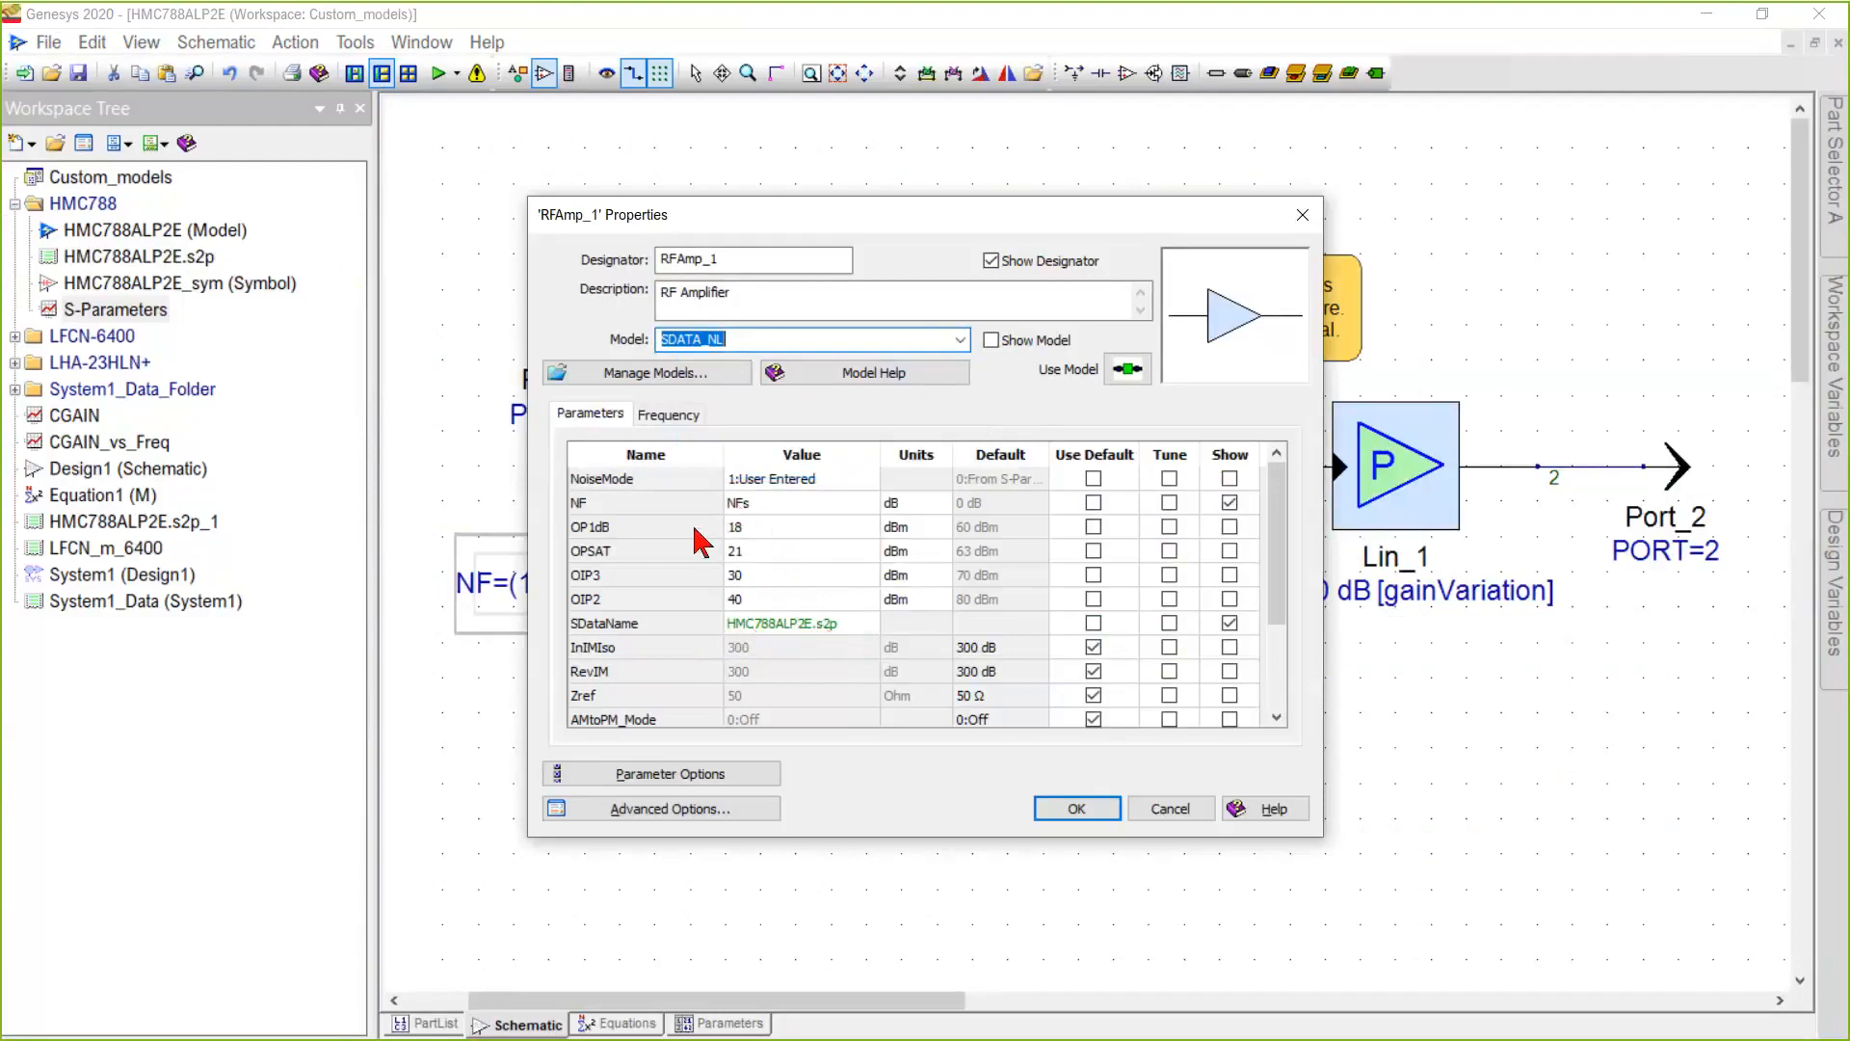
mouse_move(697, 584)
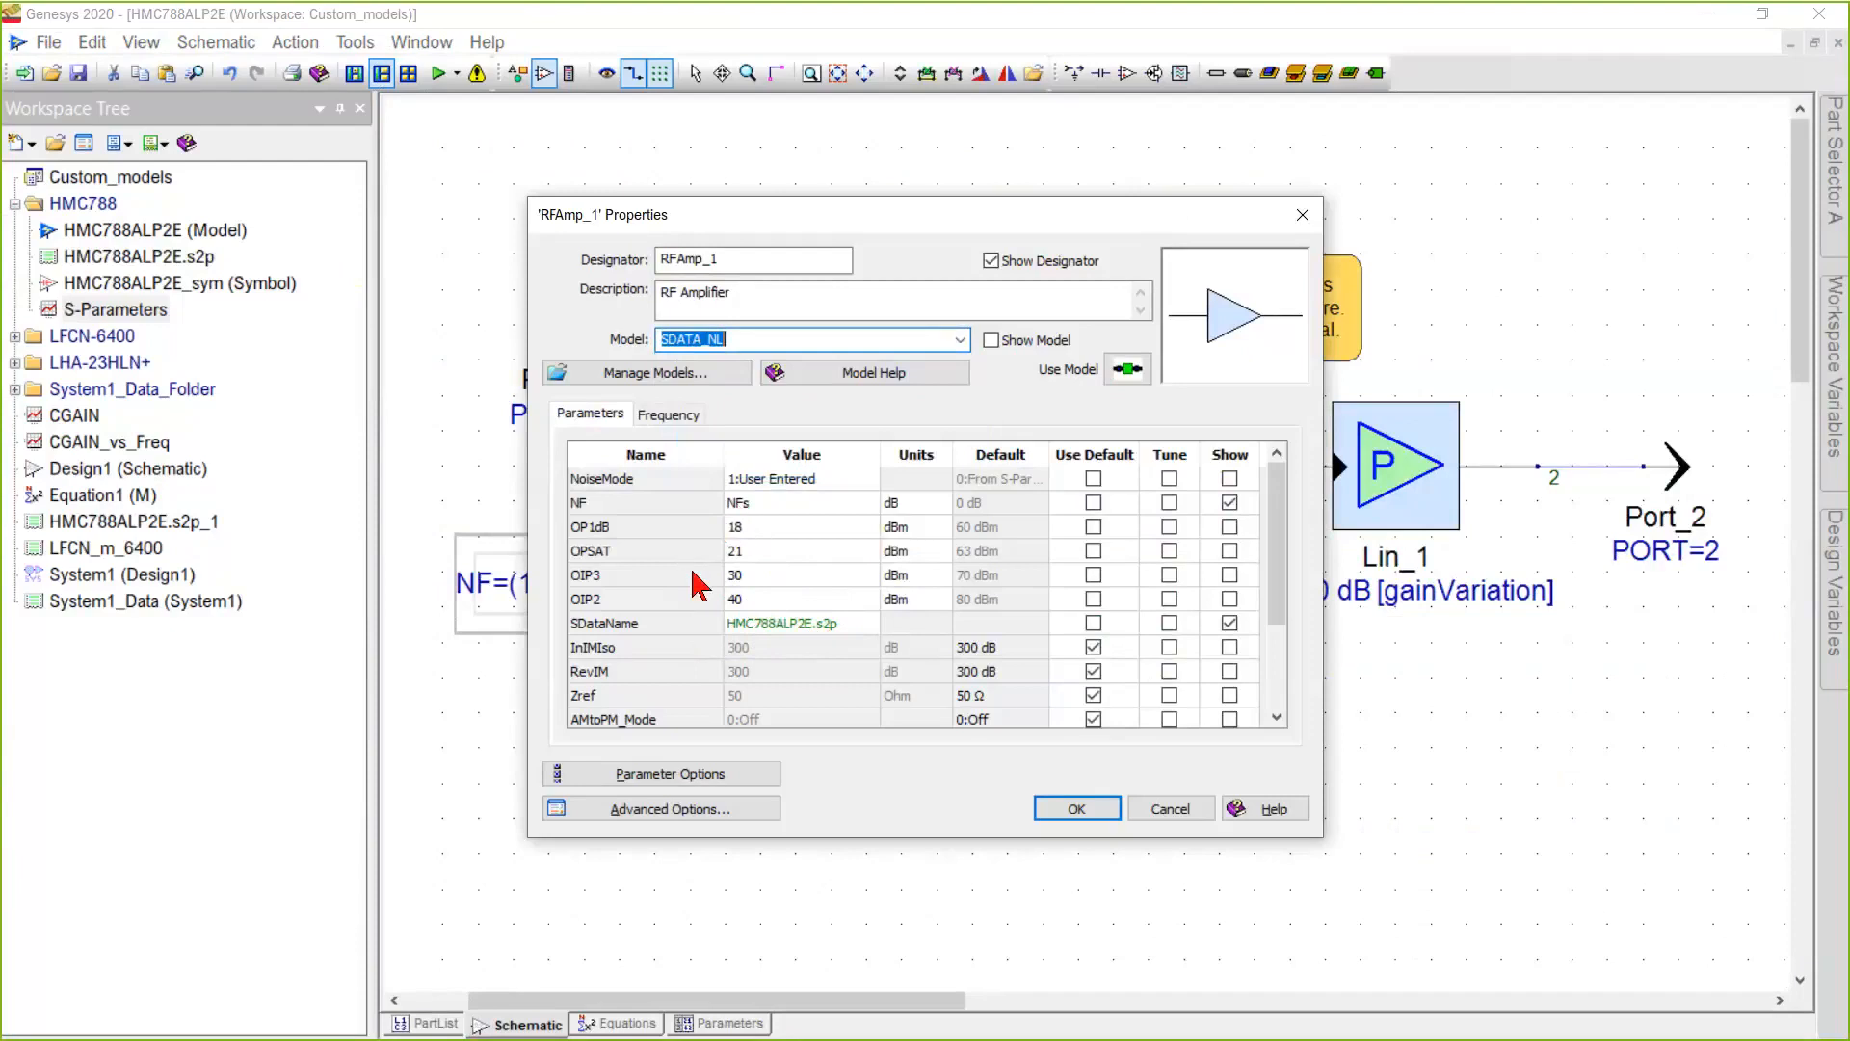
mouse_move(773, 587)
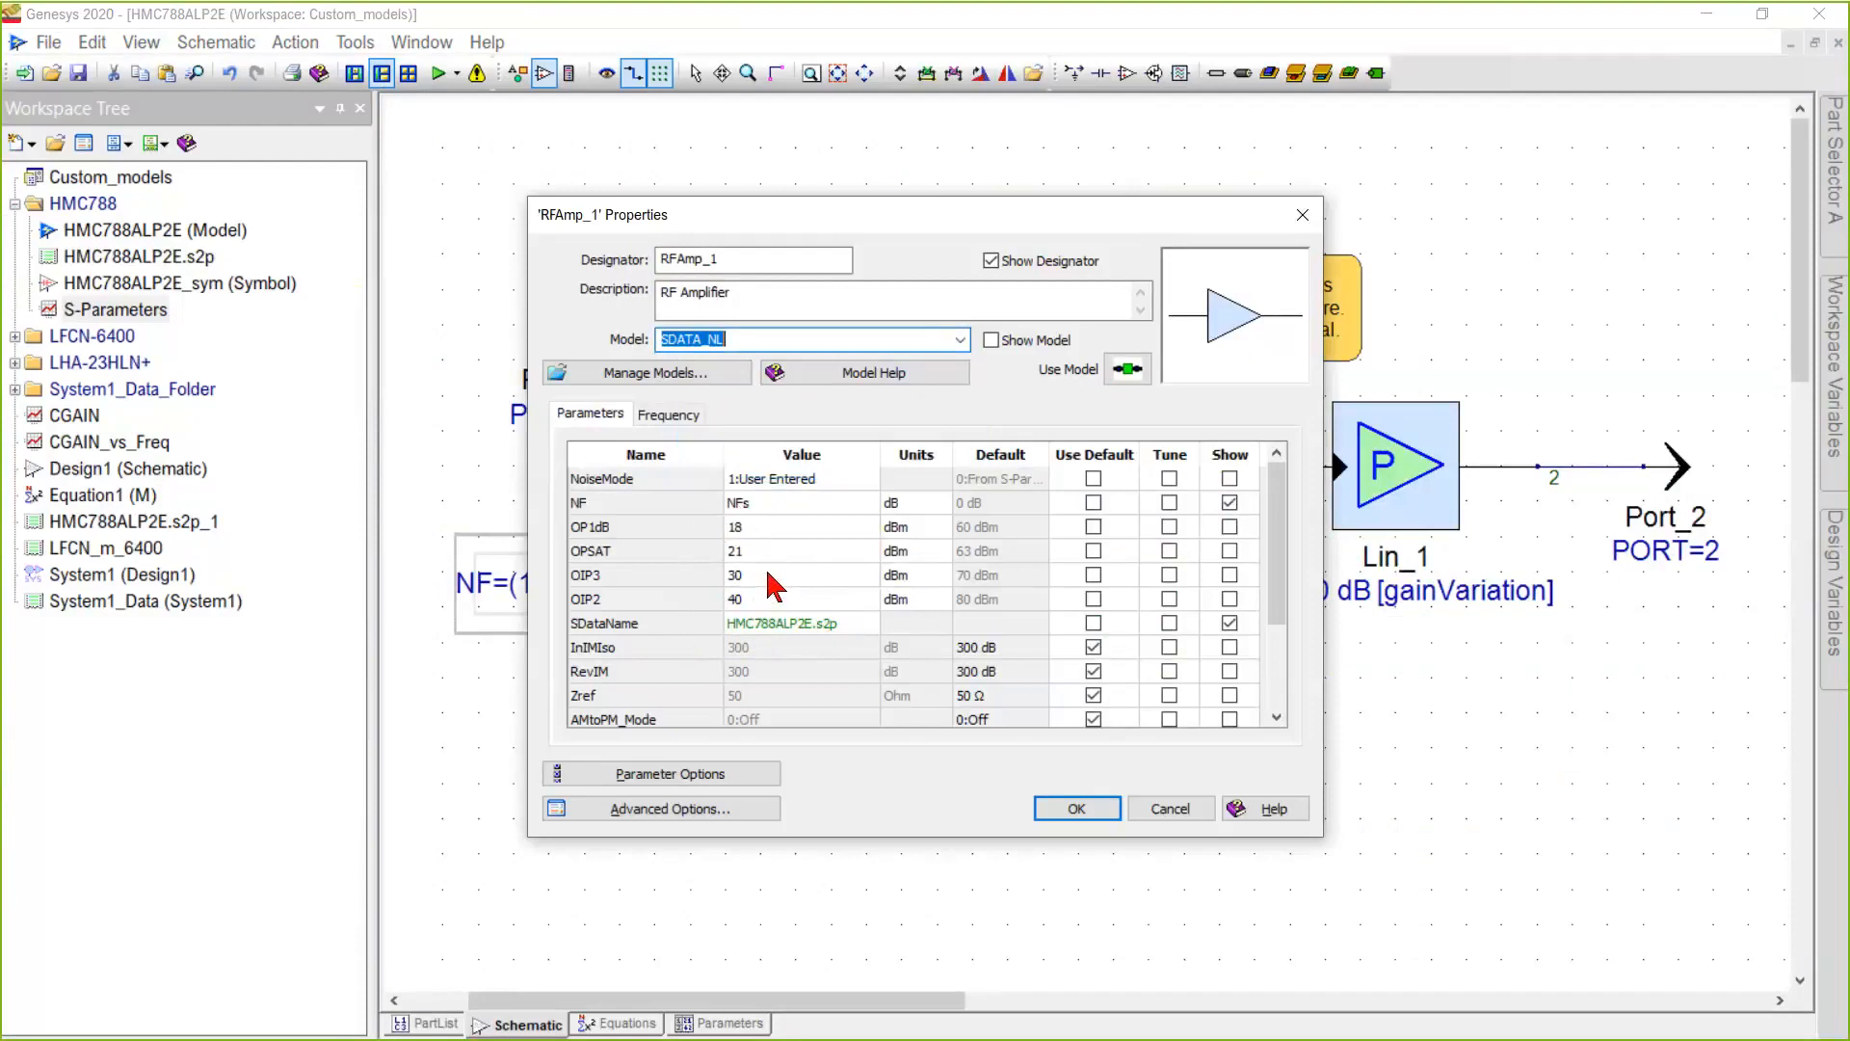
mouse_move(756, 567)
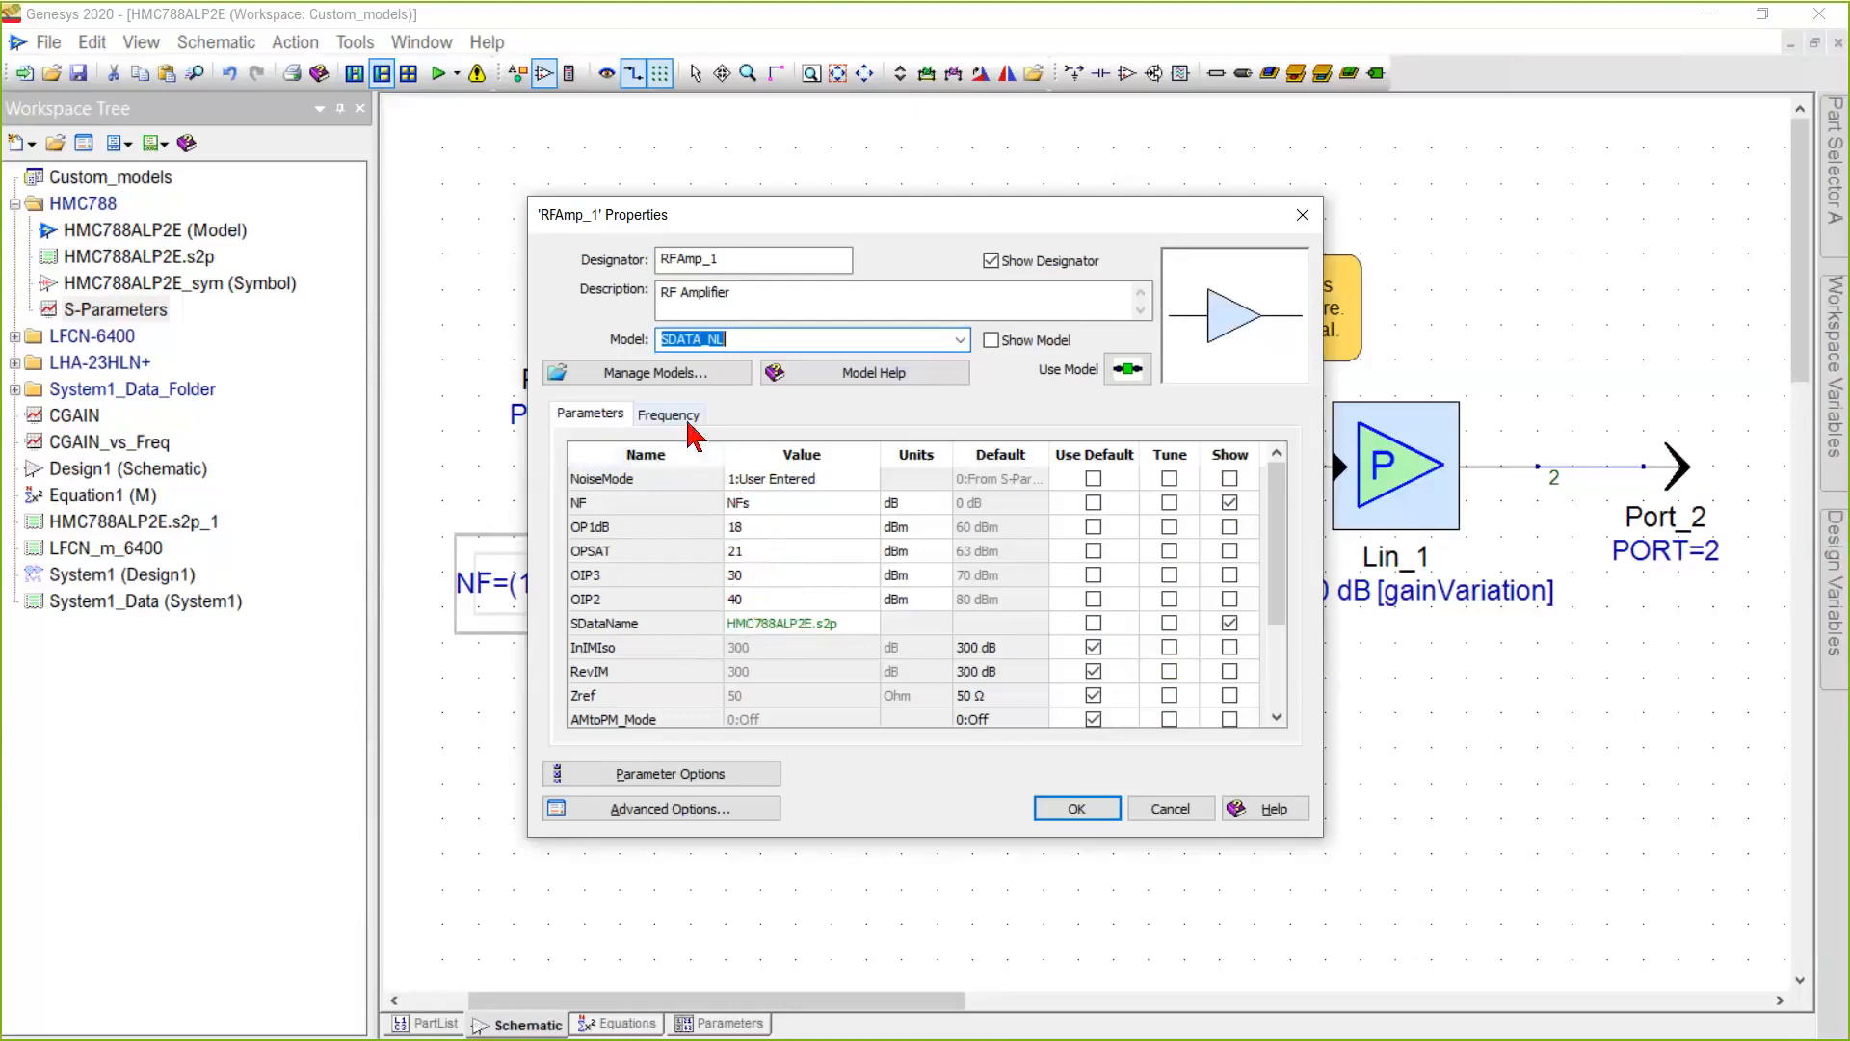
Show RFAmp_1's Frequency tab with its per-frequency noise figure table.
left_click(667, 415)
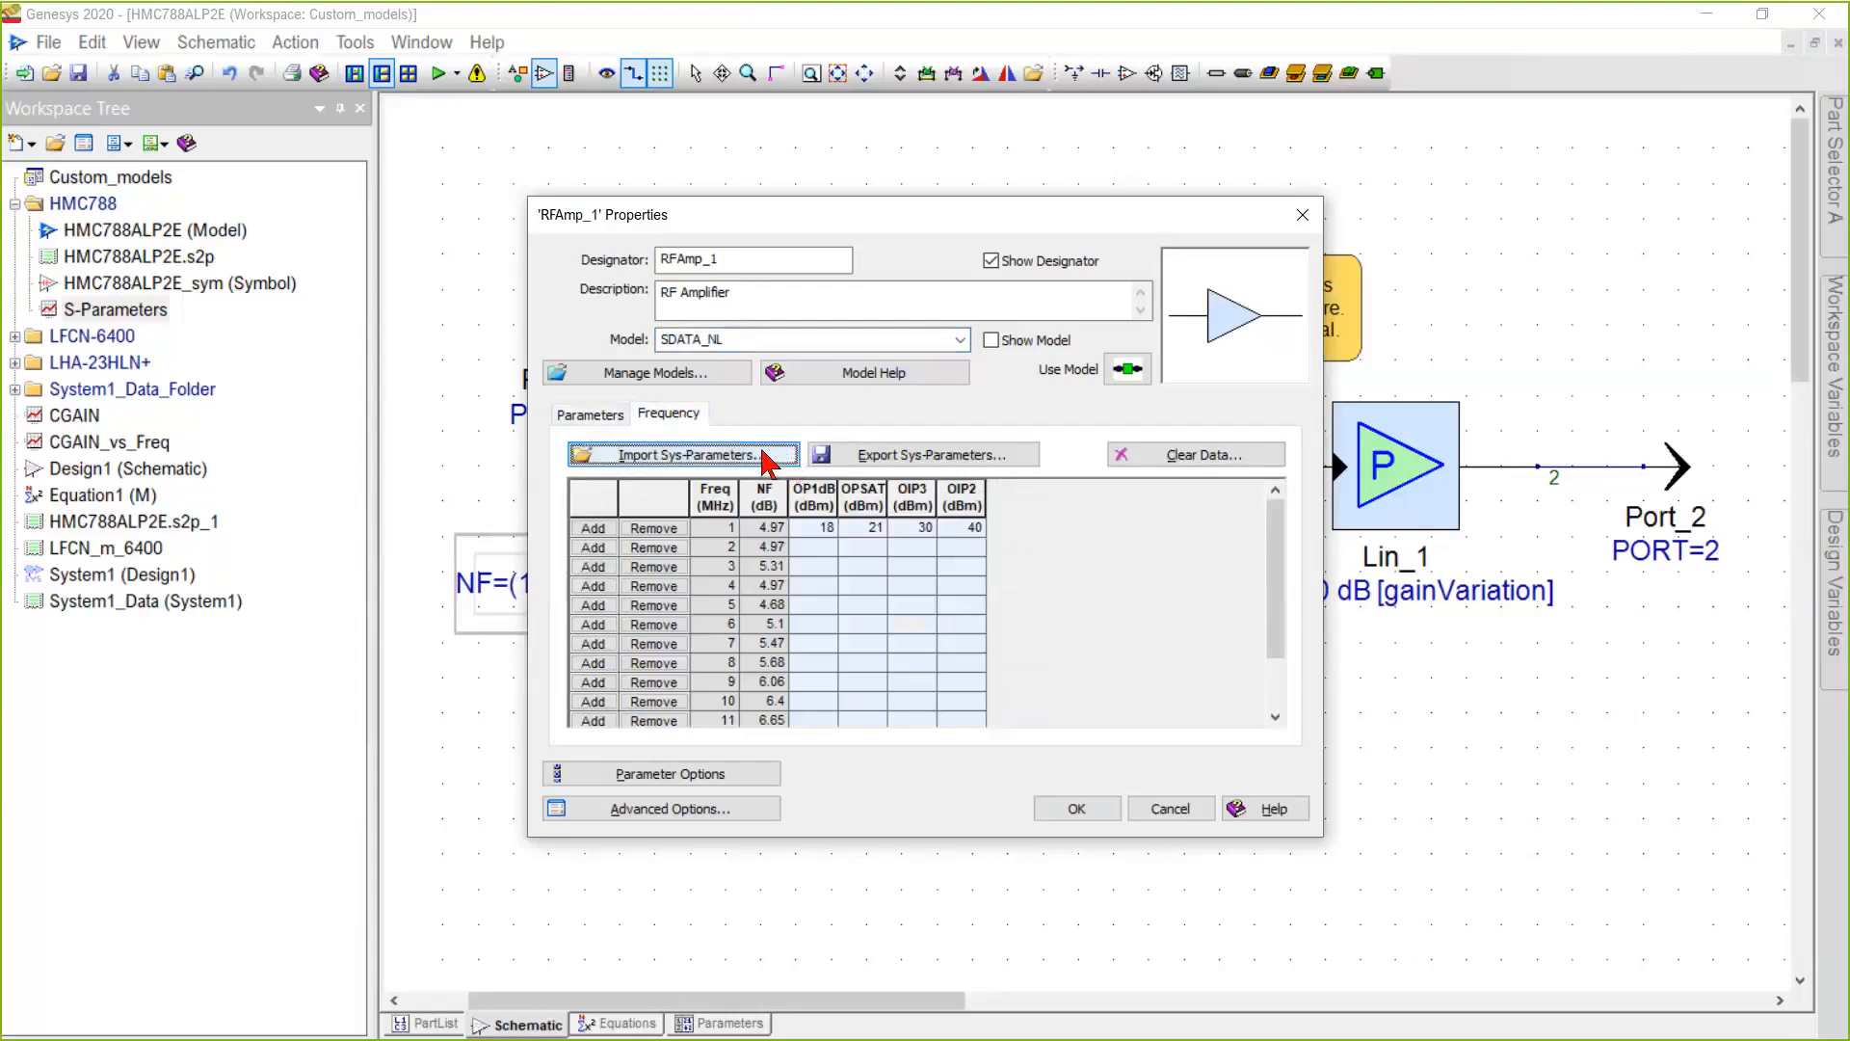
mouse_move(788, 466)
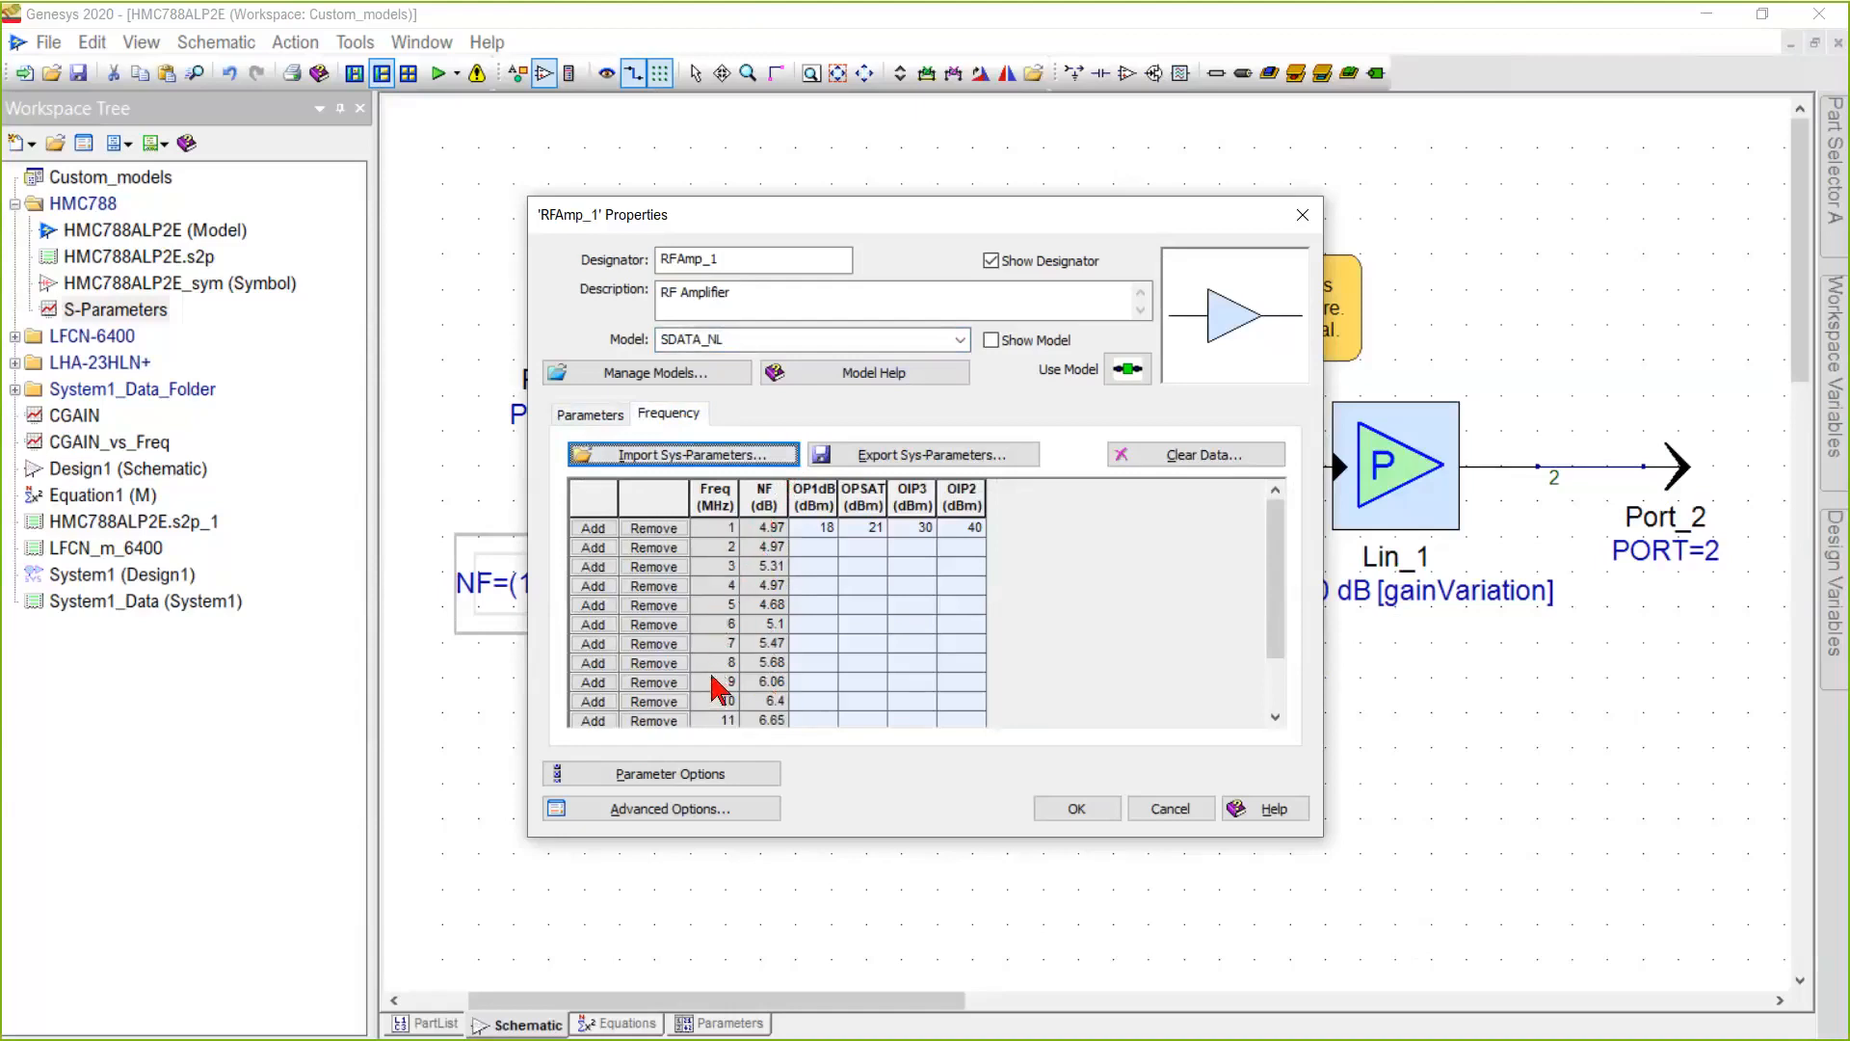
mouse_move(714, 671)
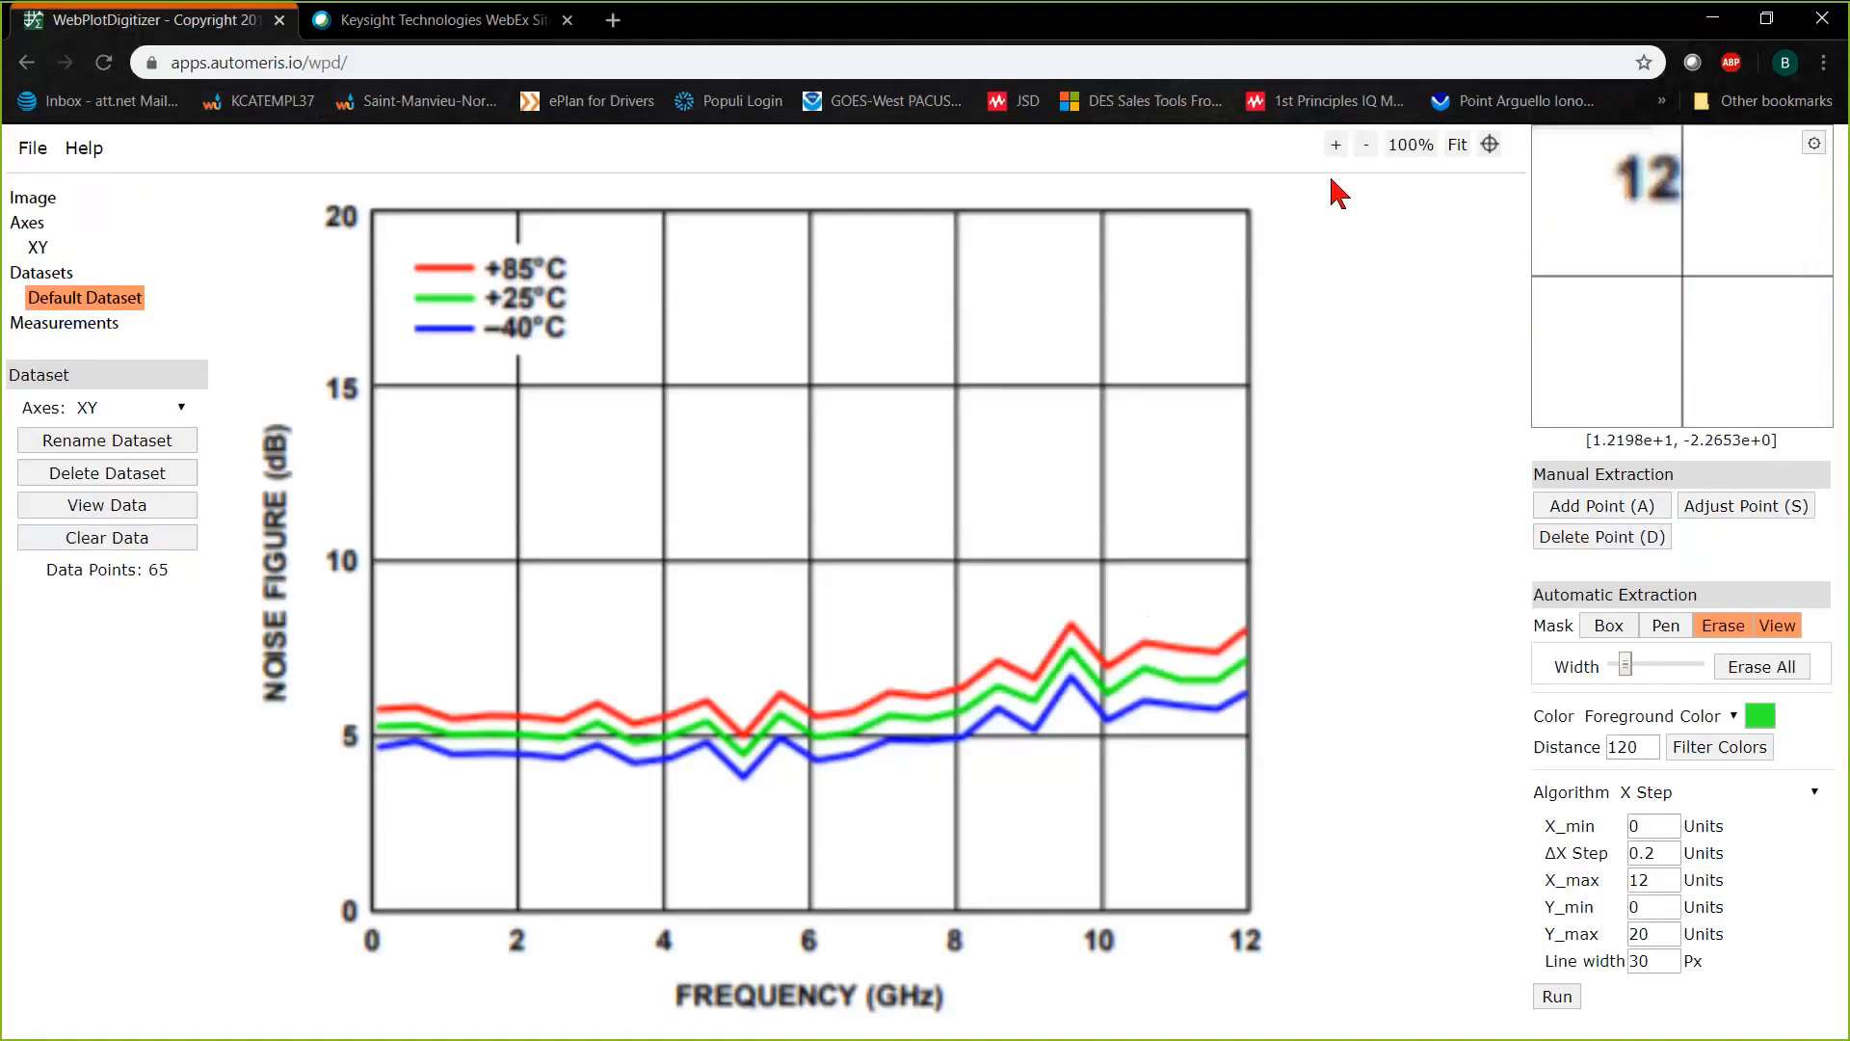
mouse_move(1326, 189)
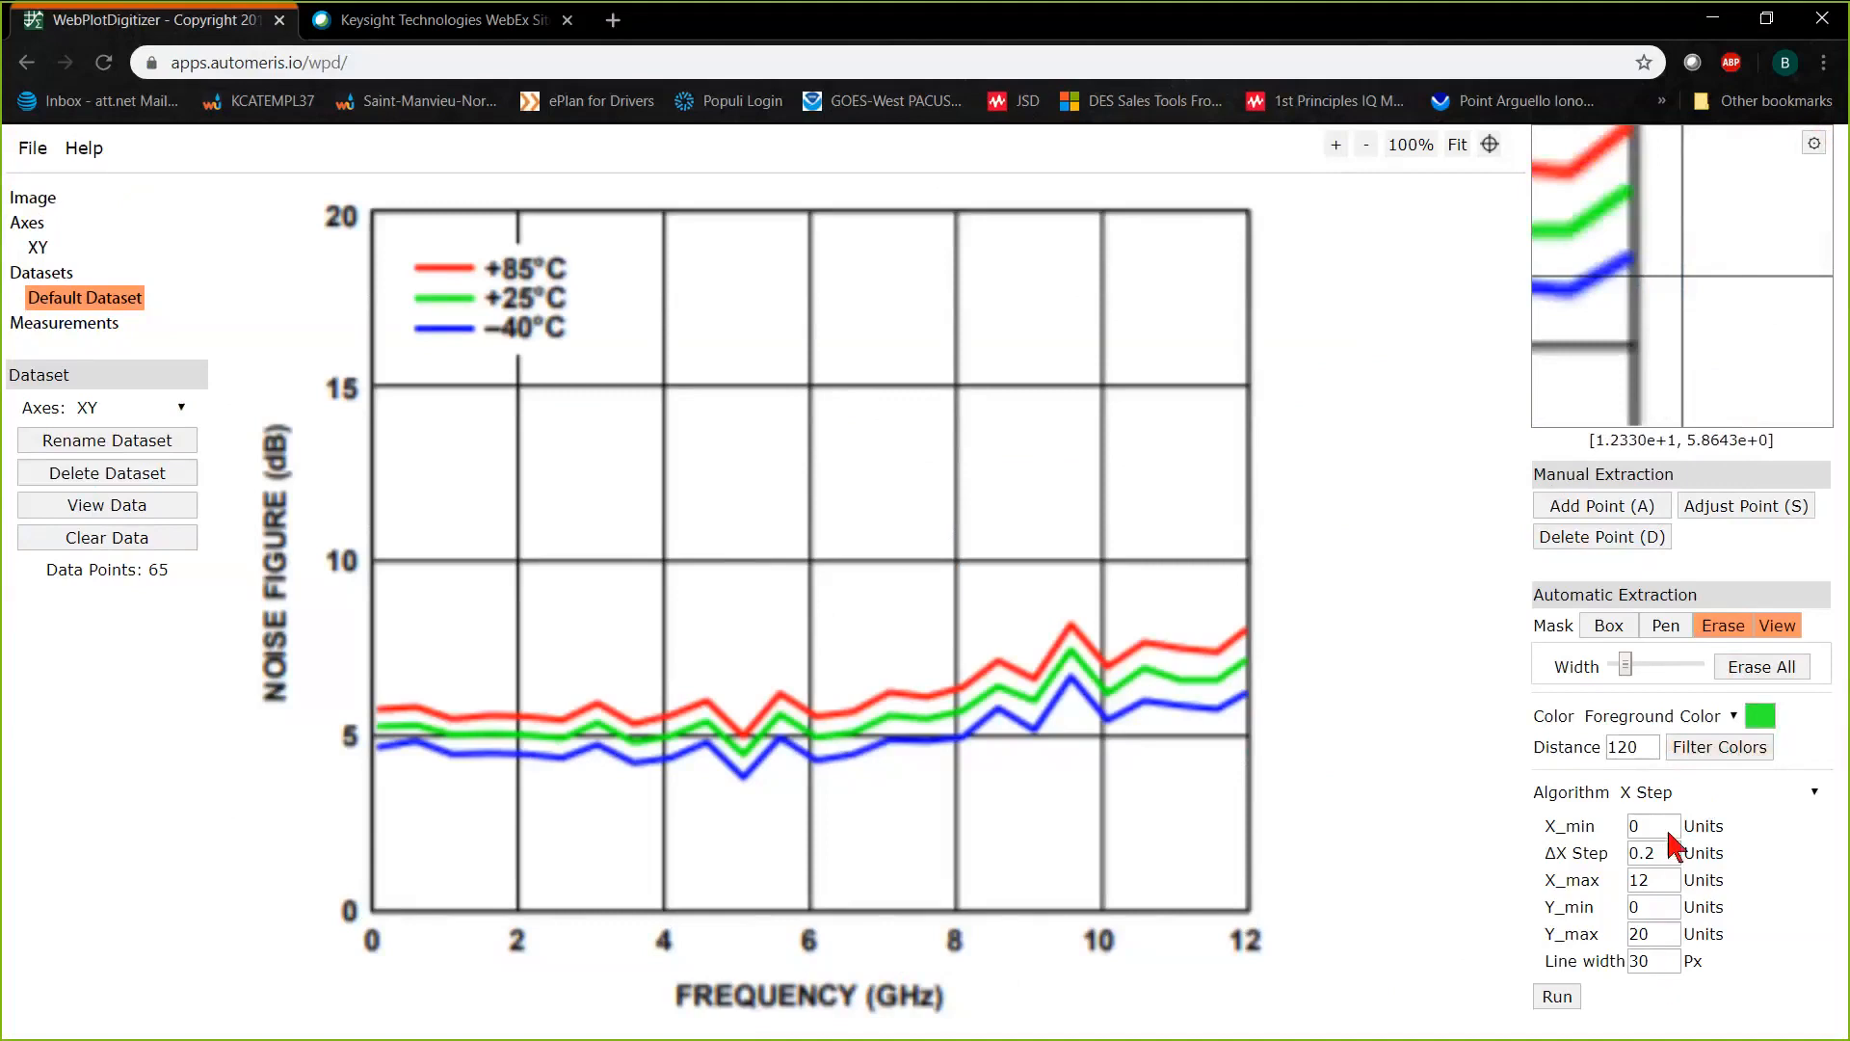
Auto-trace the +25°C noise figure curve over 0–12 GHz at 0.2 step, then view the data.
left_click(1556, 995)
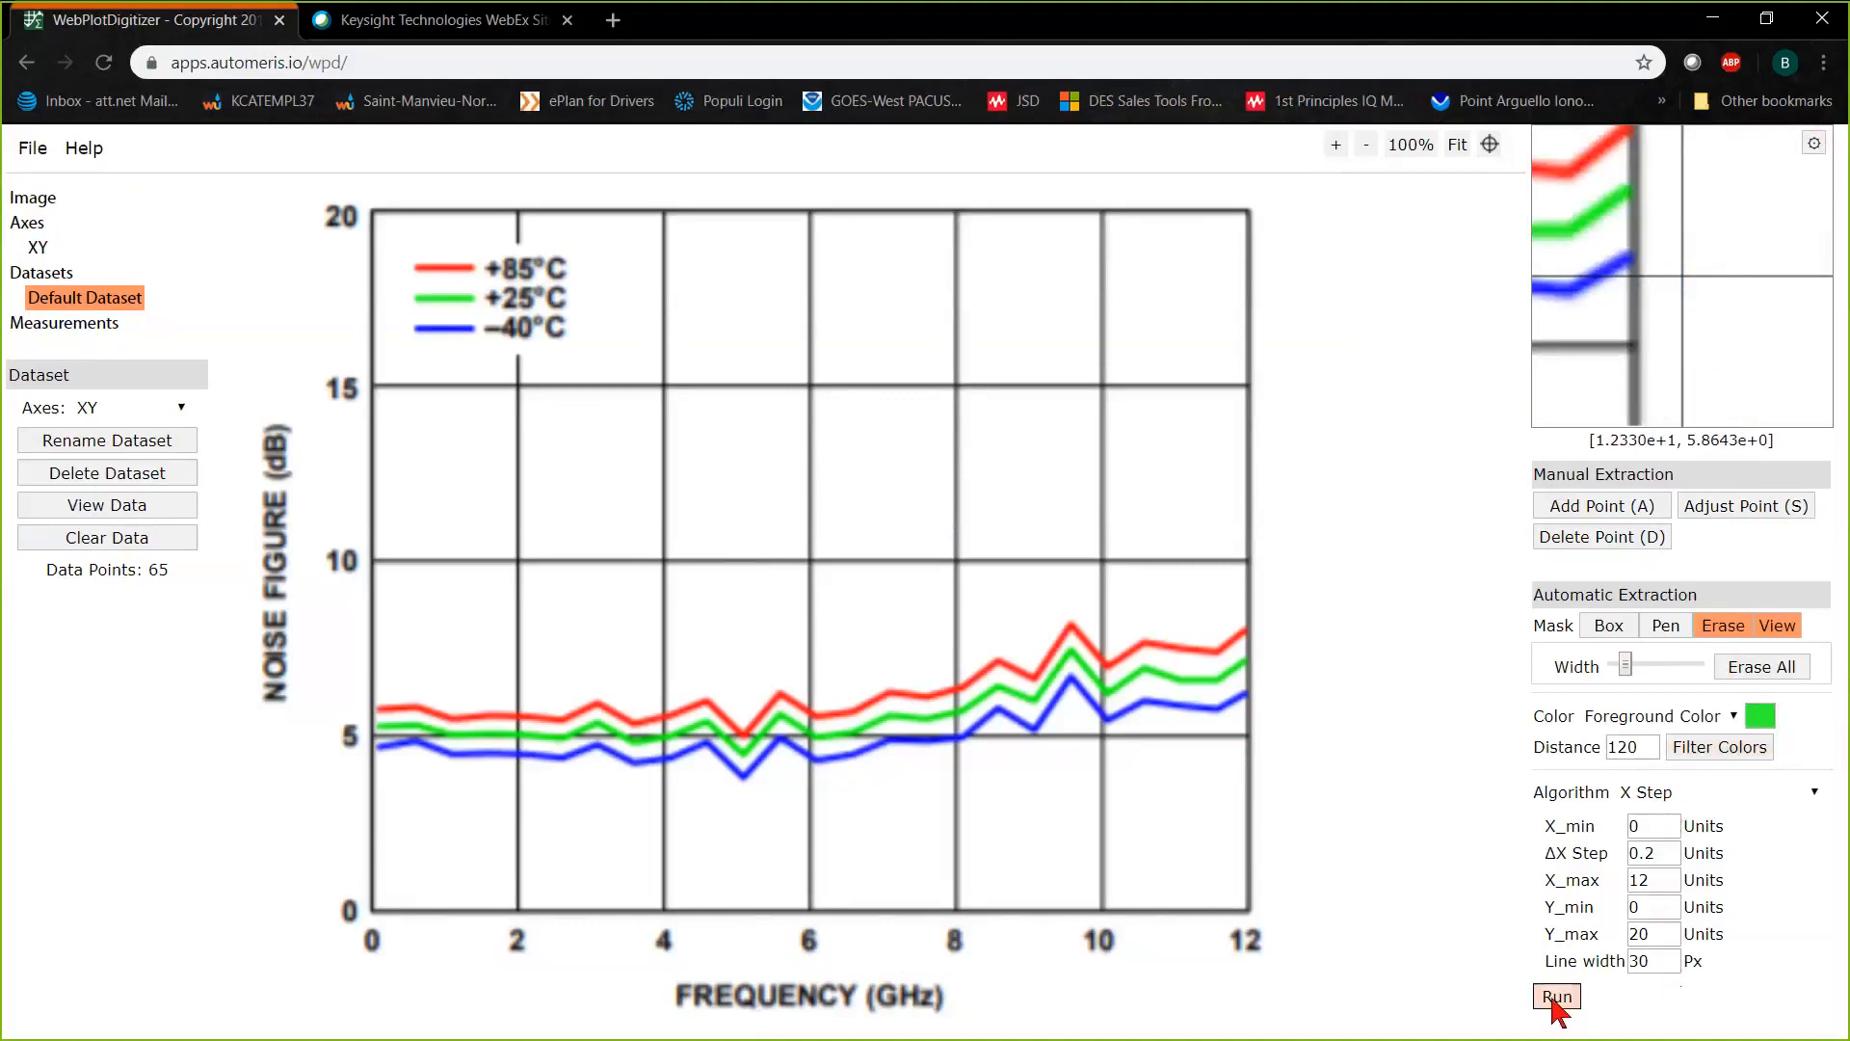
left_click(1555, 996)
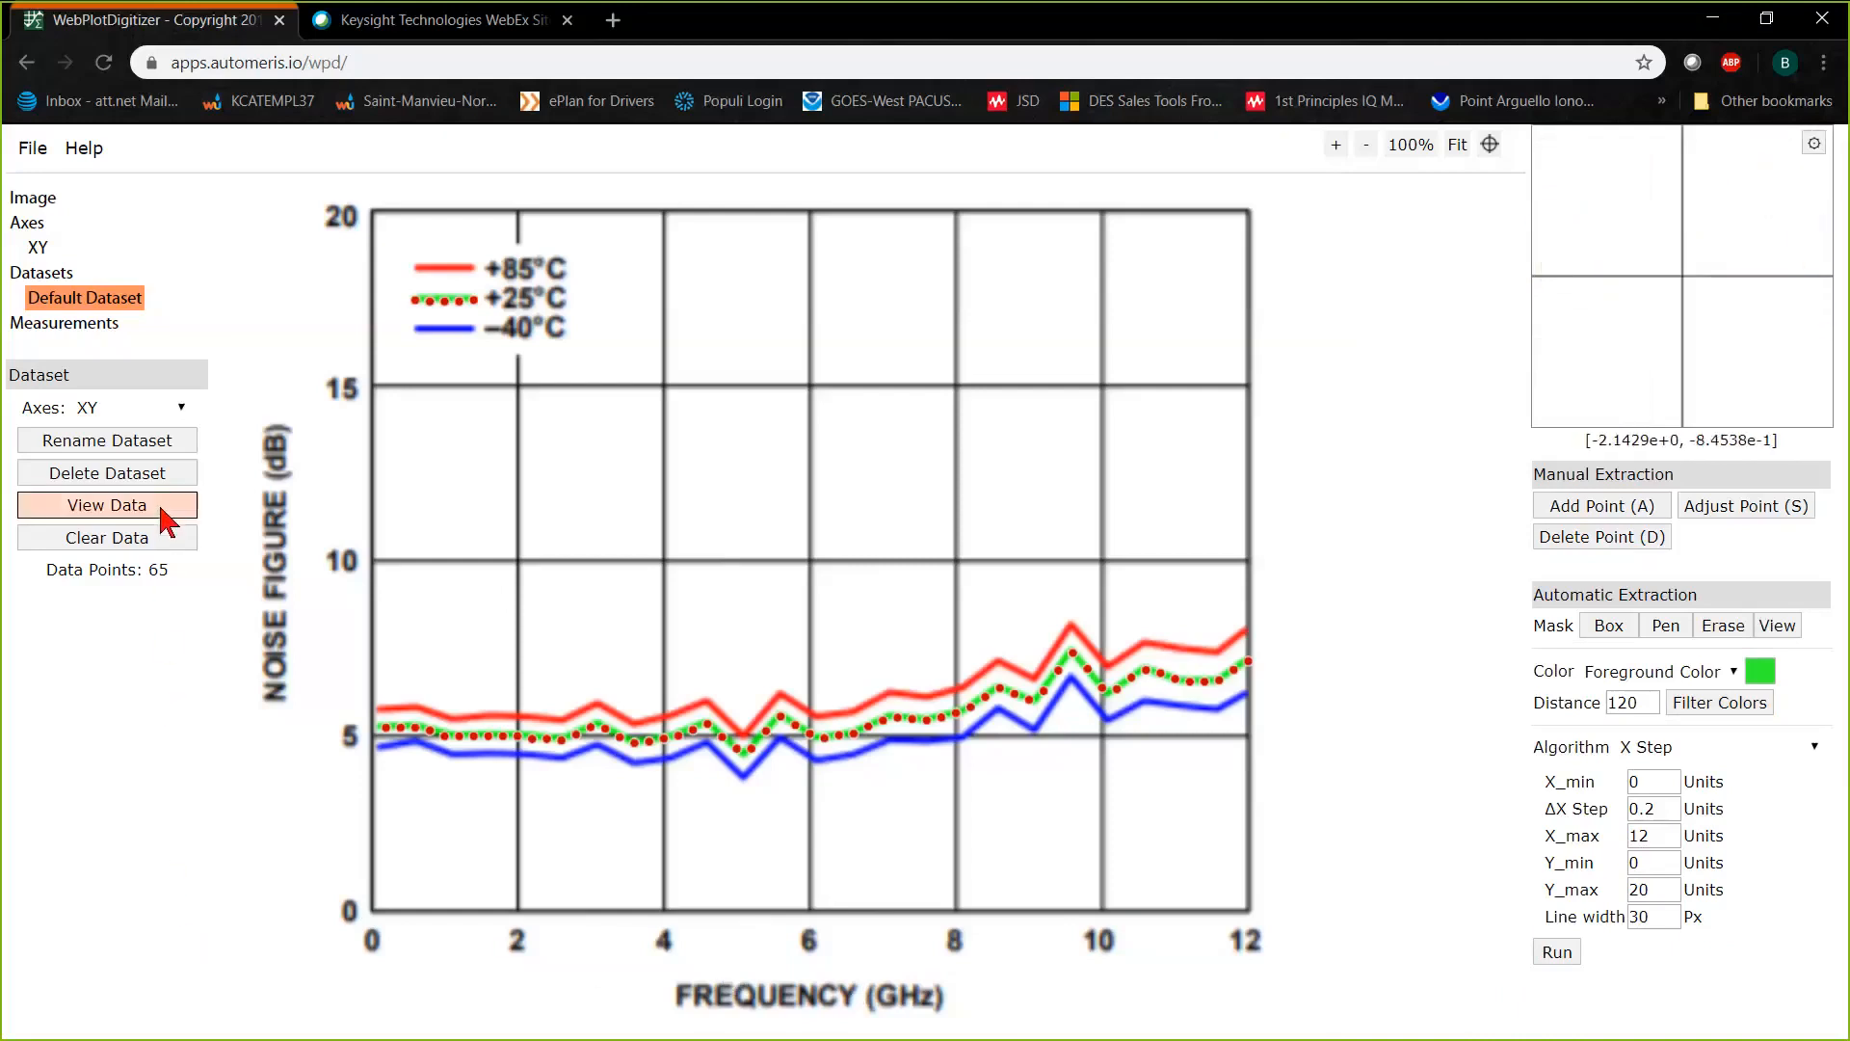
left_click(106, 505)
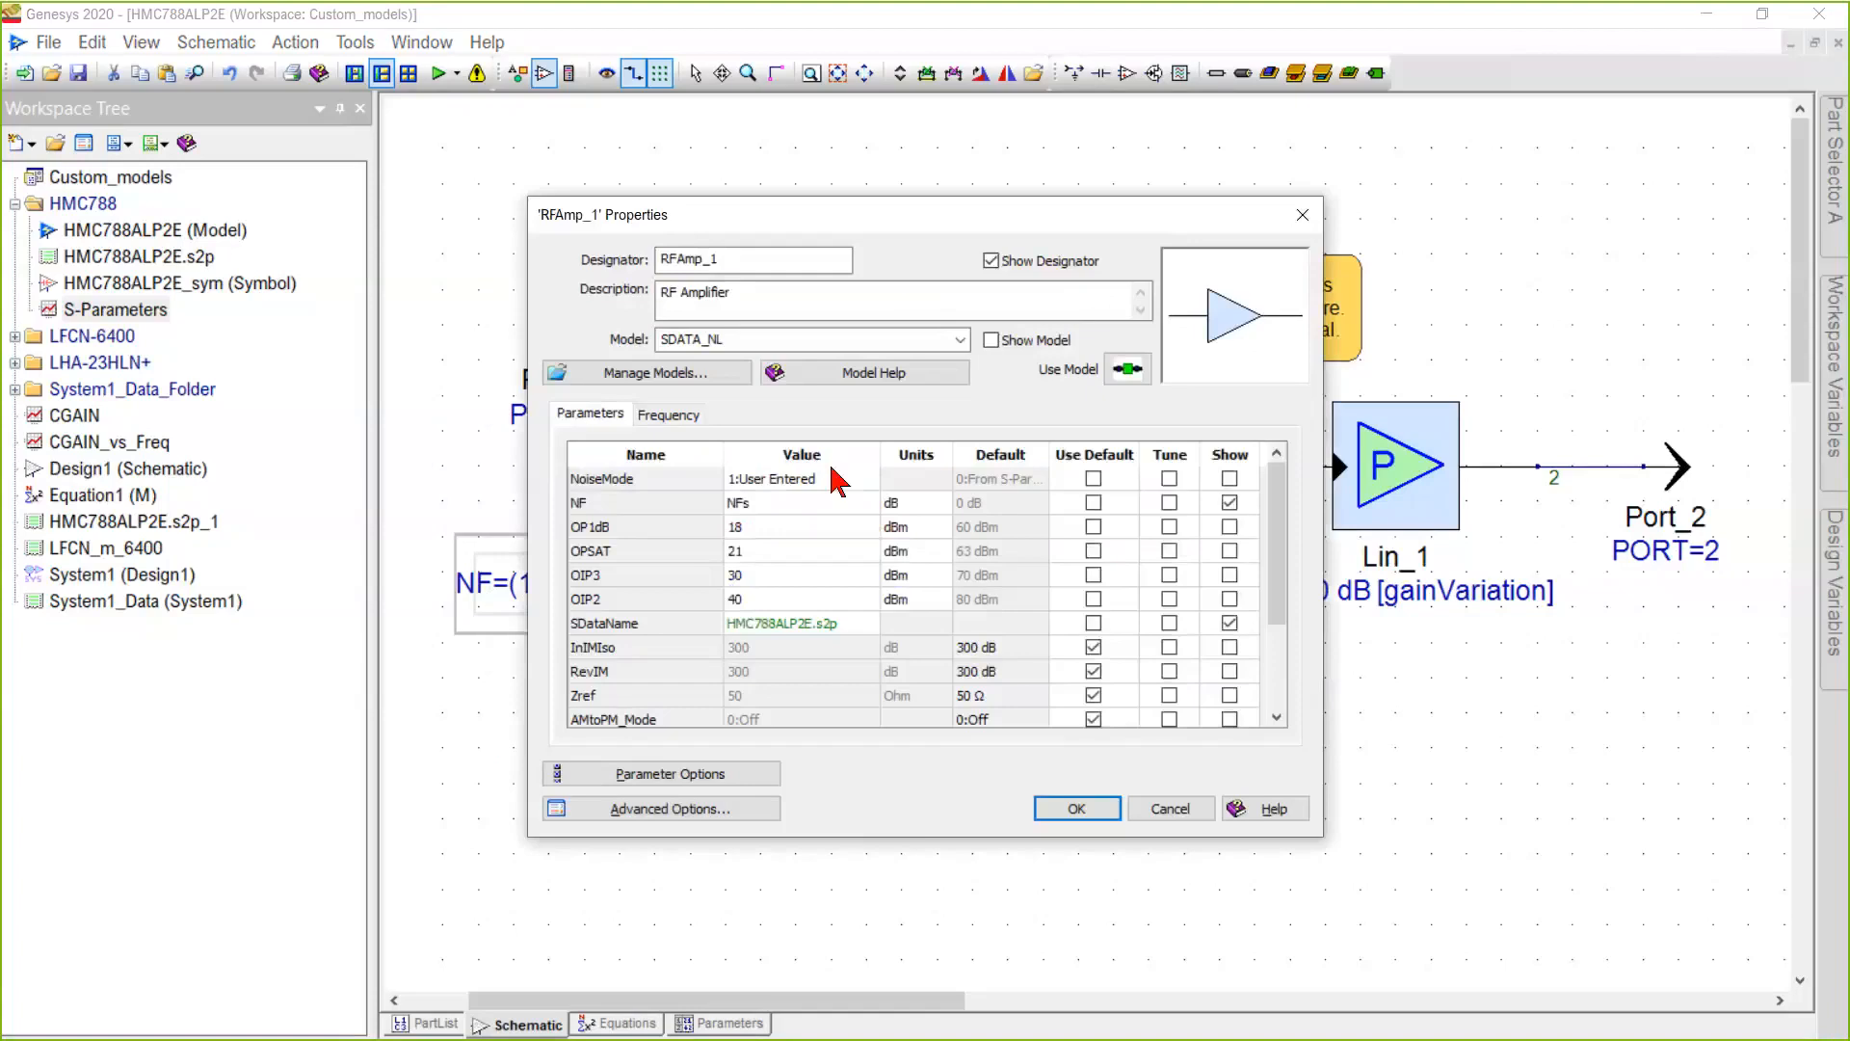
Recheck RFAmp_1's Frequency table, then cancel the properties dialog without changes.
left_click(667, 414)
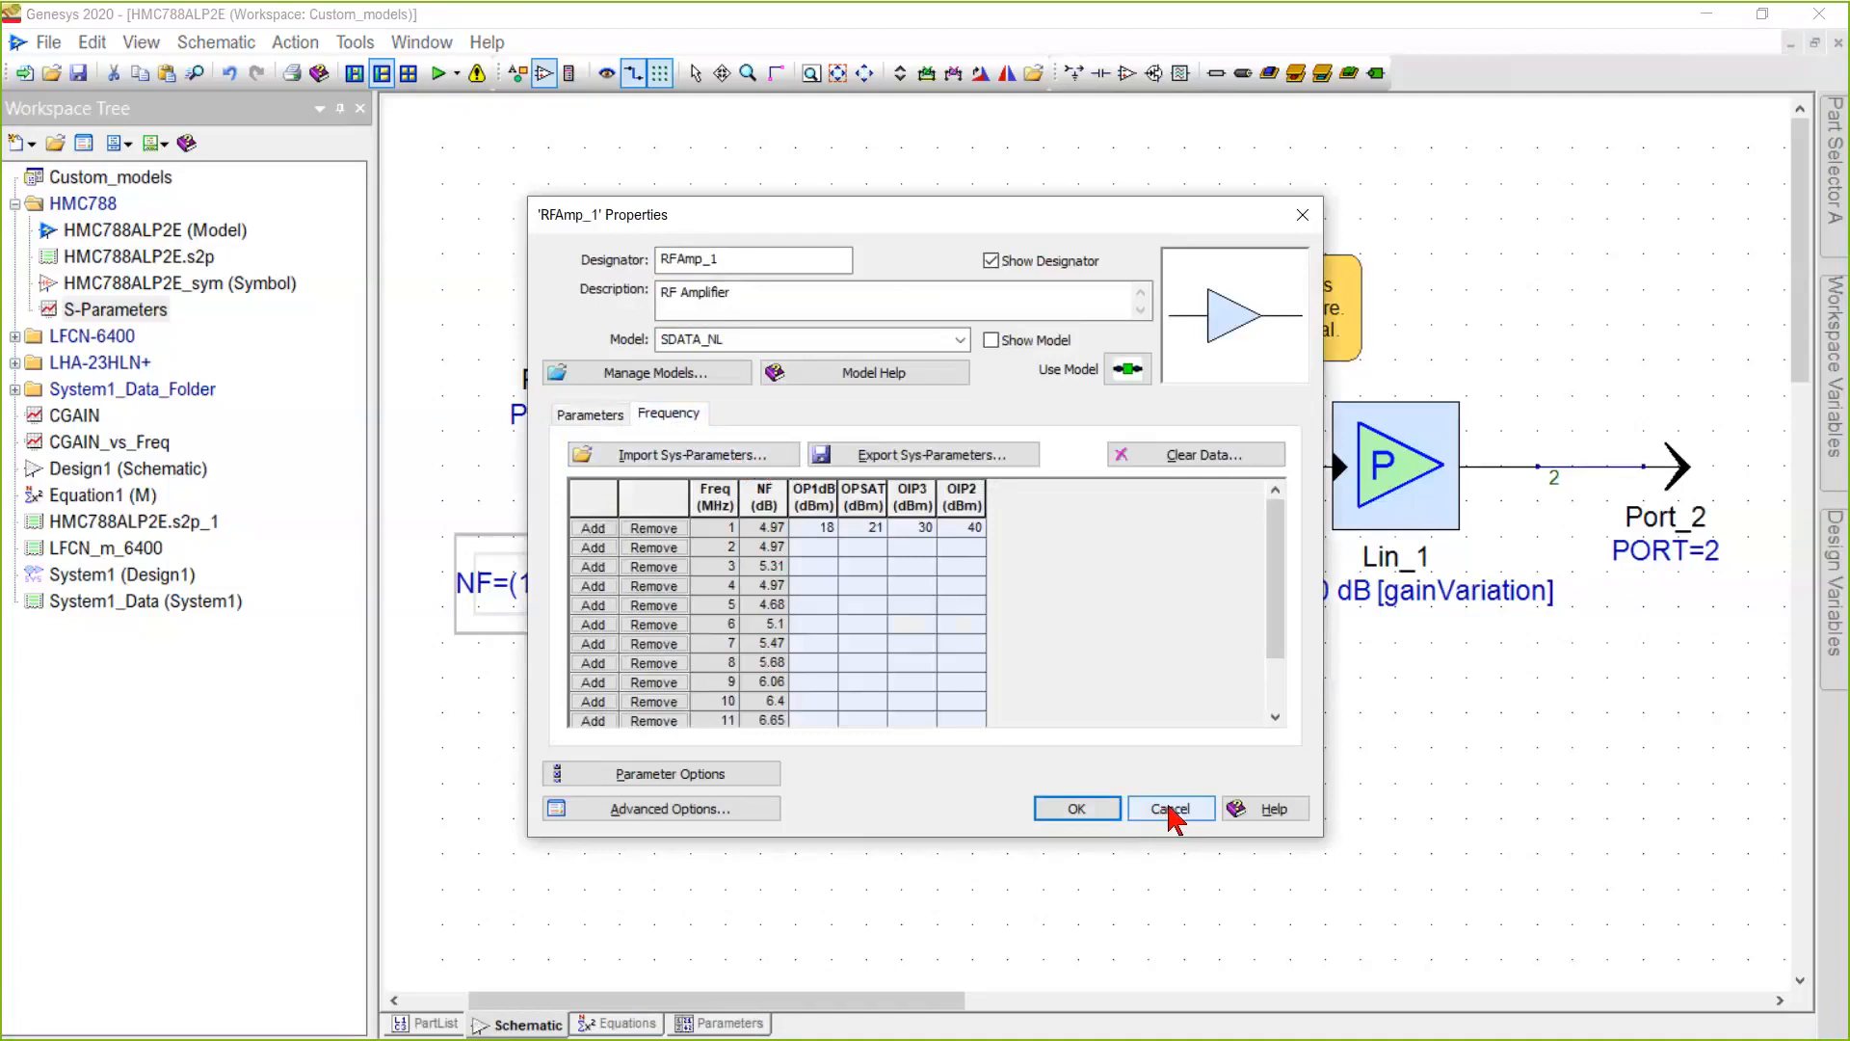
left_click(1169, 809)
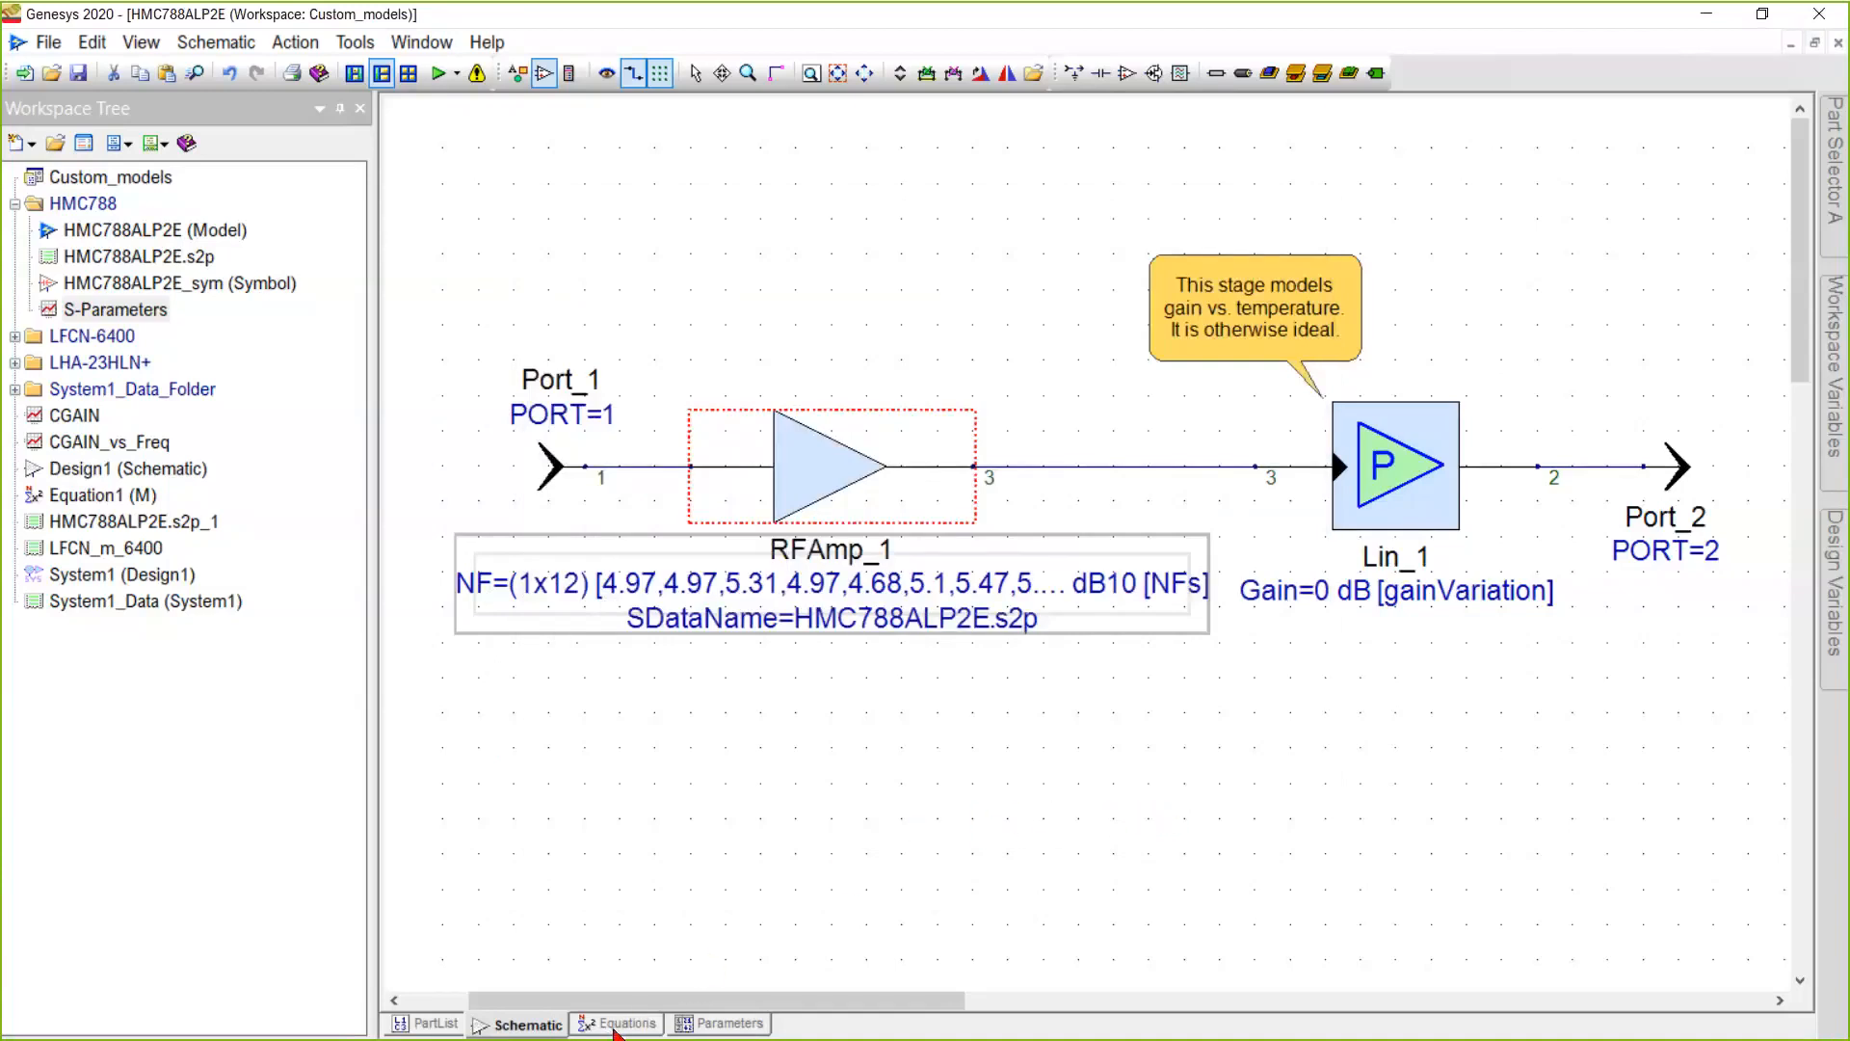
left_click(625, 1023)
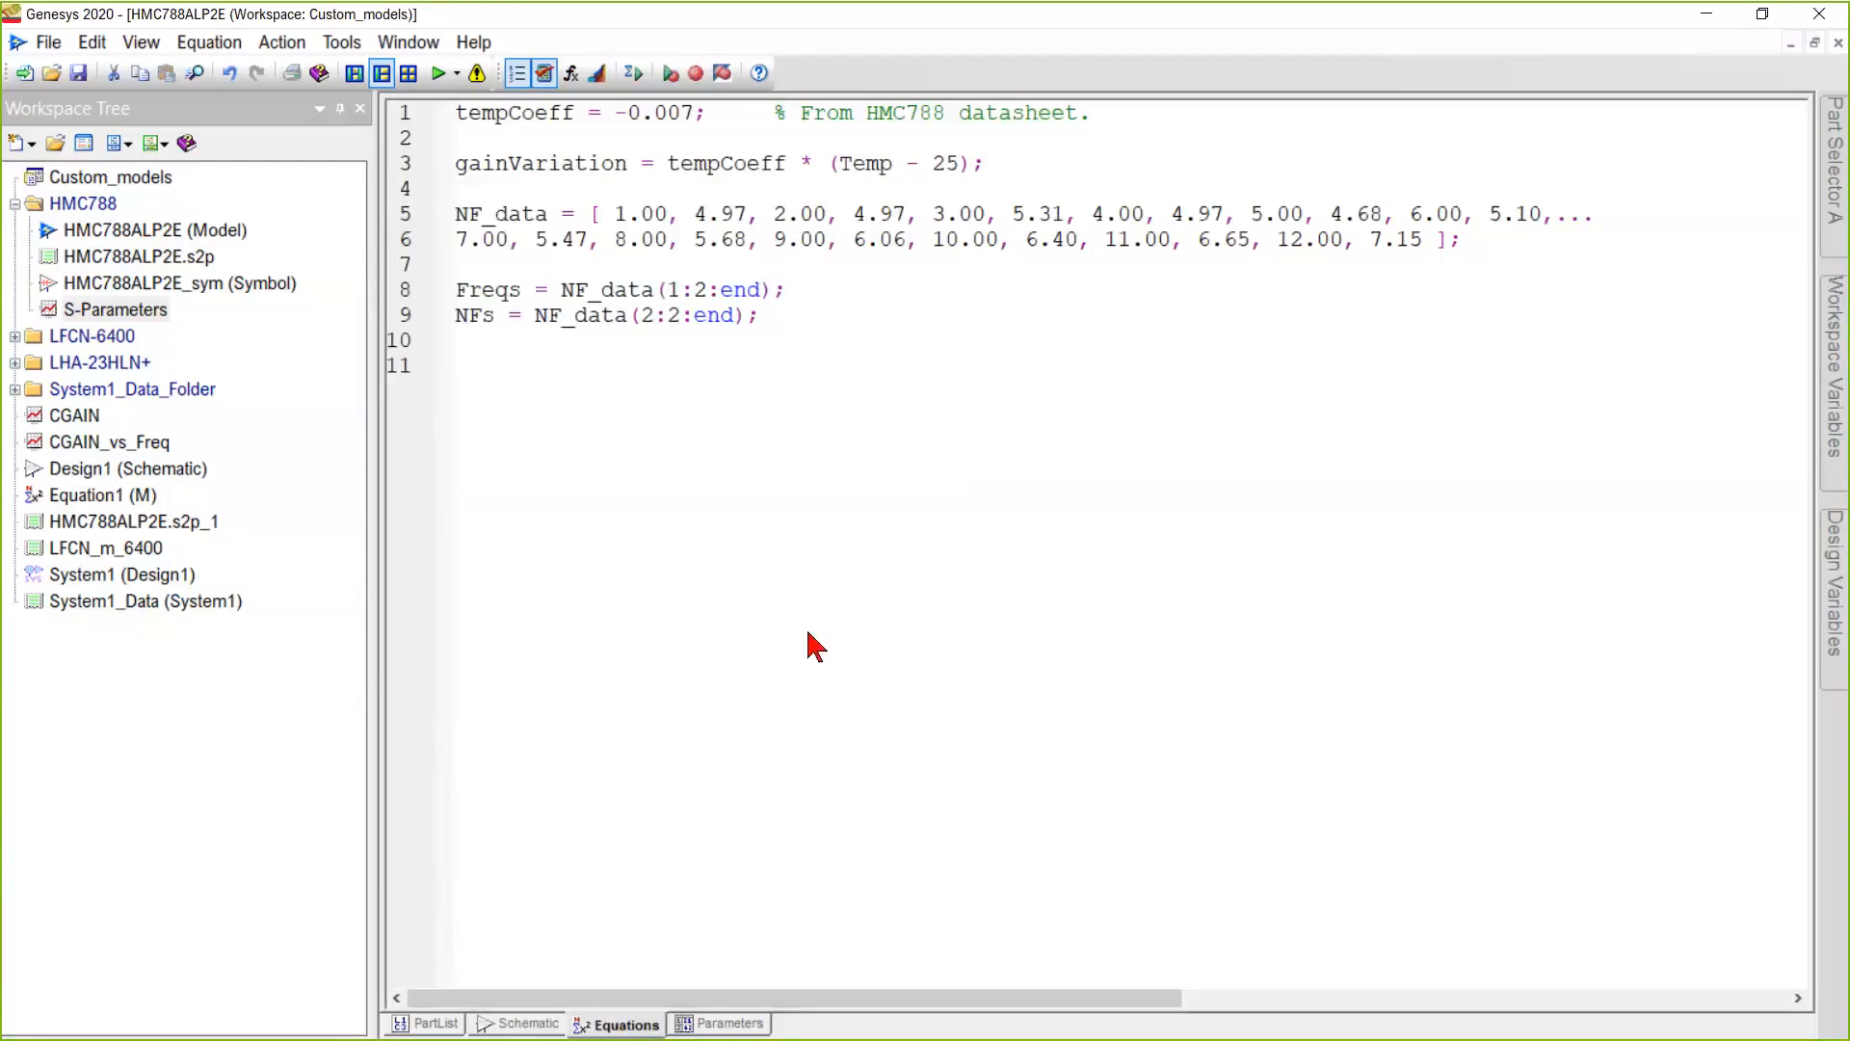
mouse_move(815, 656)
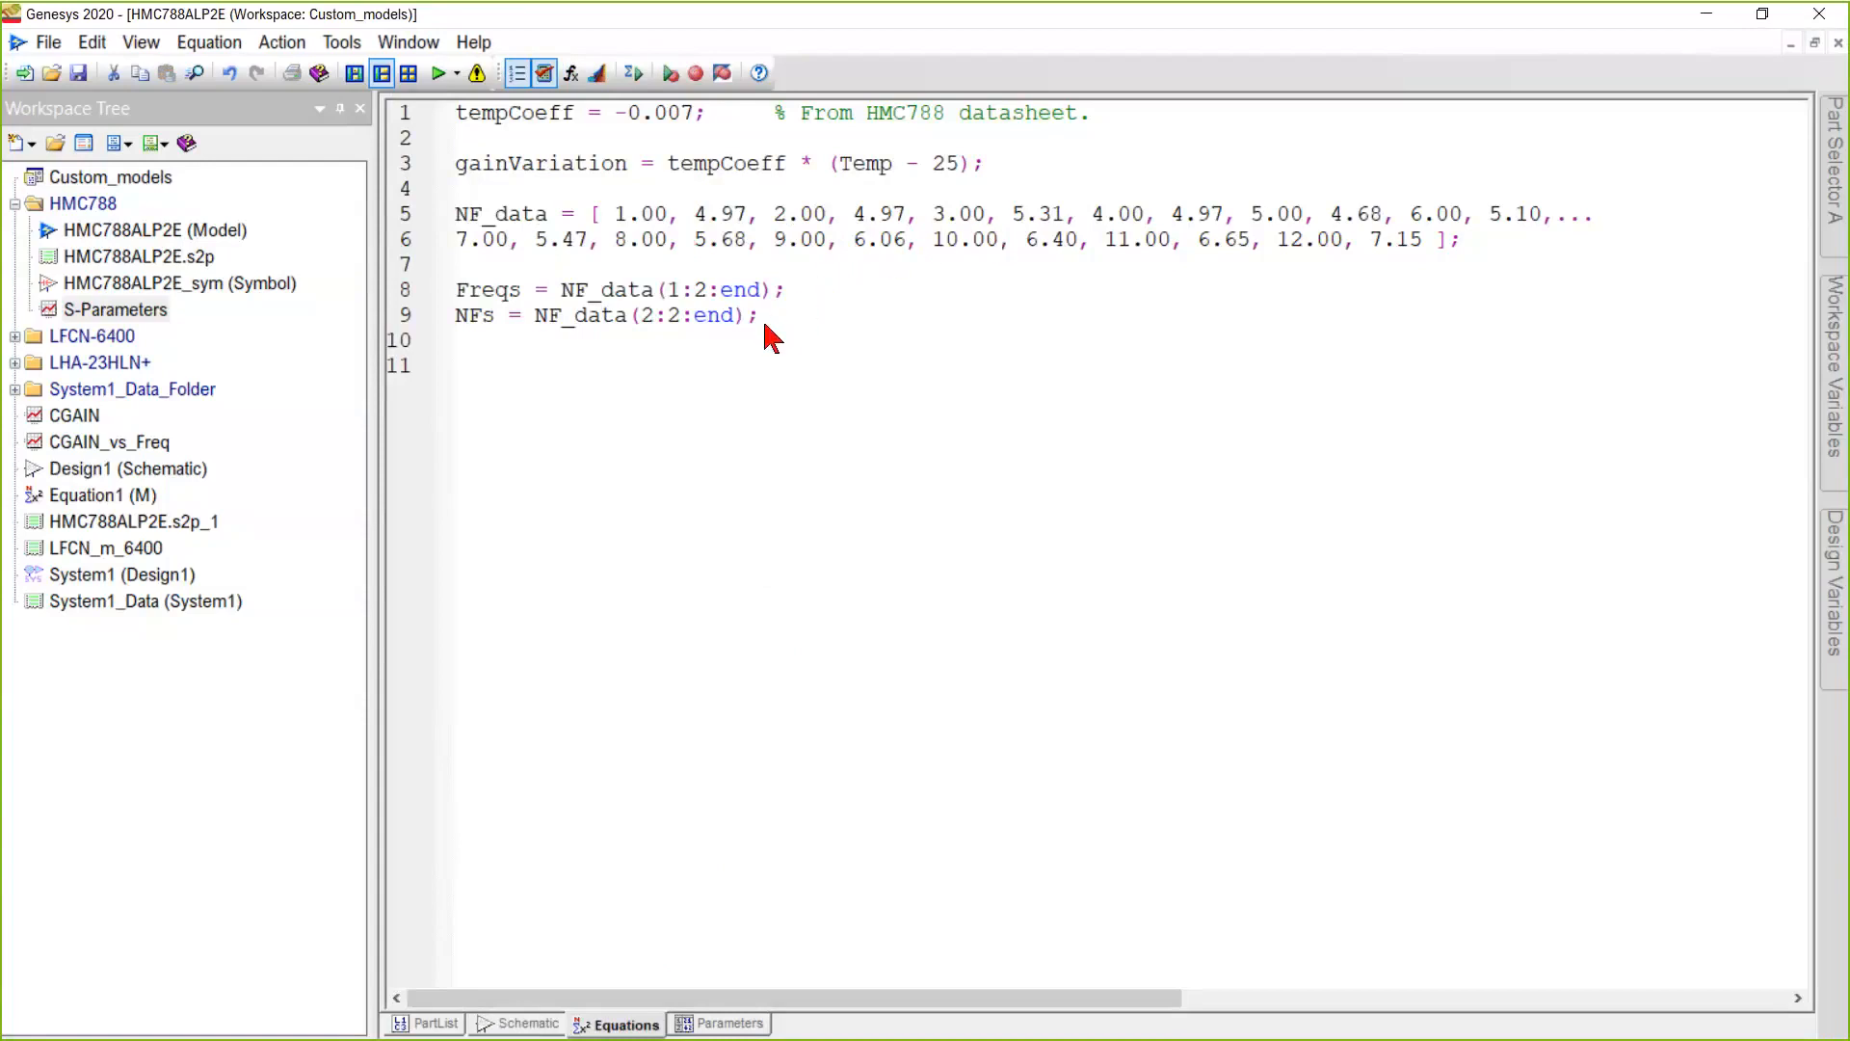
mouse_move(625, 272)
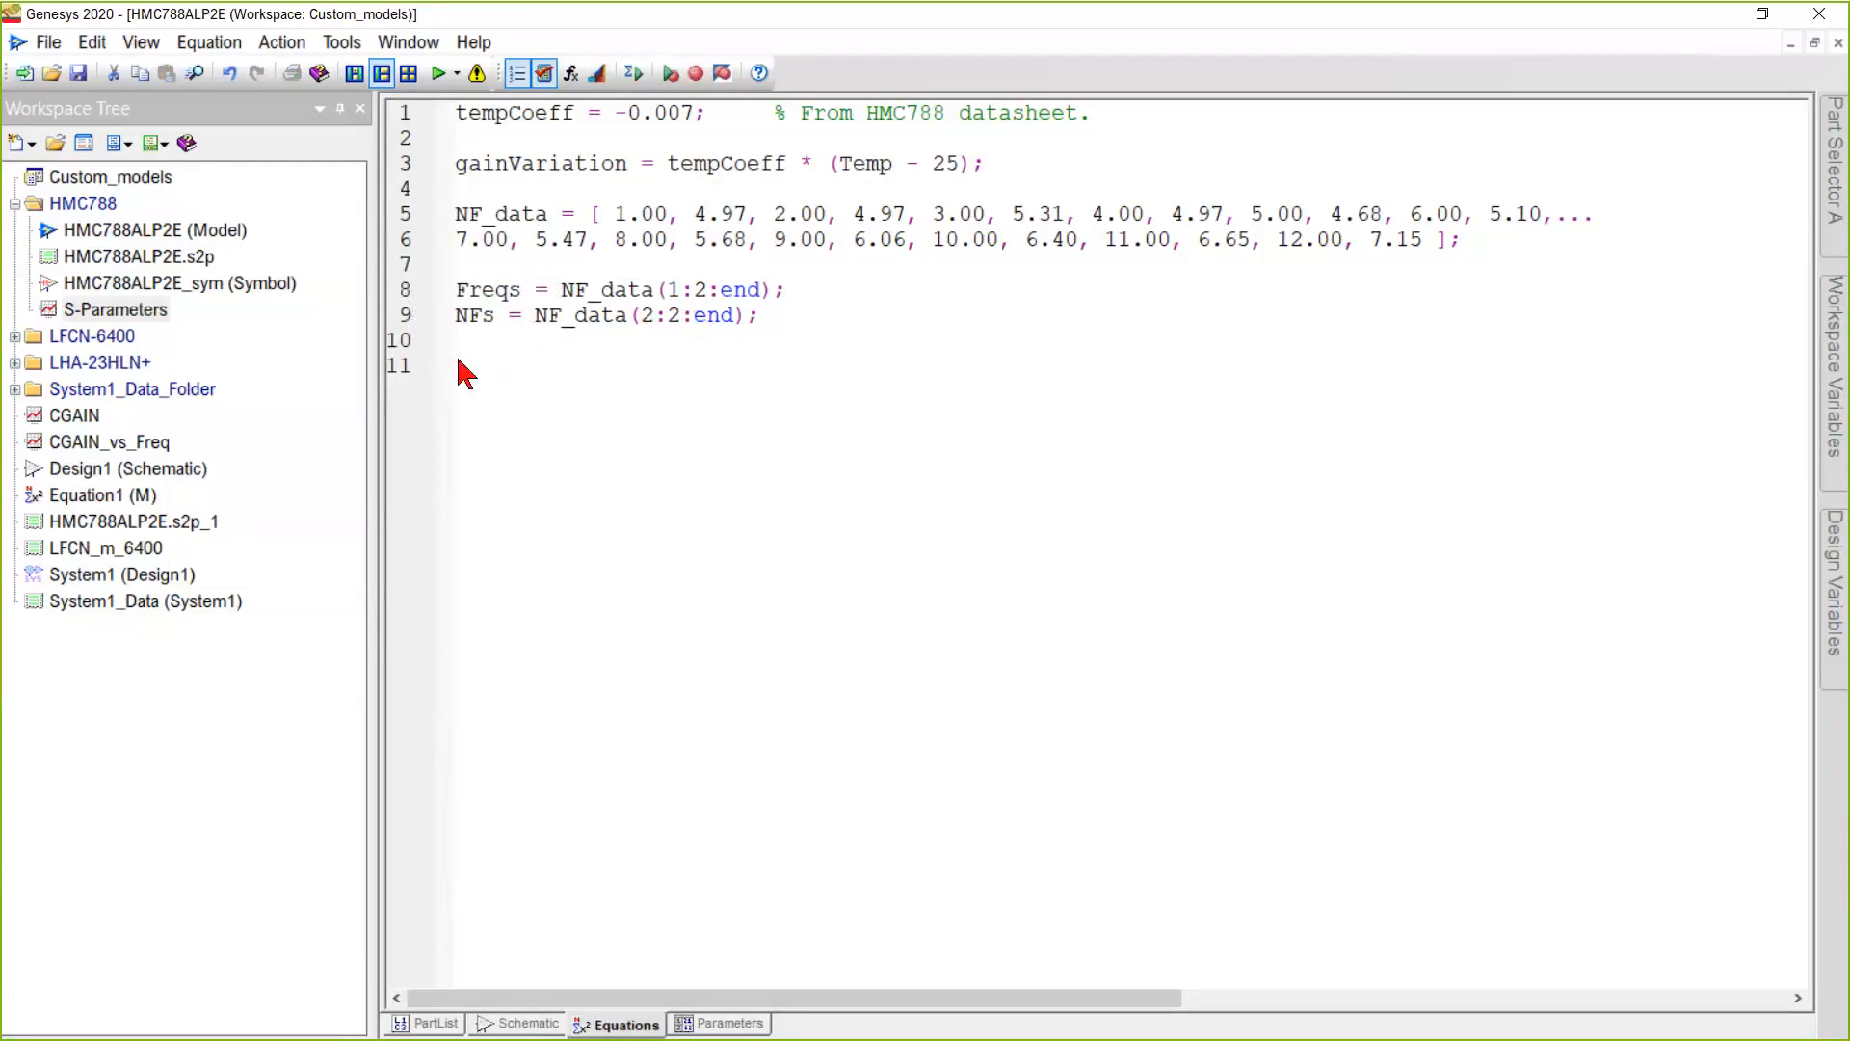
left_click(526, 1024)
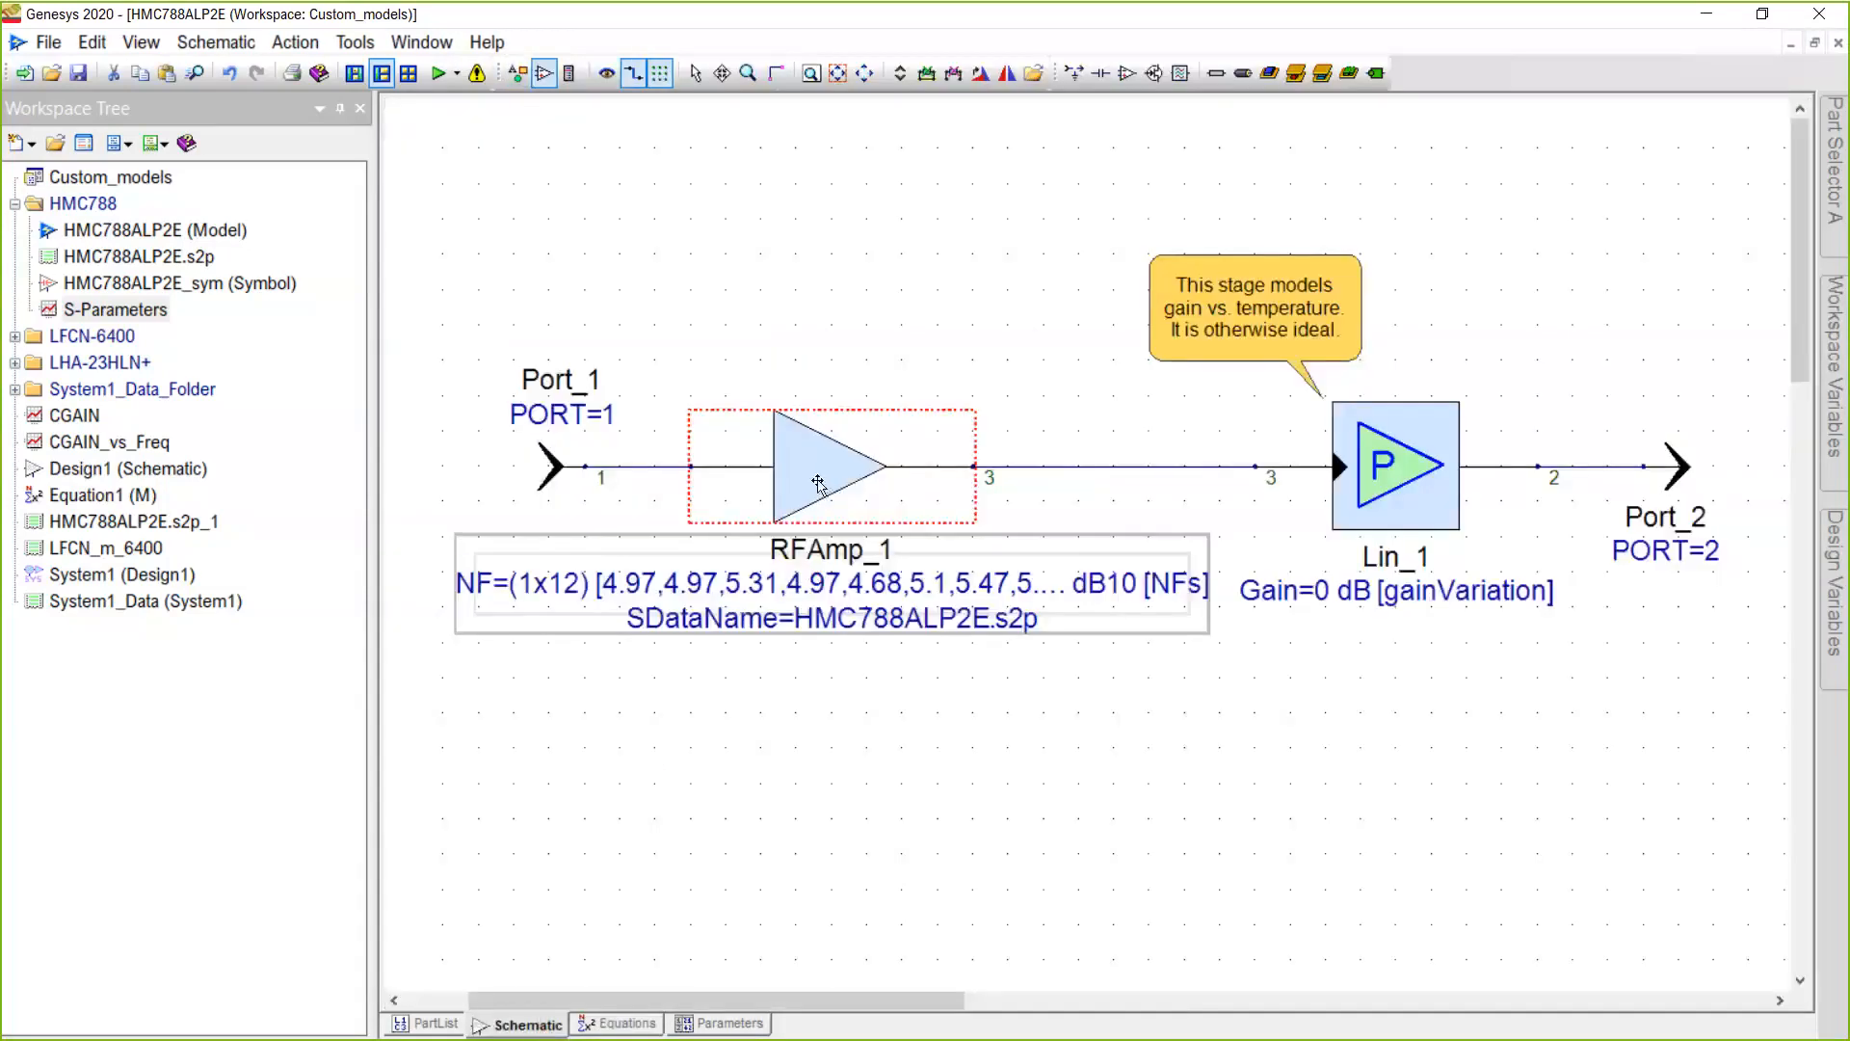
double_click(822, 484)
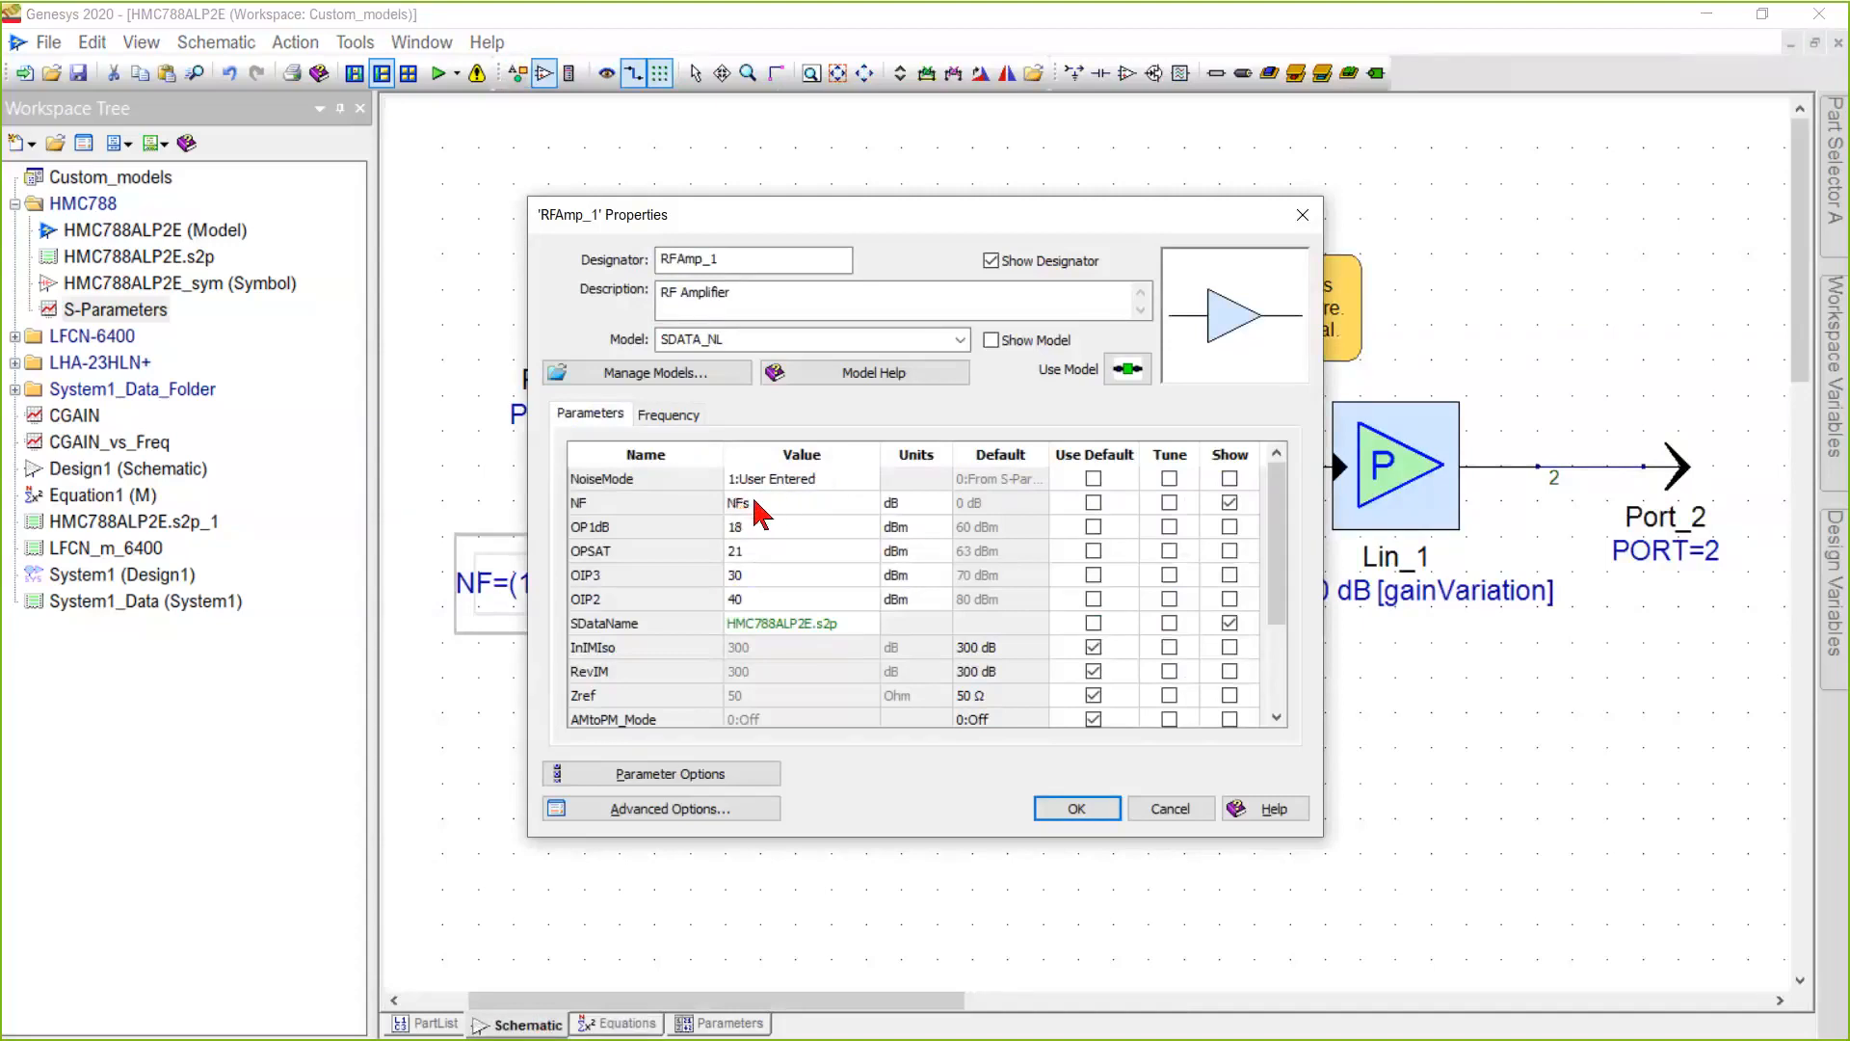
scroll("down", 3)
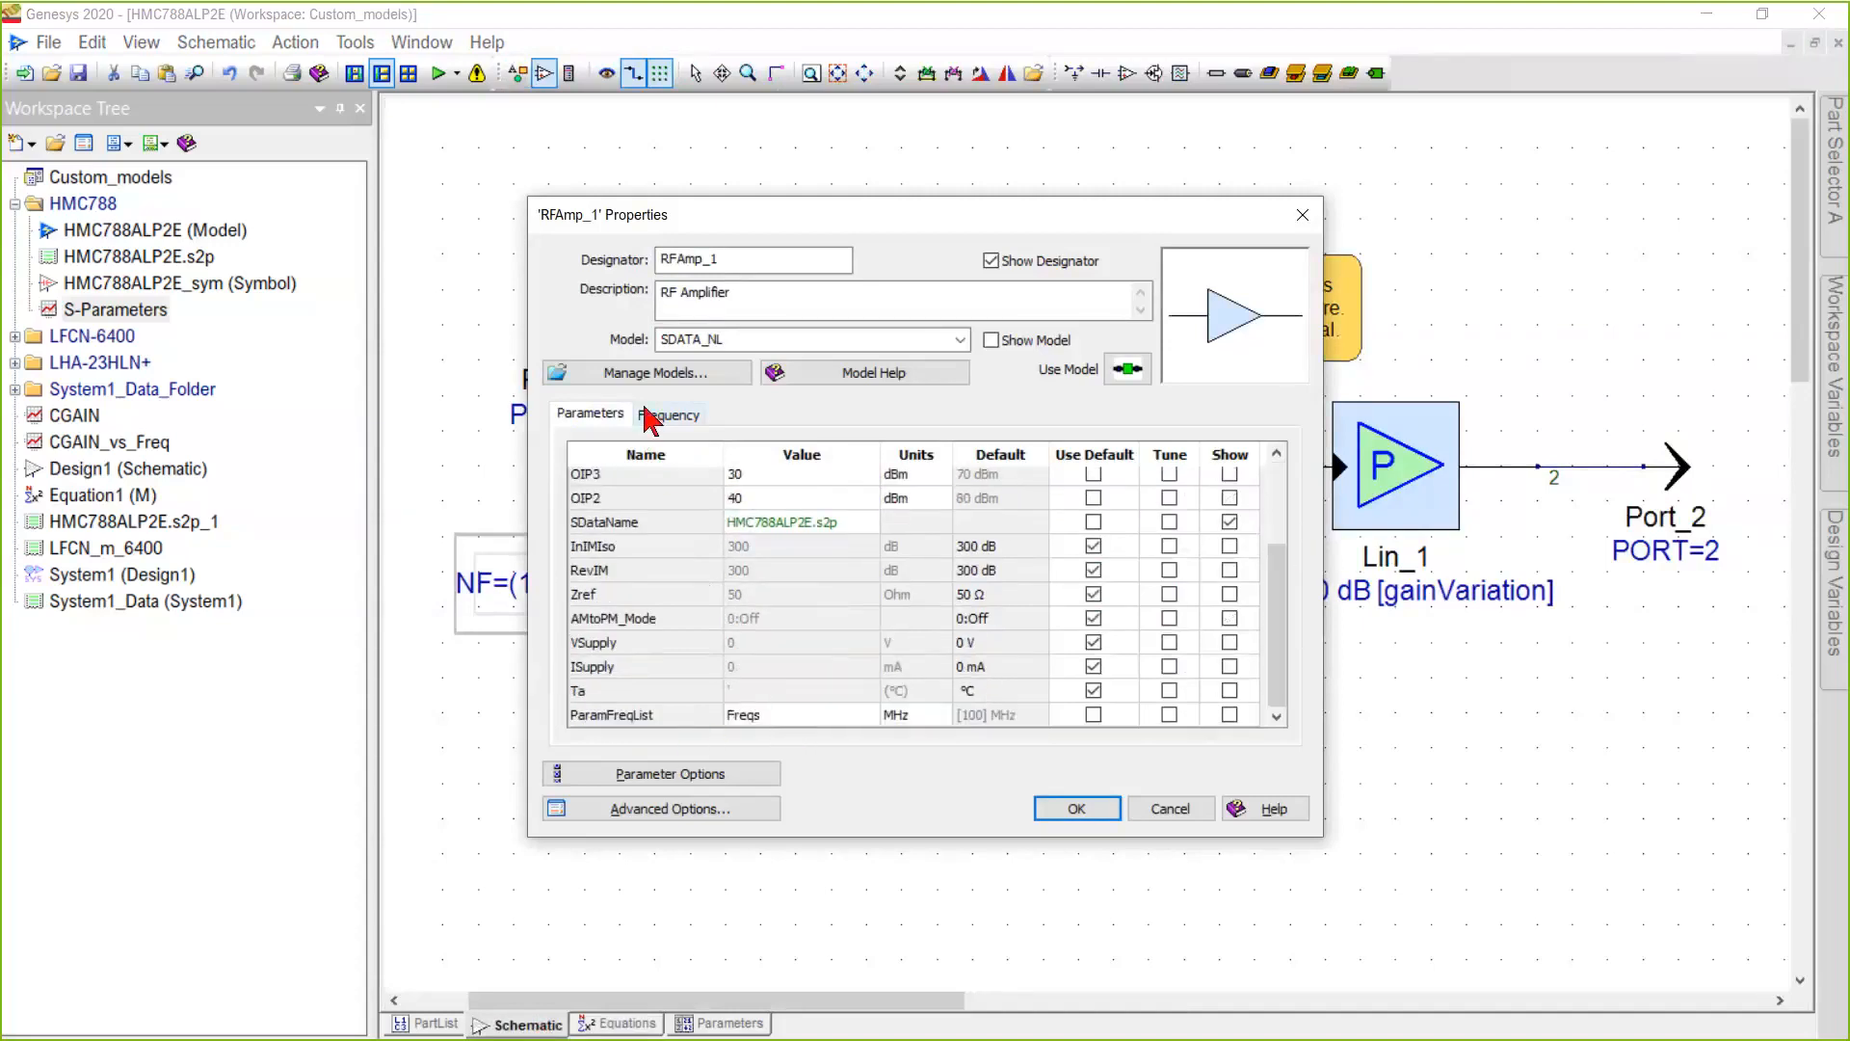
left_click(667, 413)
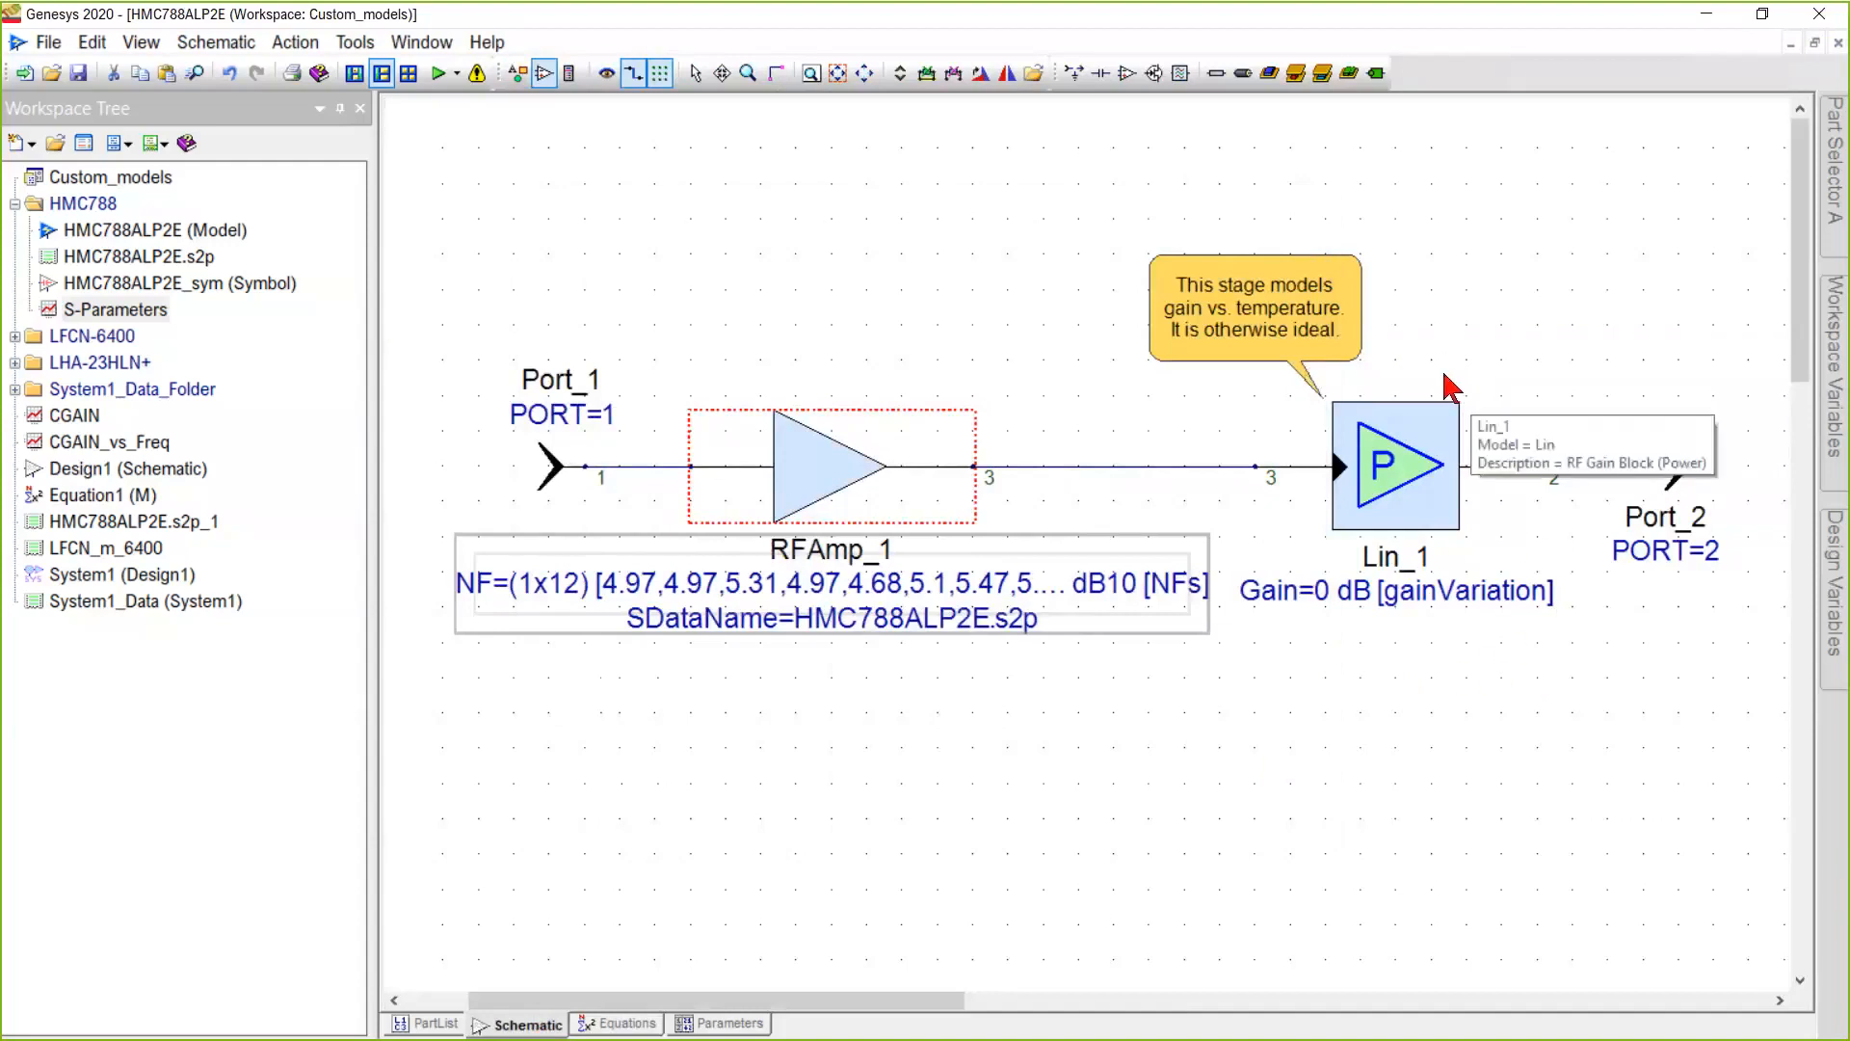
mouse_move(1436, 641)
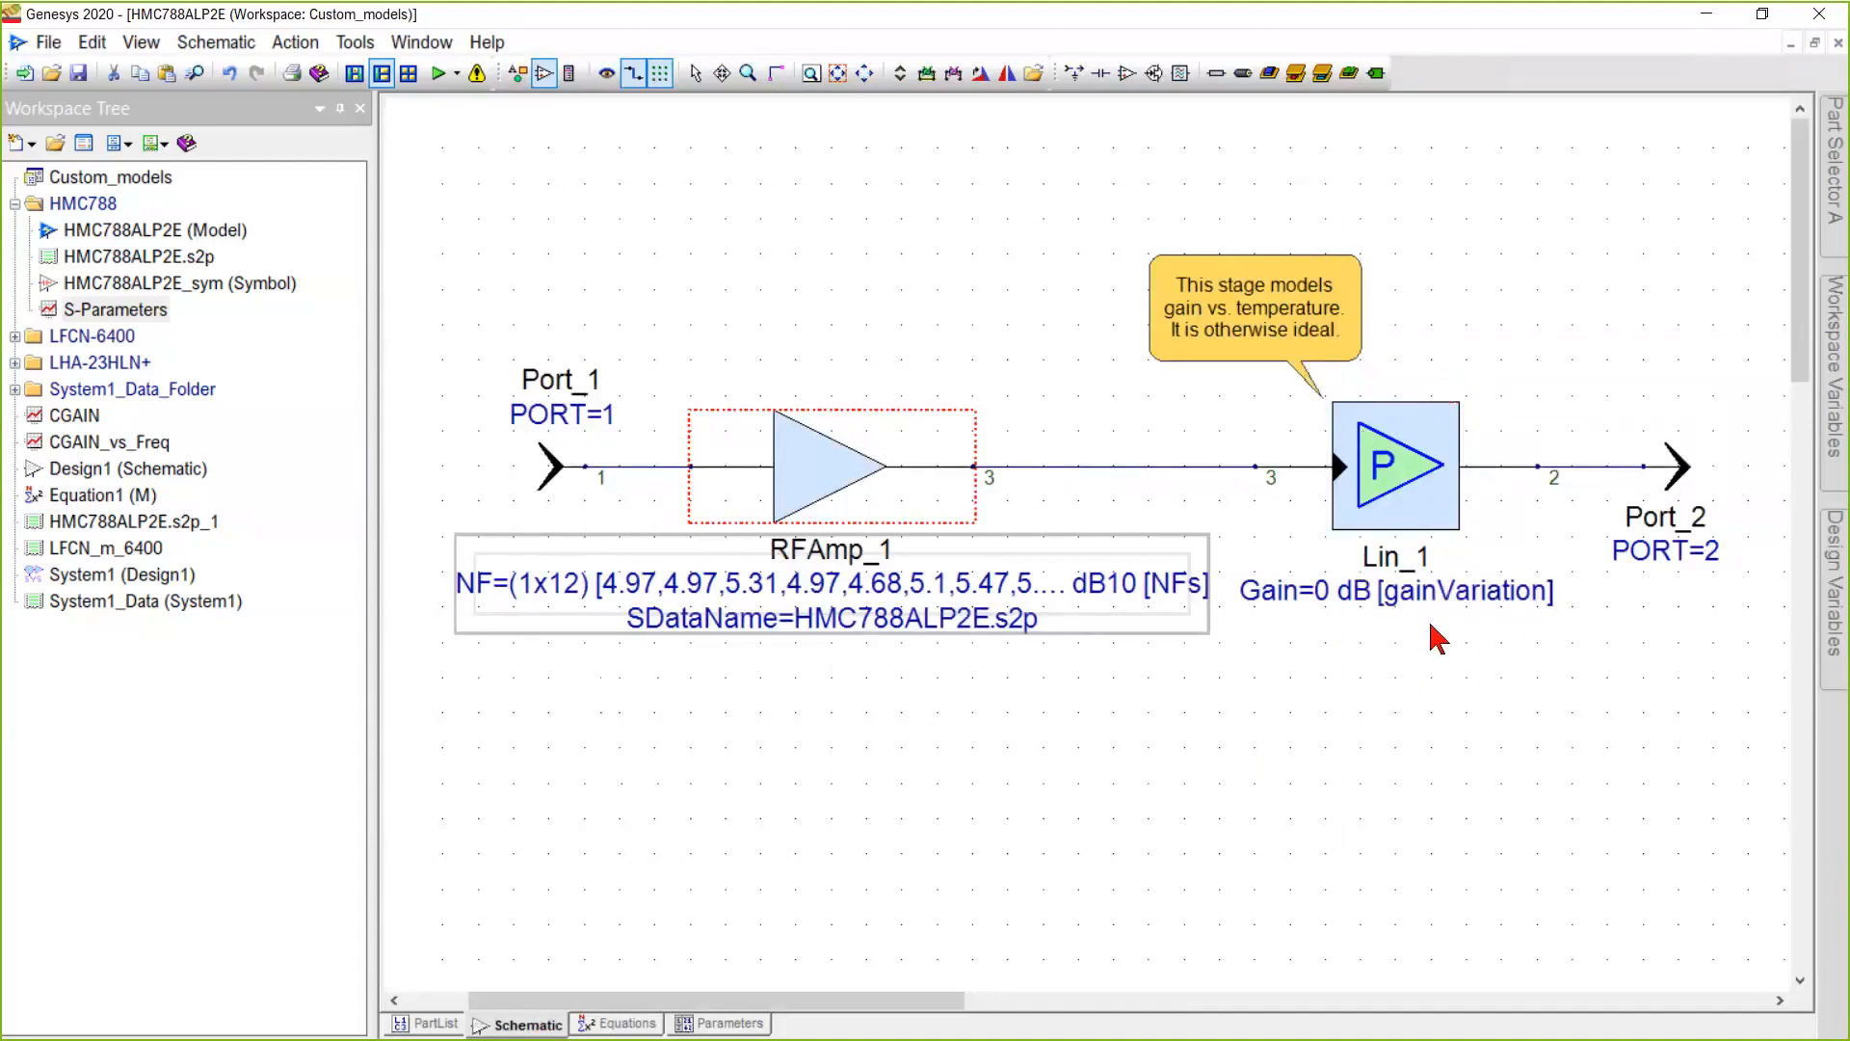
mouse_move(1428, 640)
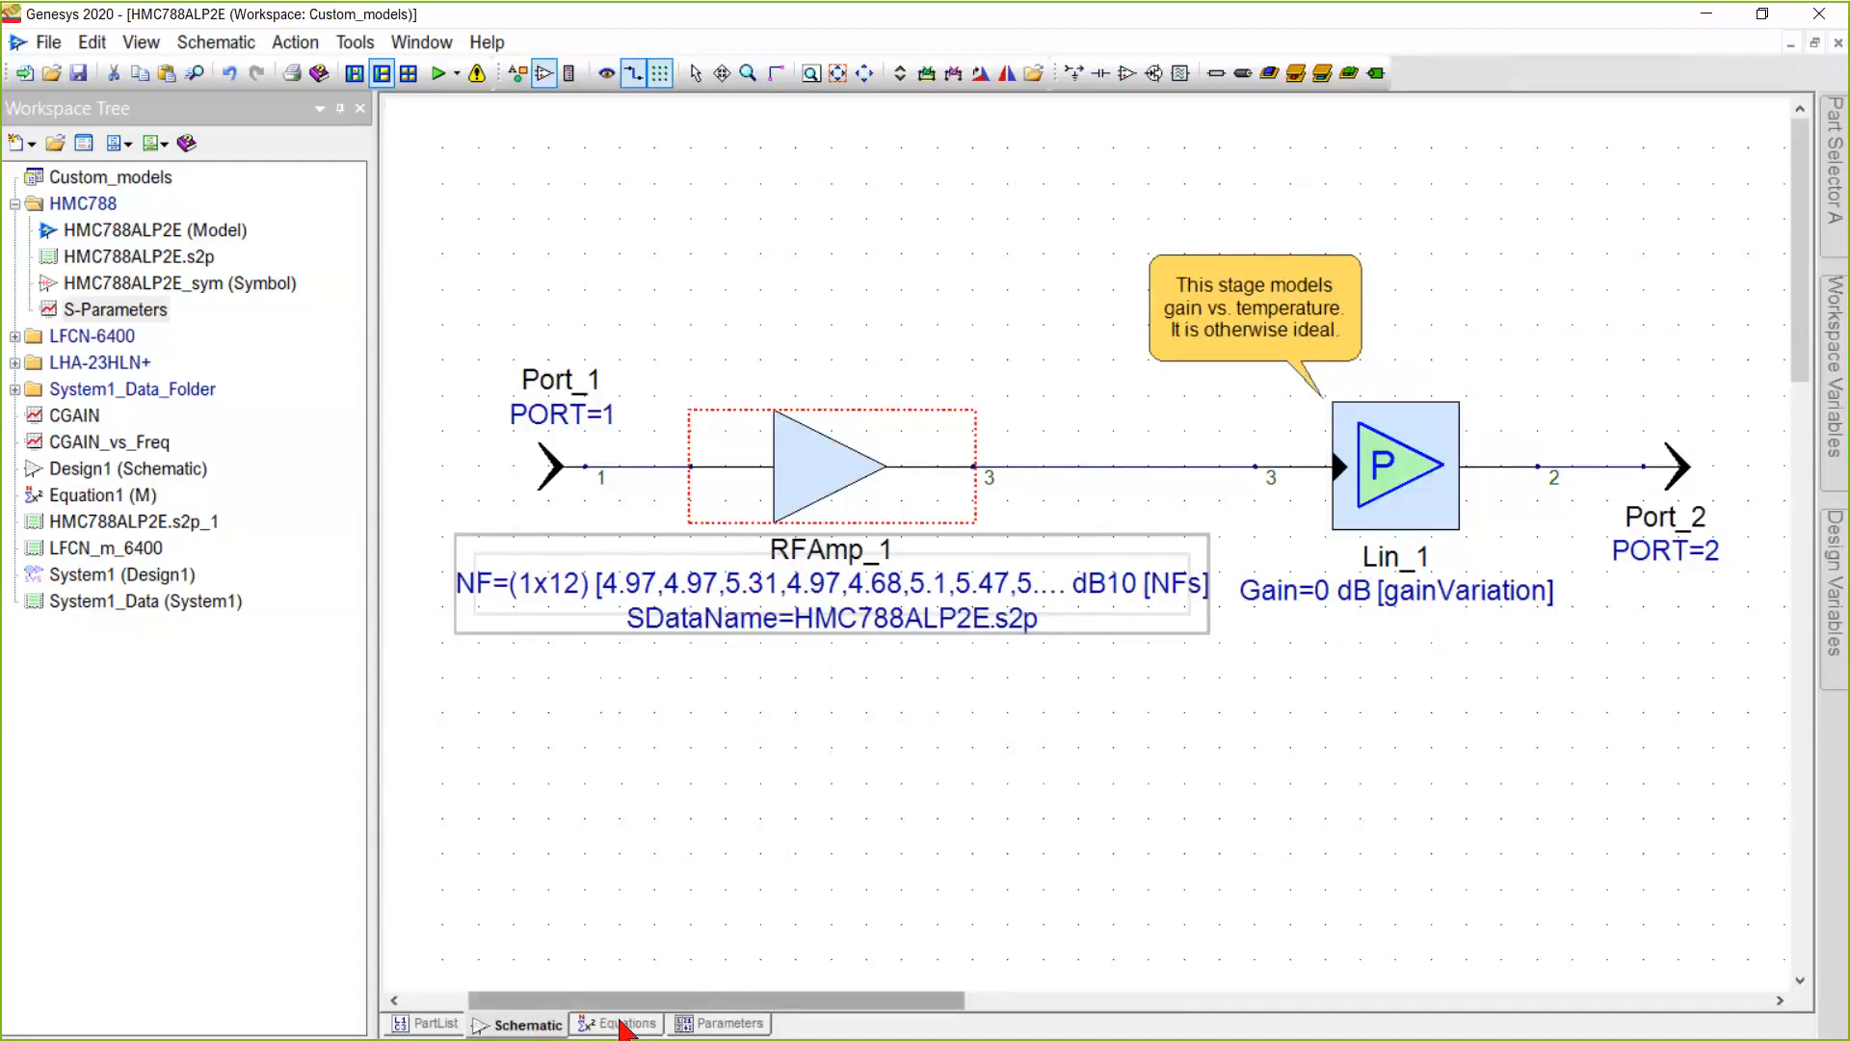
left_click(625, 1024)
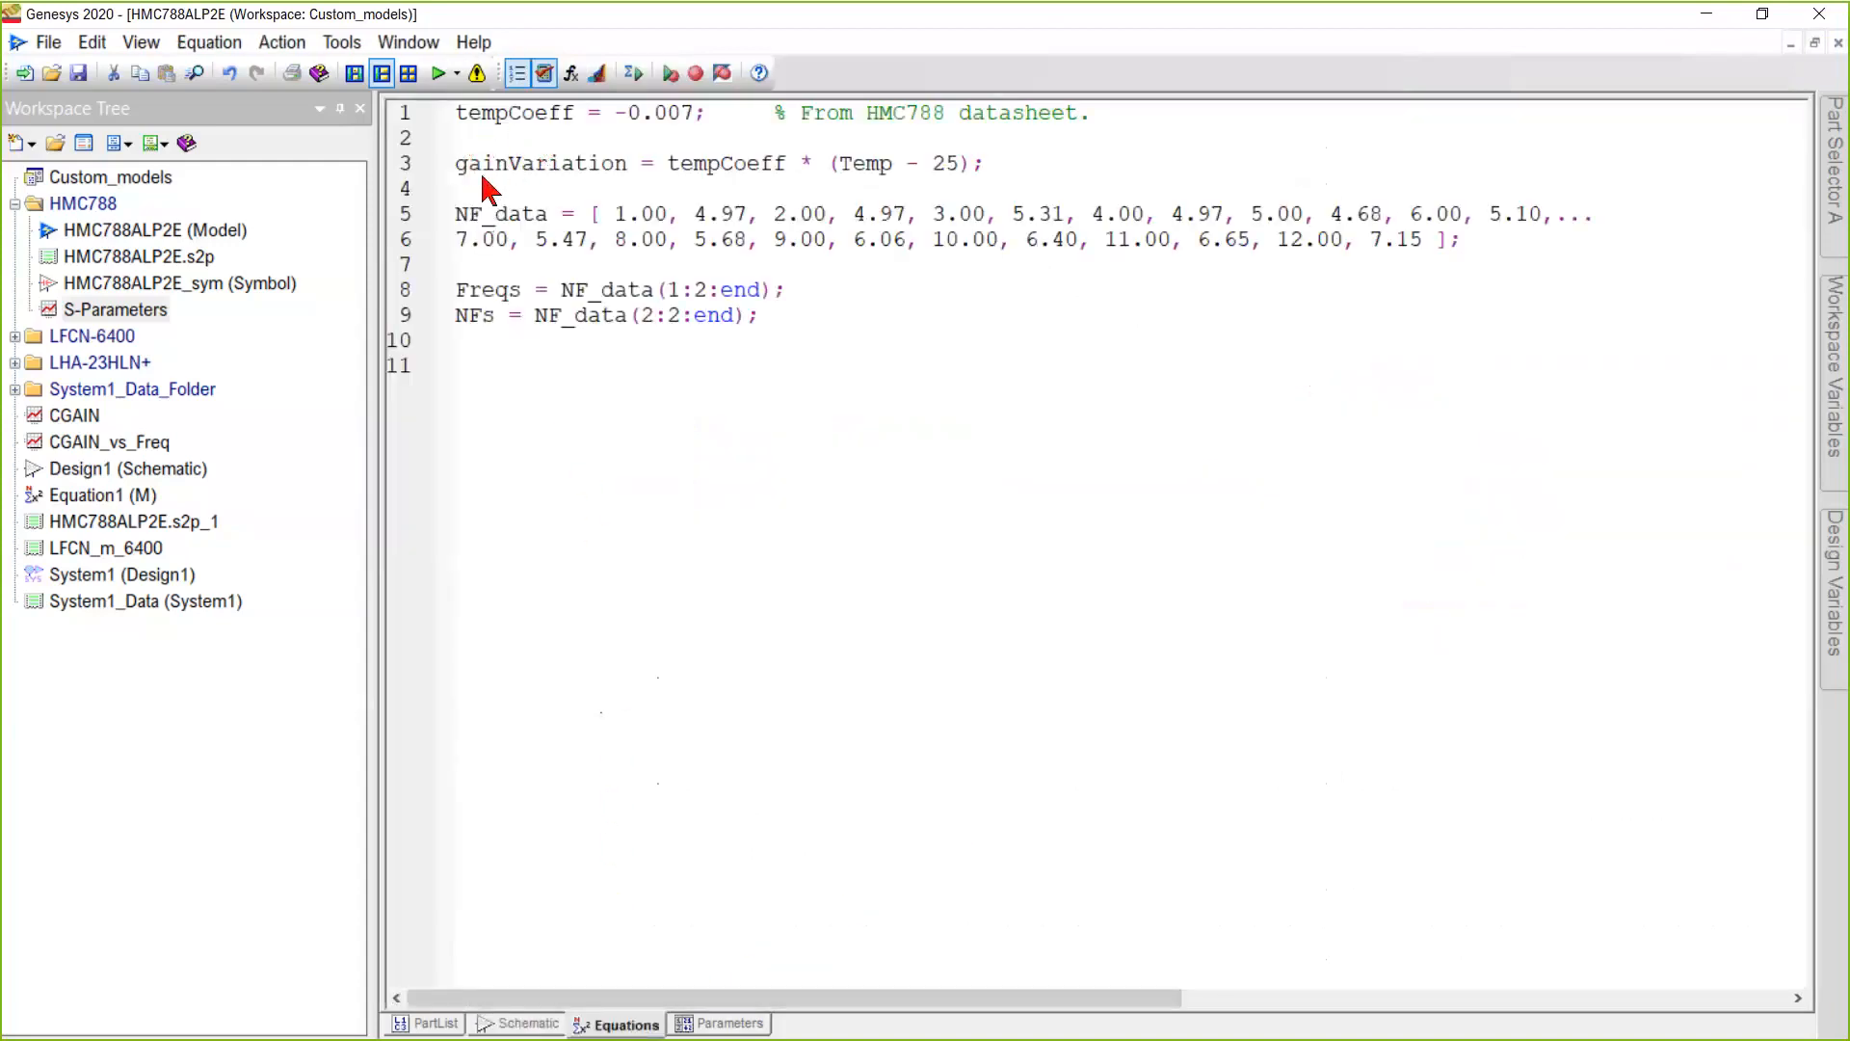
mouse_move(637, 199)
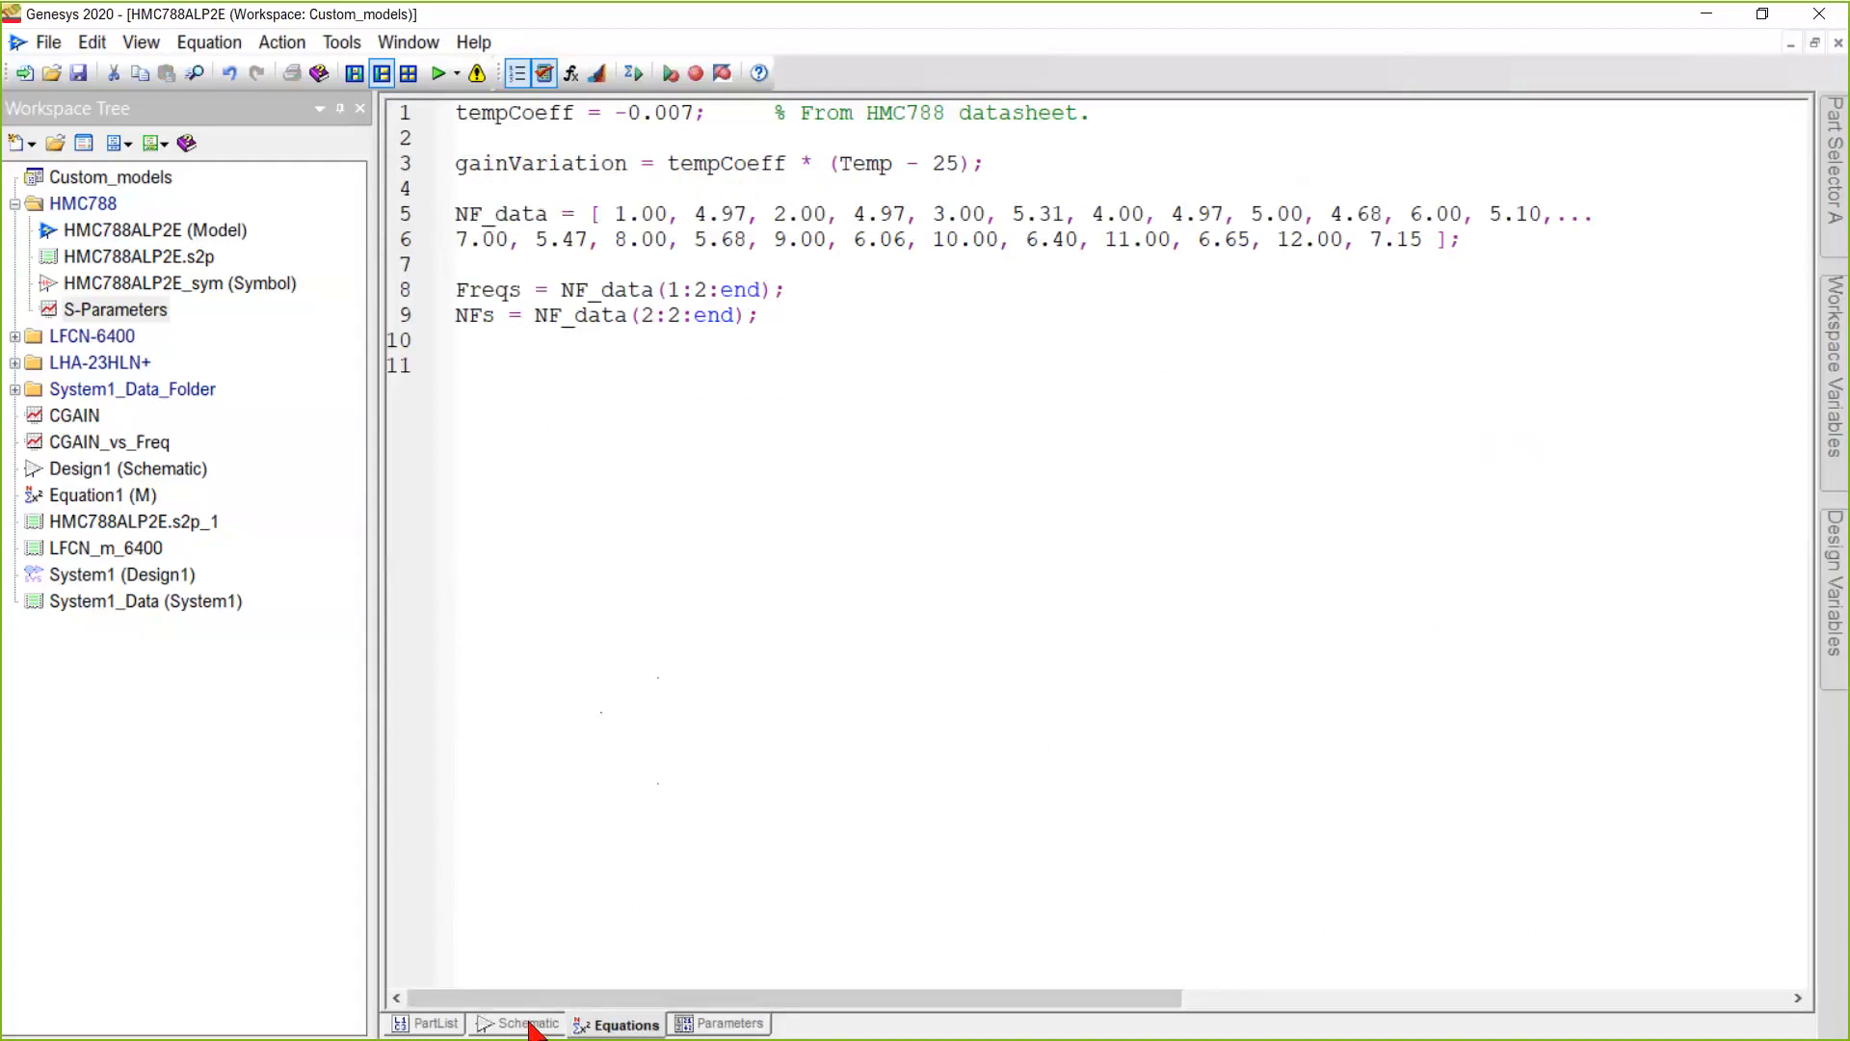
left_click(526, 1024)
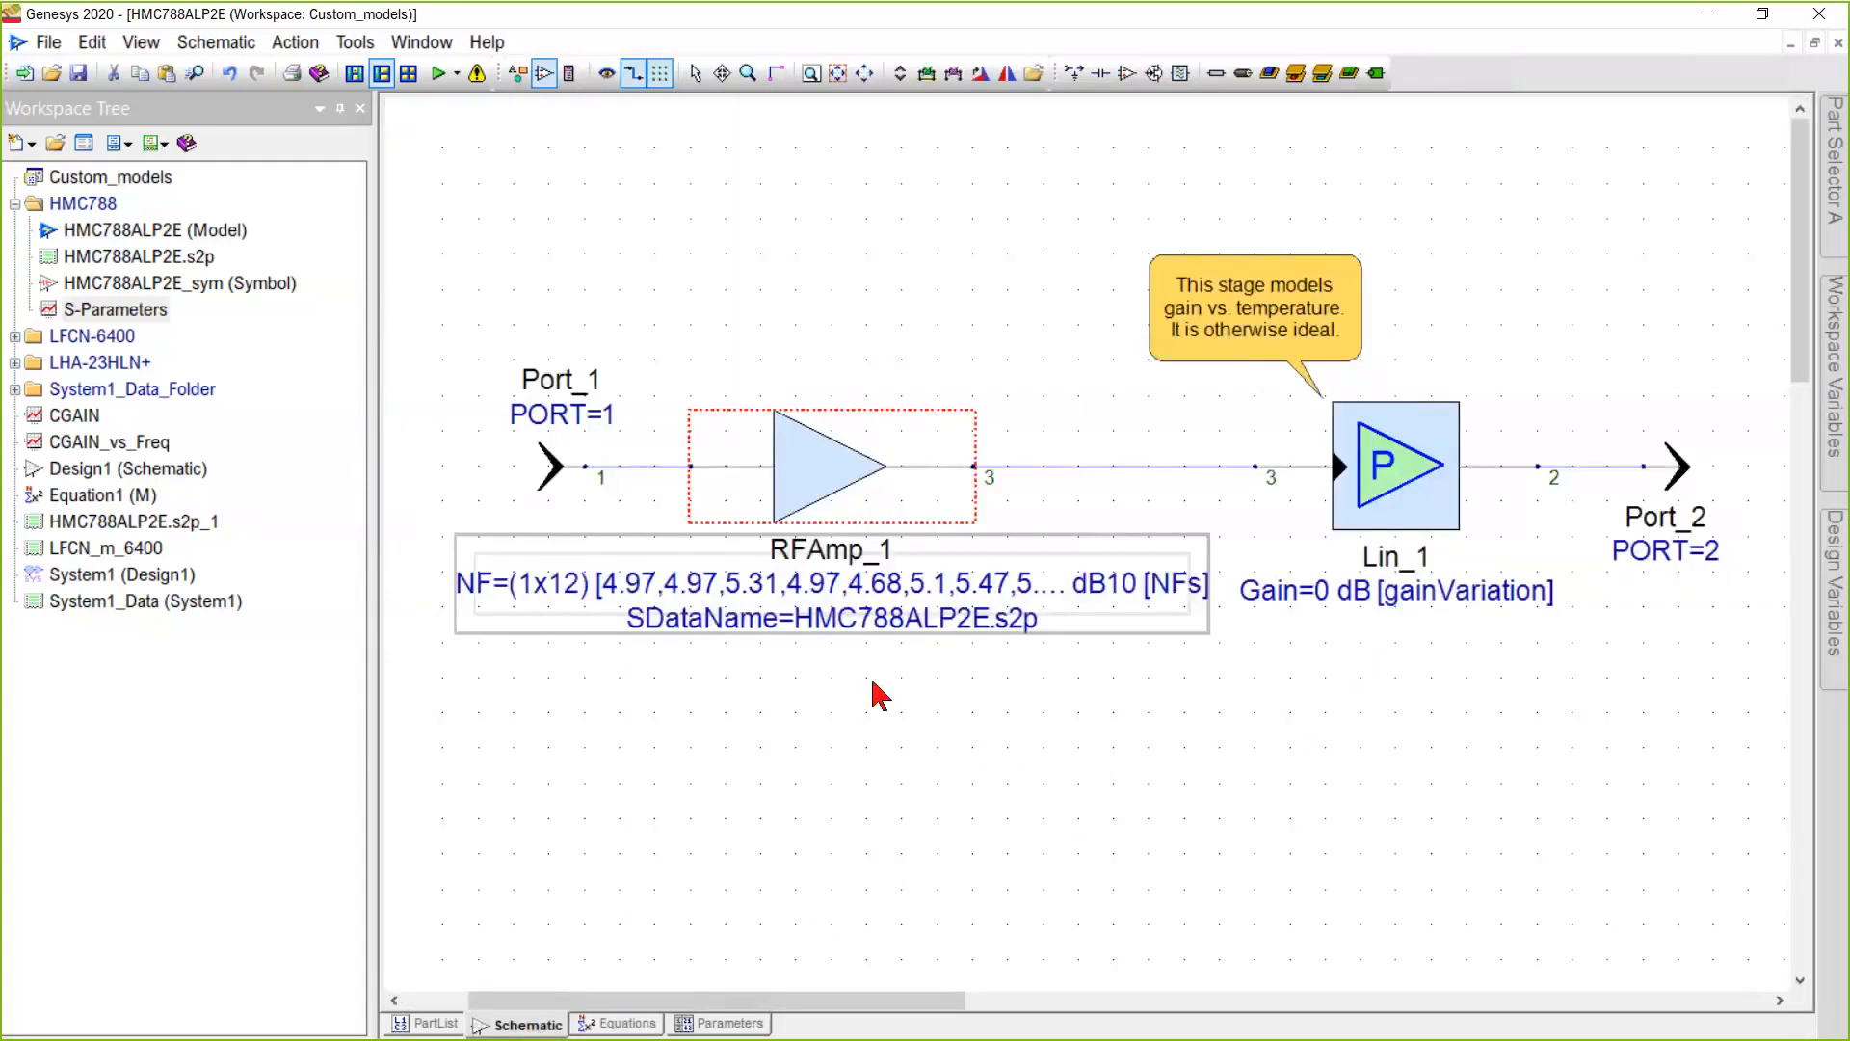
mouse_move(858, 677)
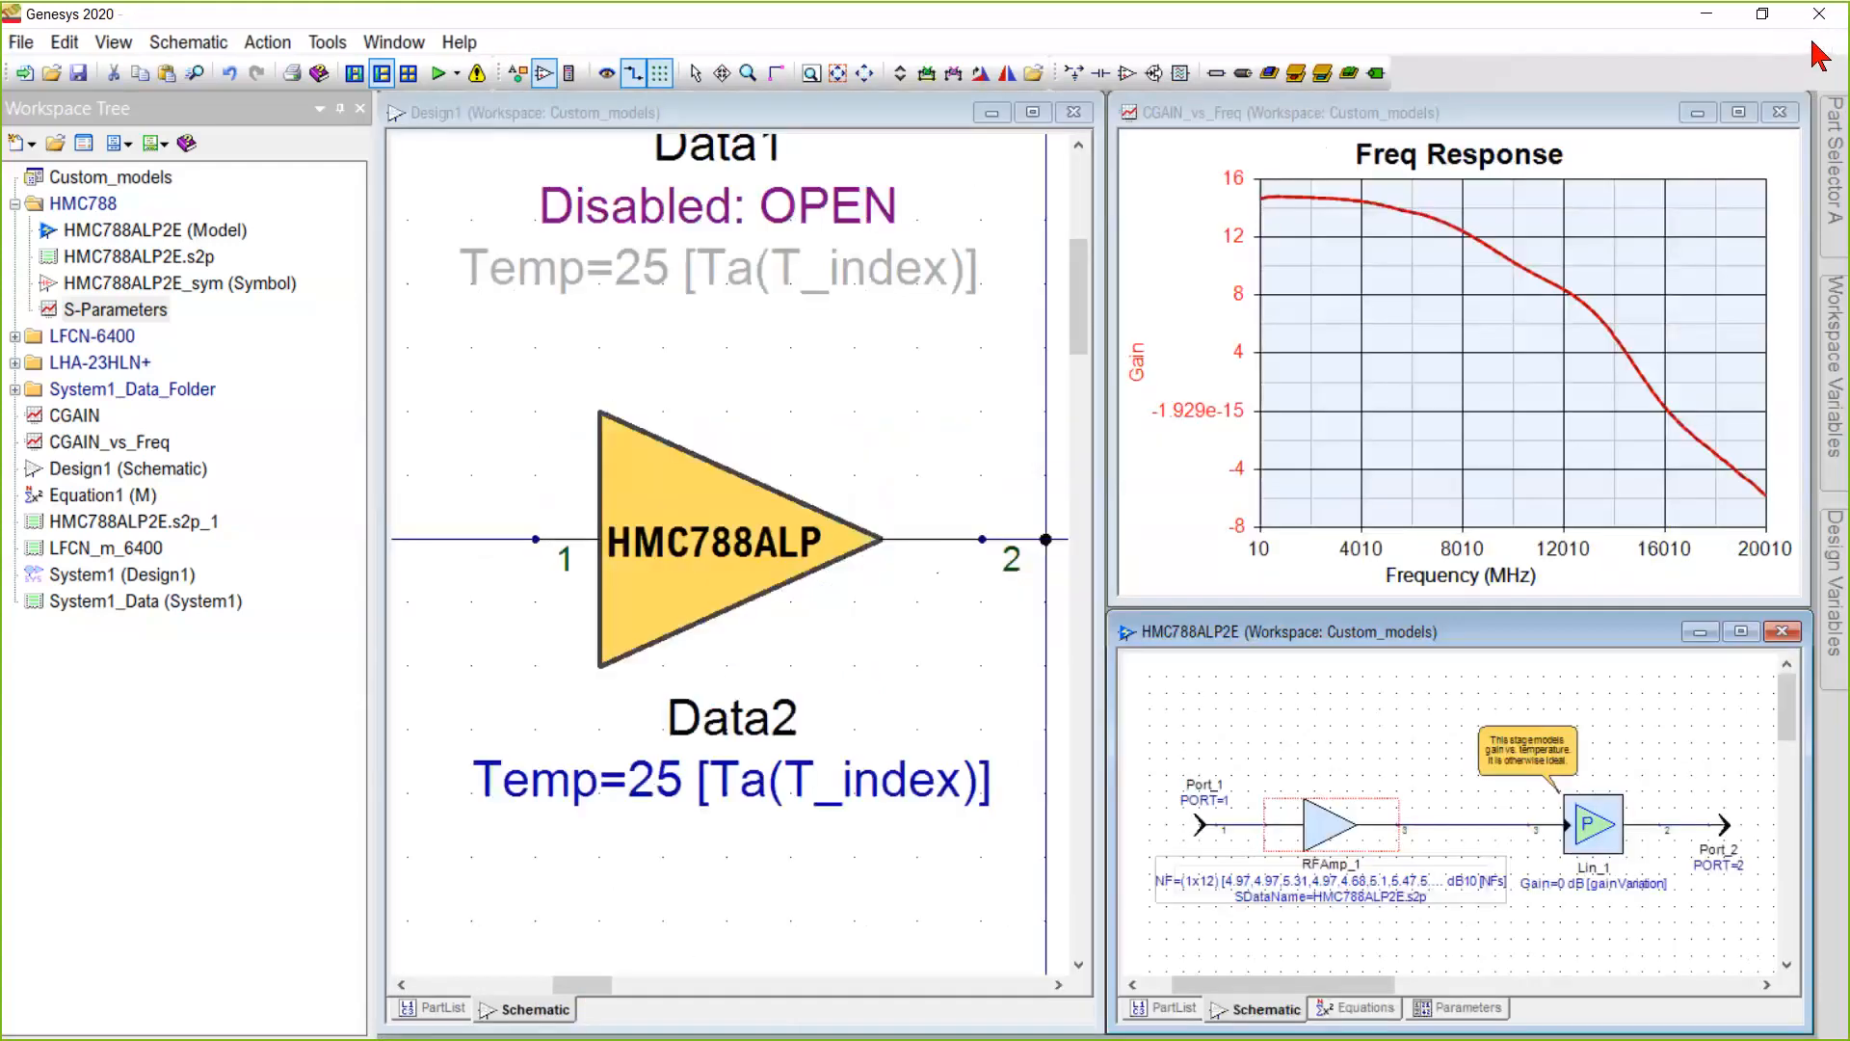
mouse_move(1357, 353)
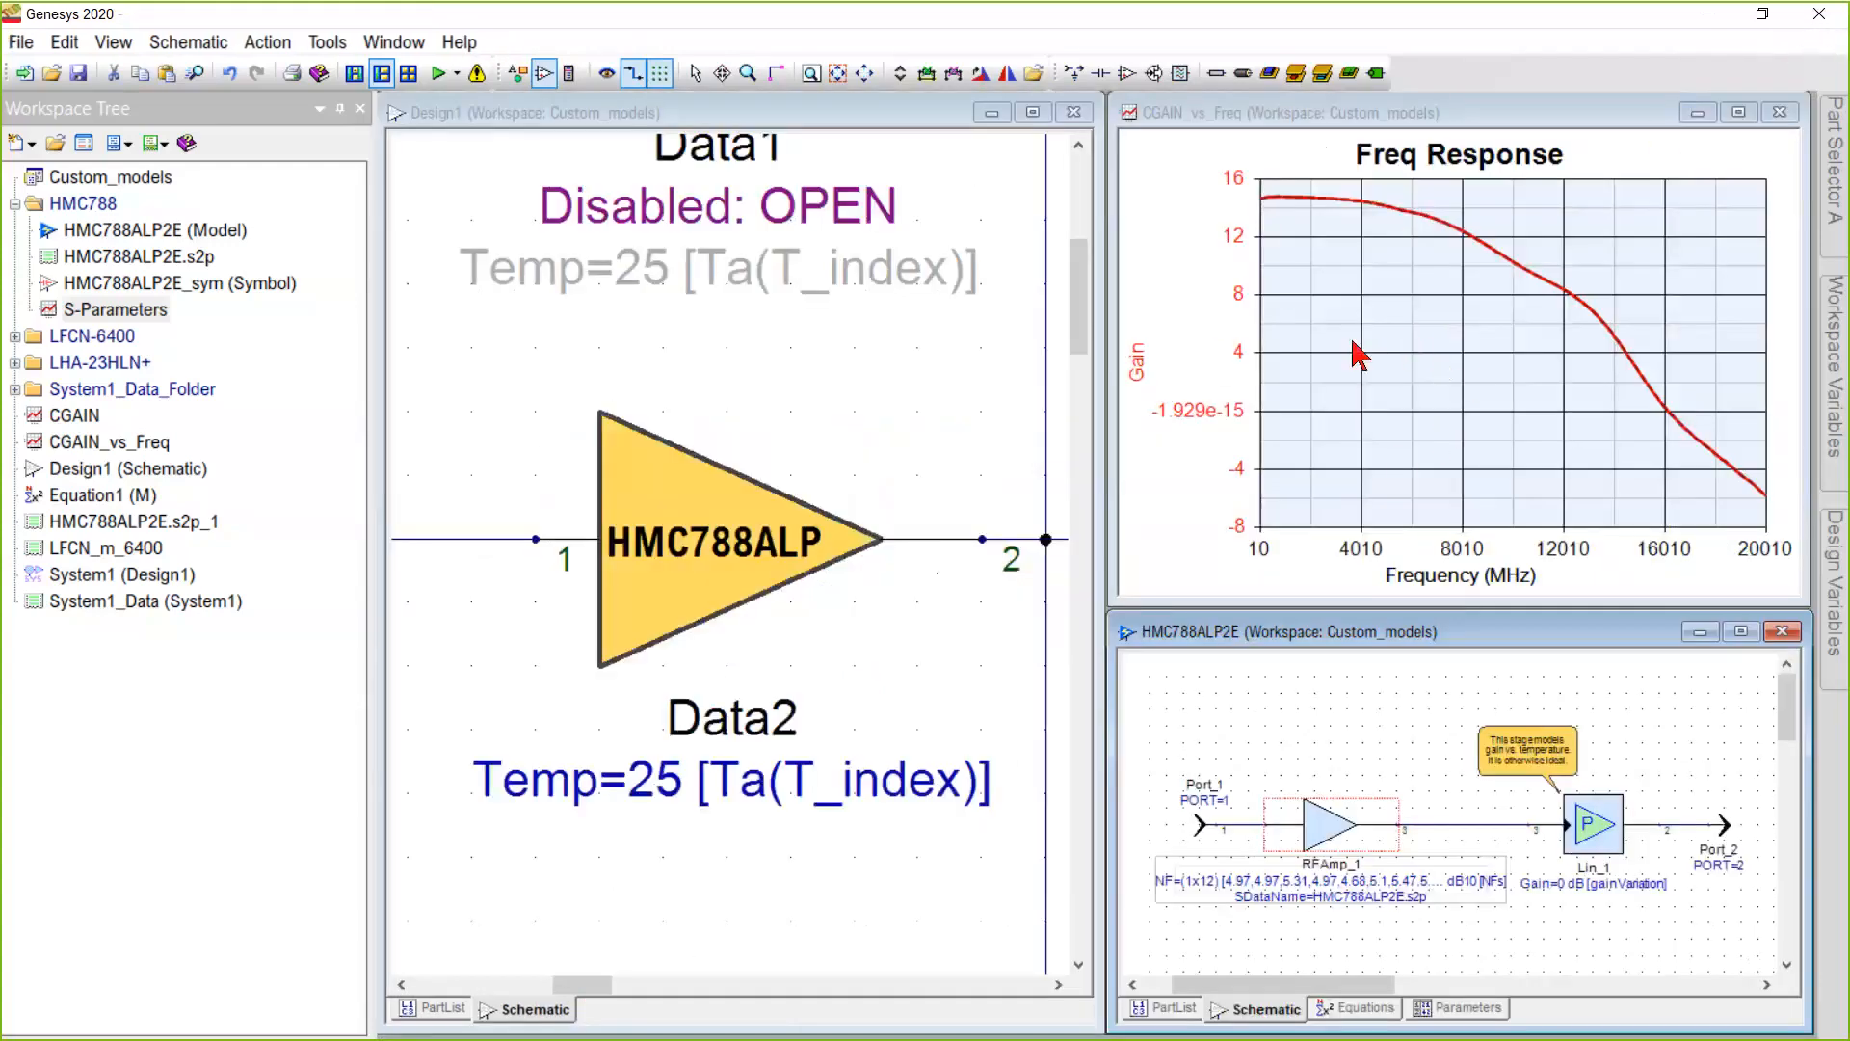
mouse_move(1437, 393)
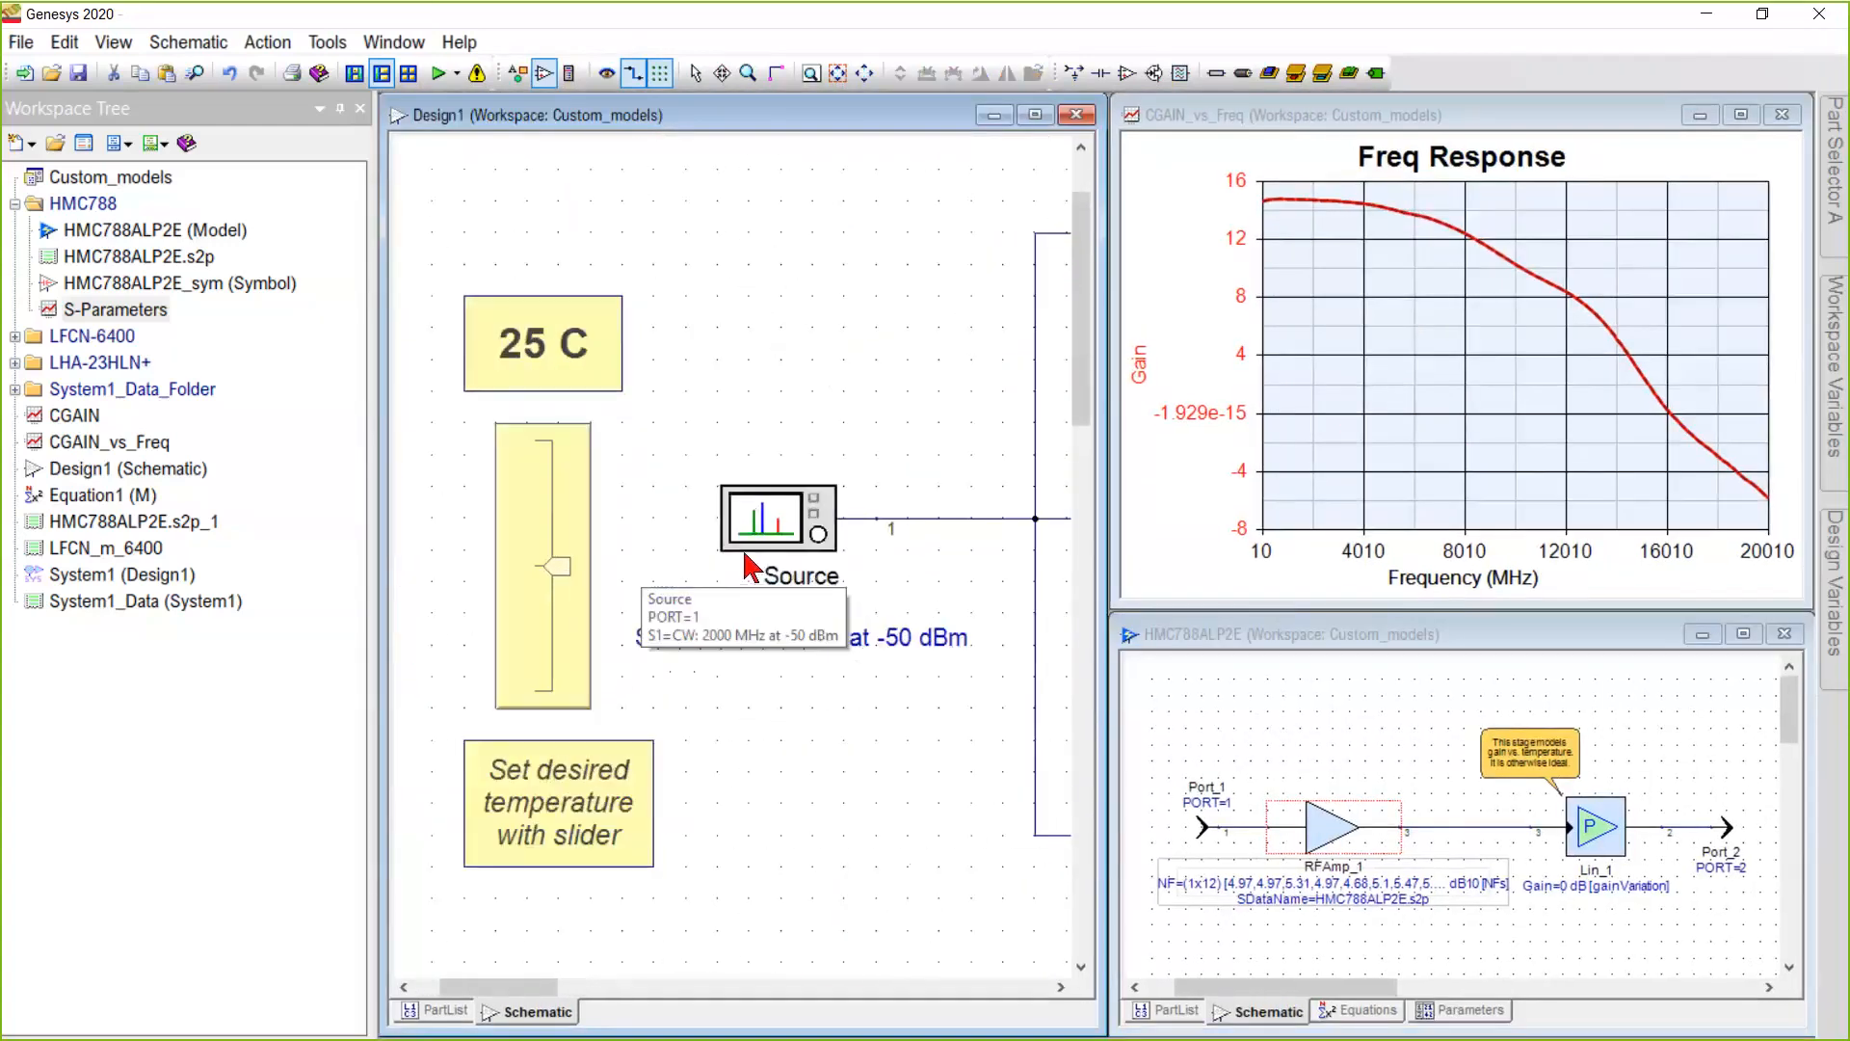
Pan Design1 to bring the HMC788ALP amplifier block into view.
left_click_drag(543, 564, 557, 693)
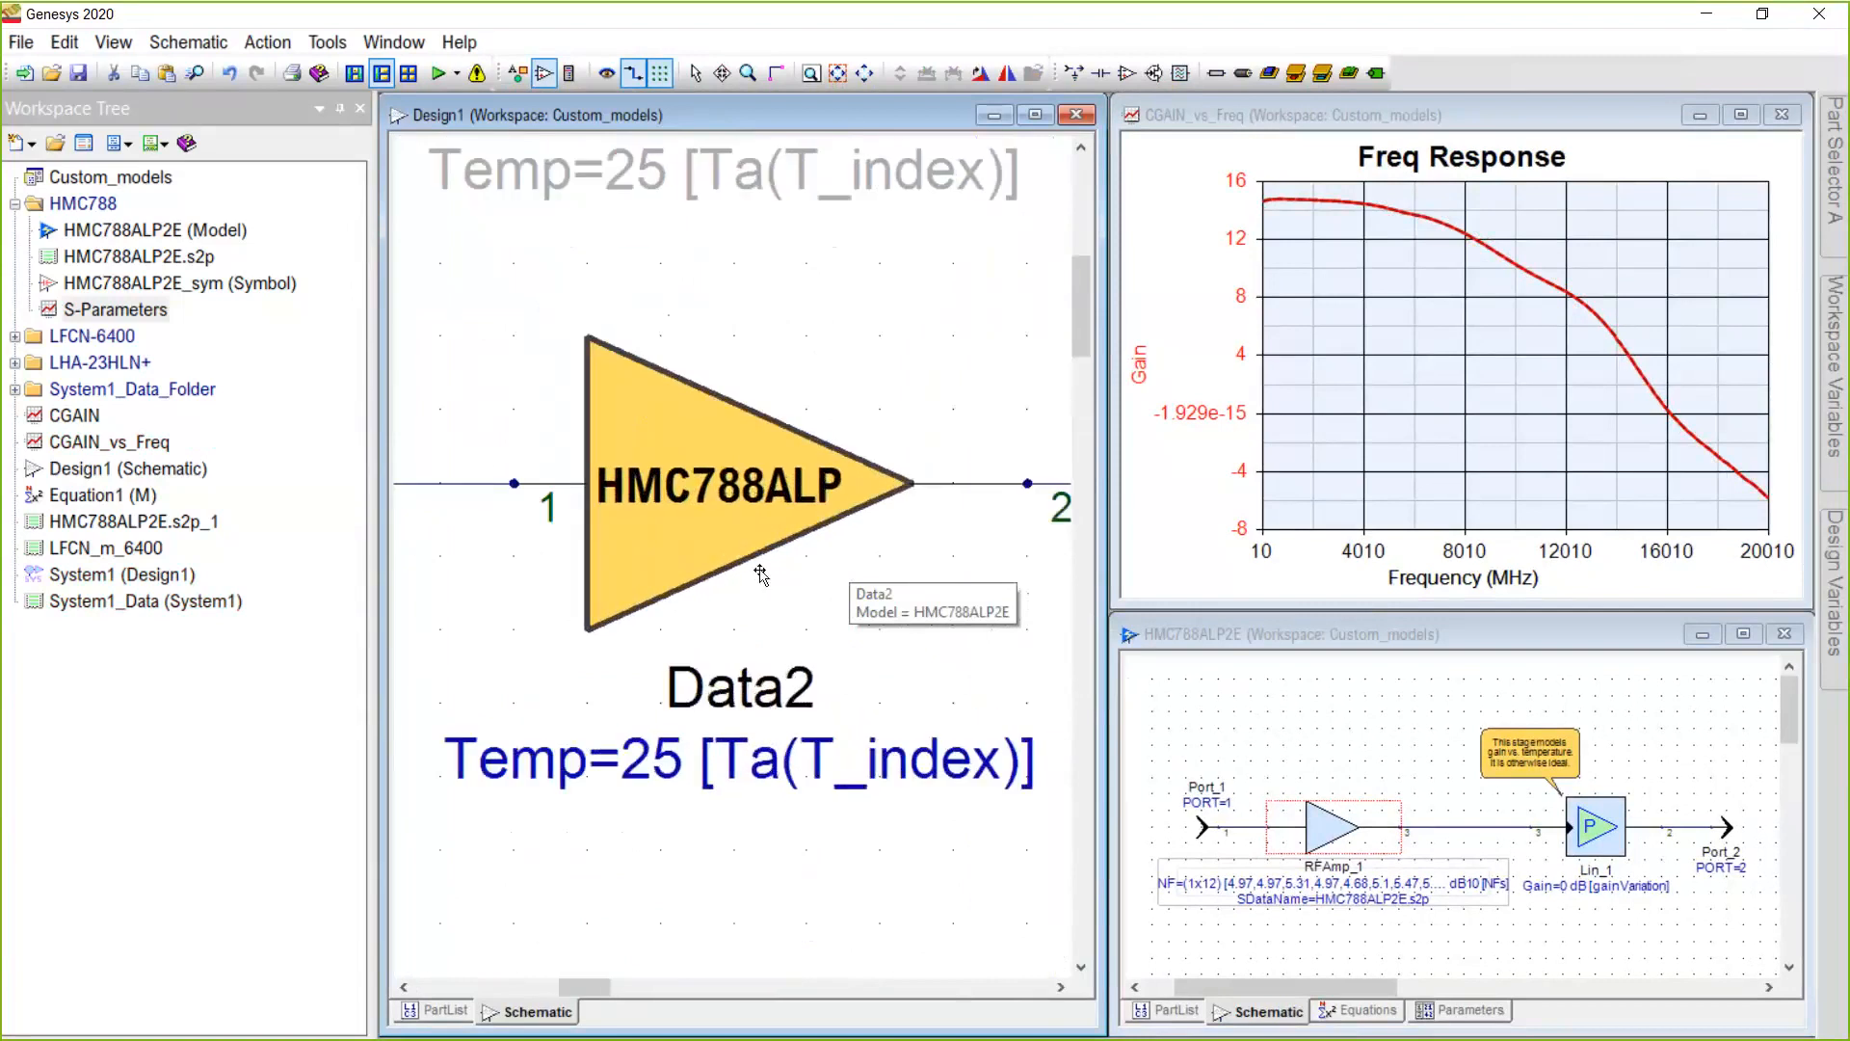
mouse_move(805, 524)
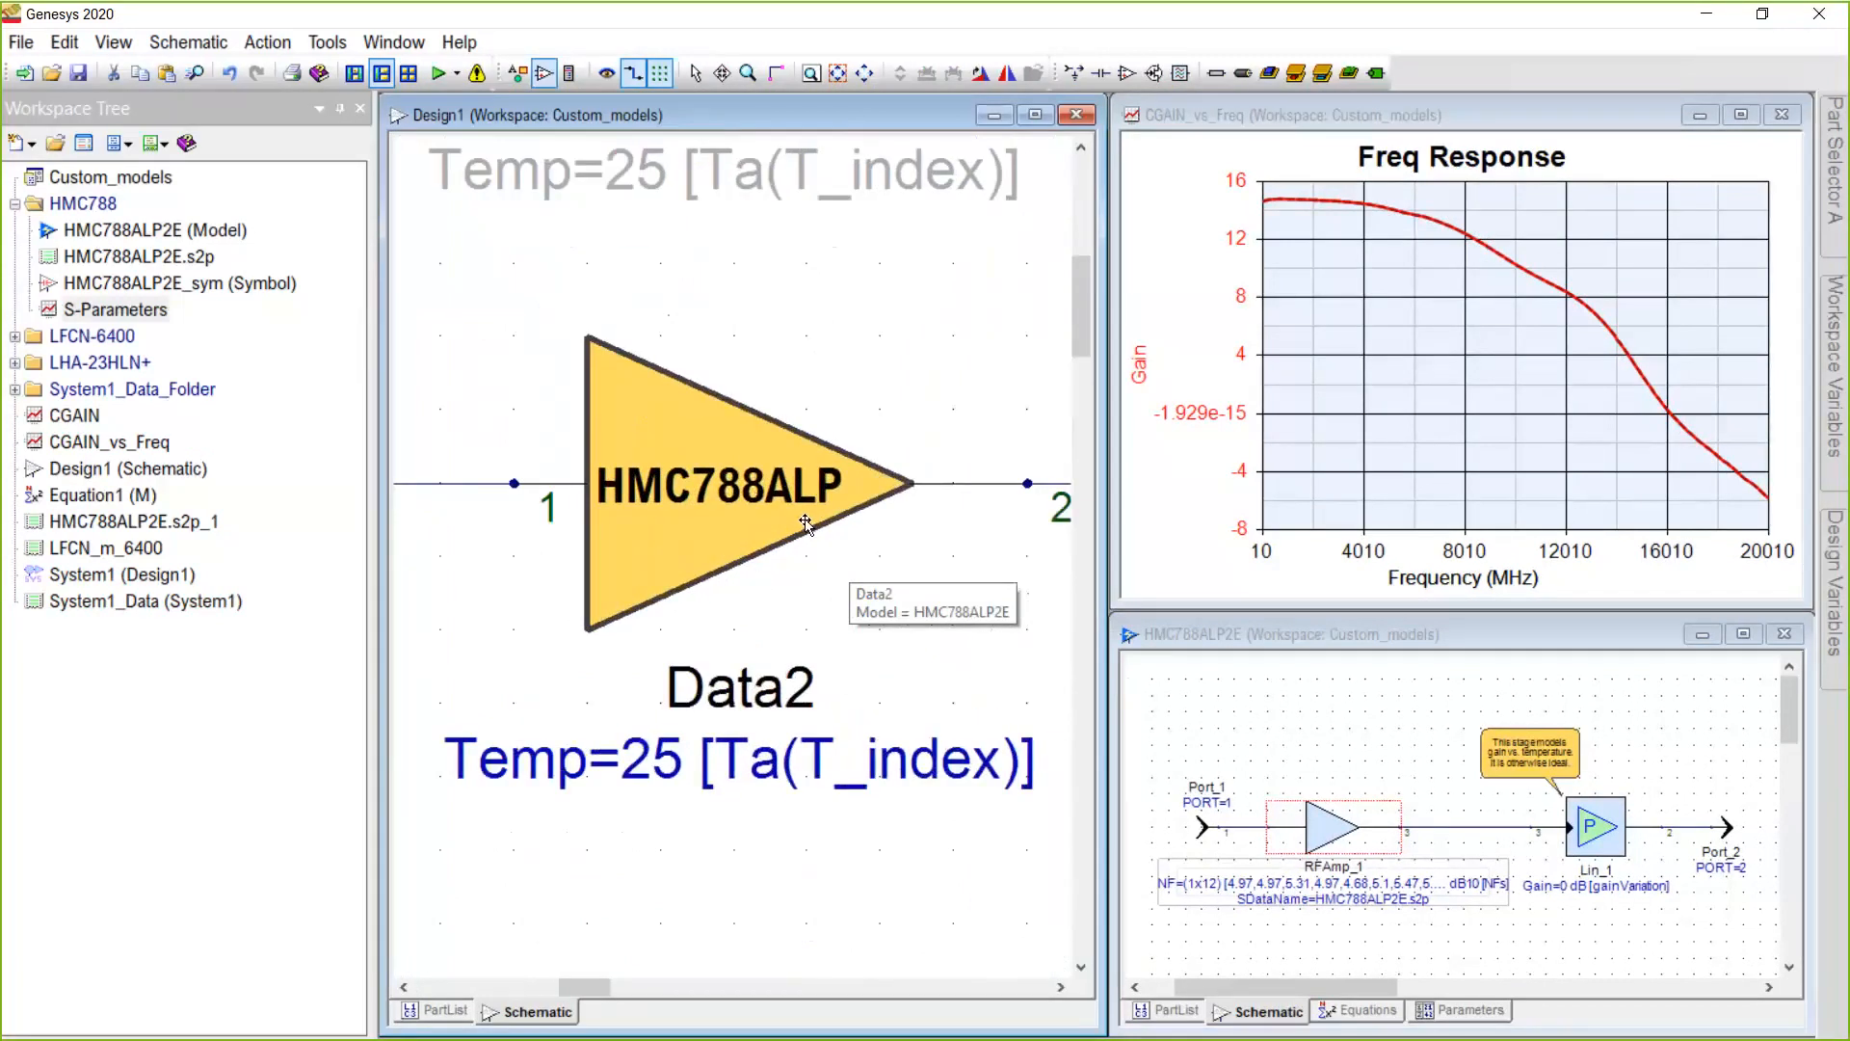
mouse_move(822, 545)
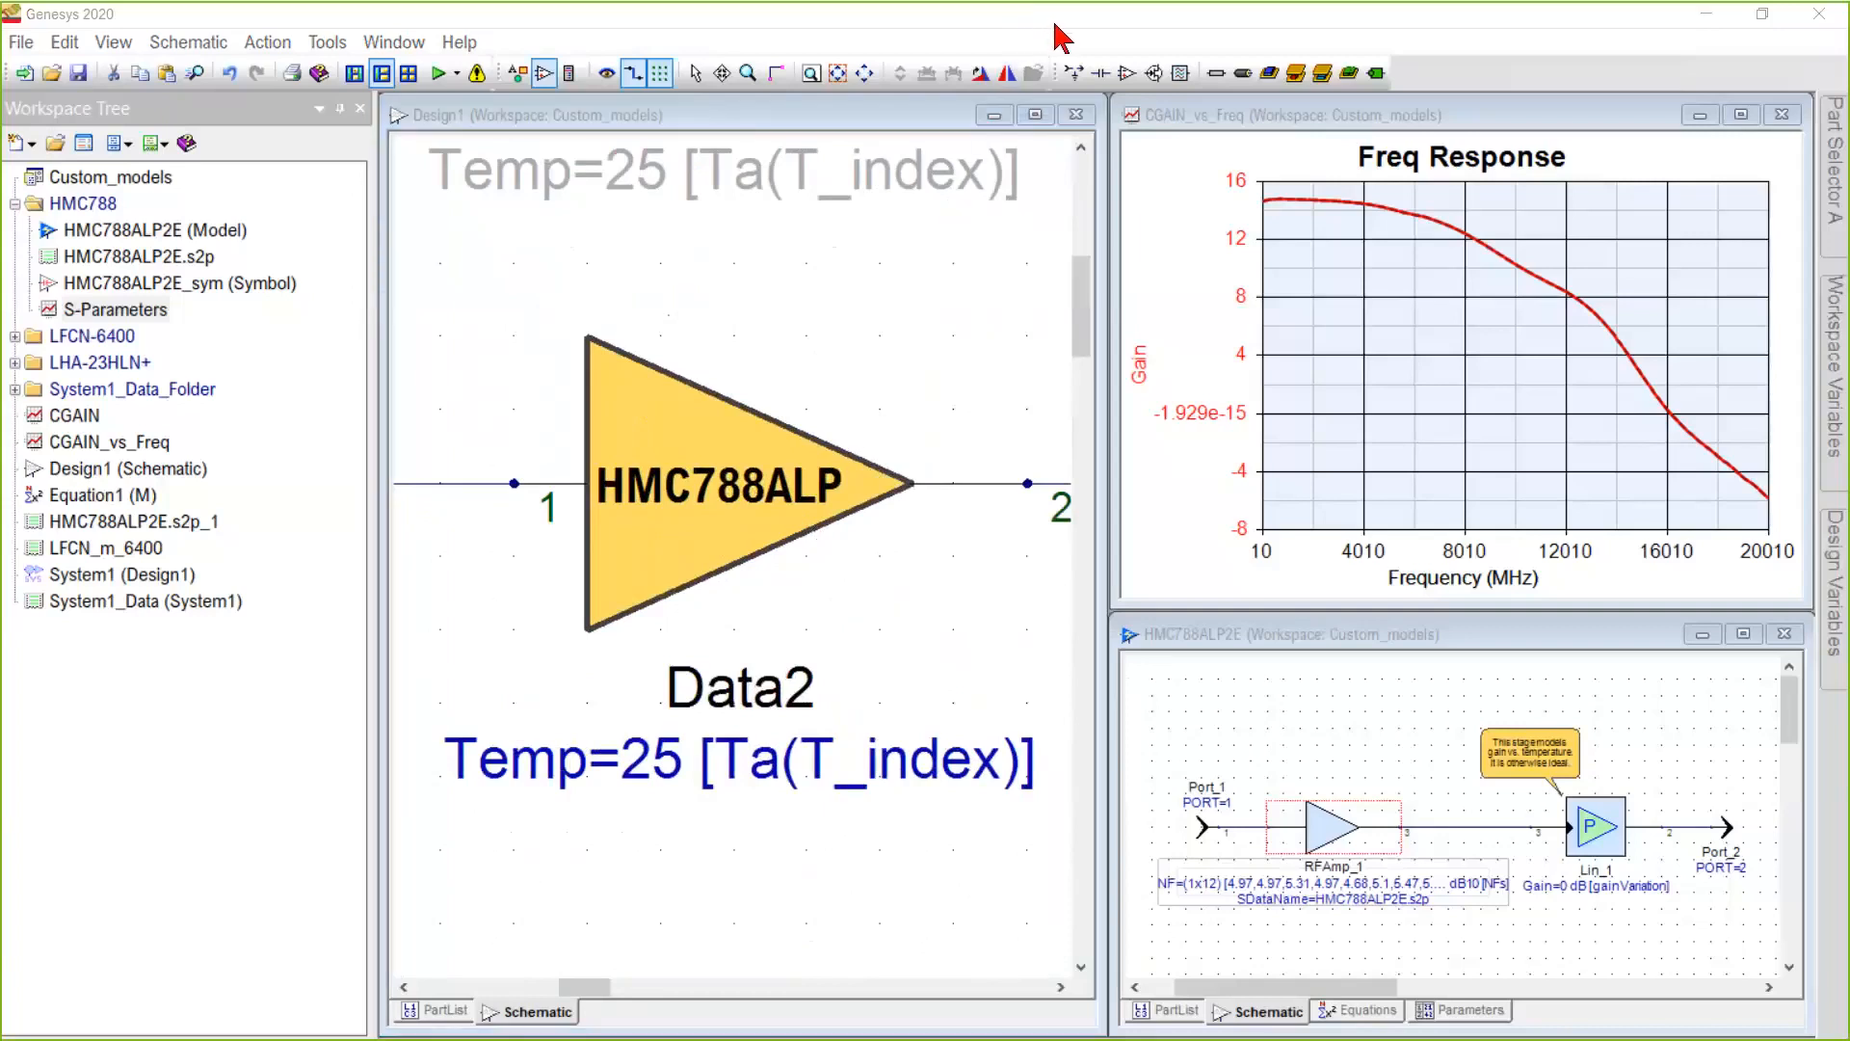
mouse_move(1152, 283)
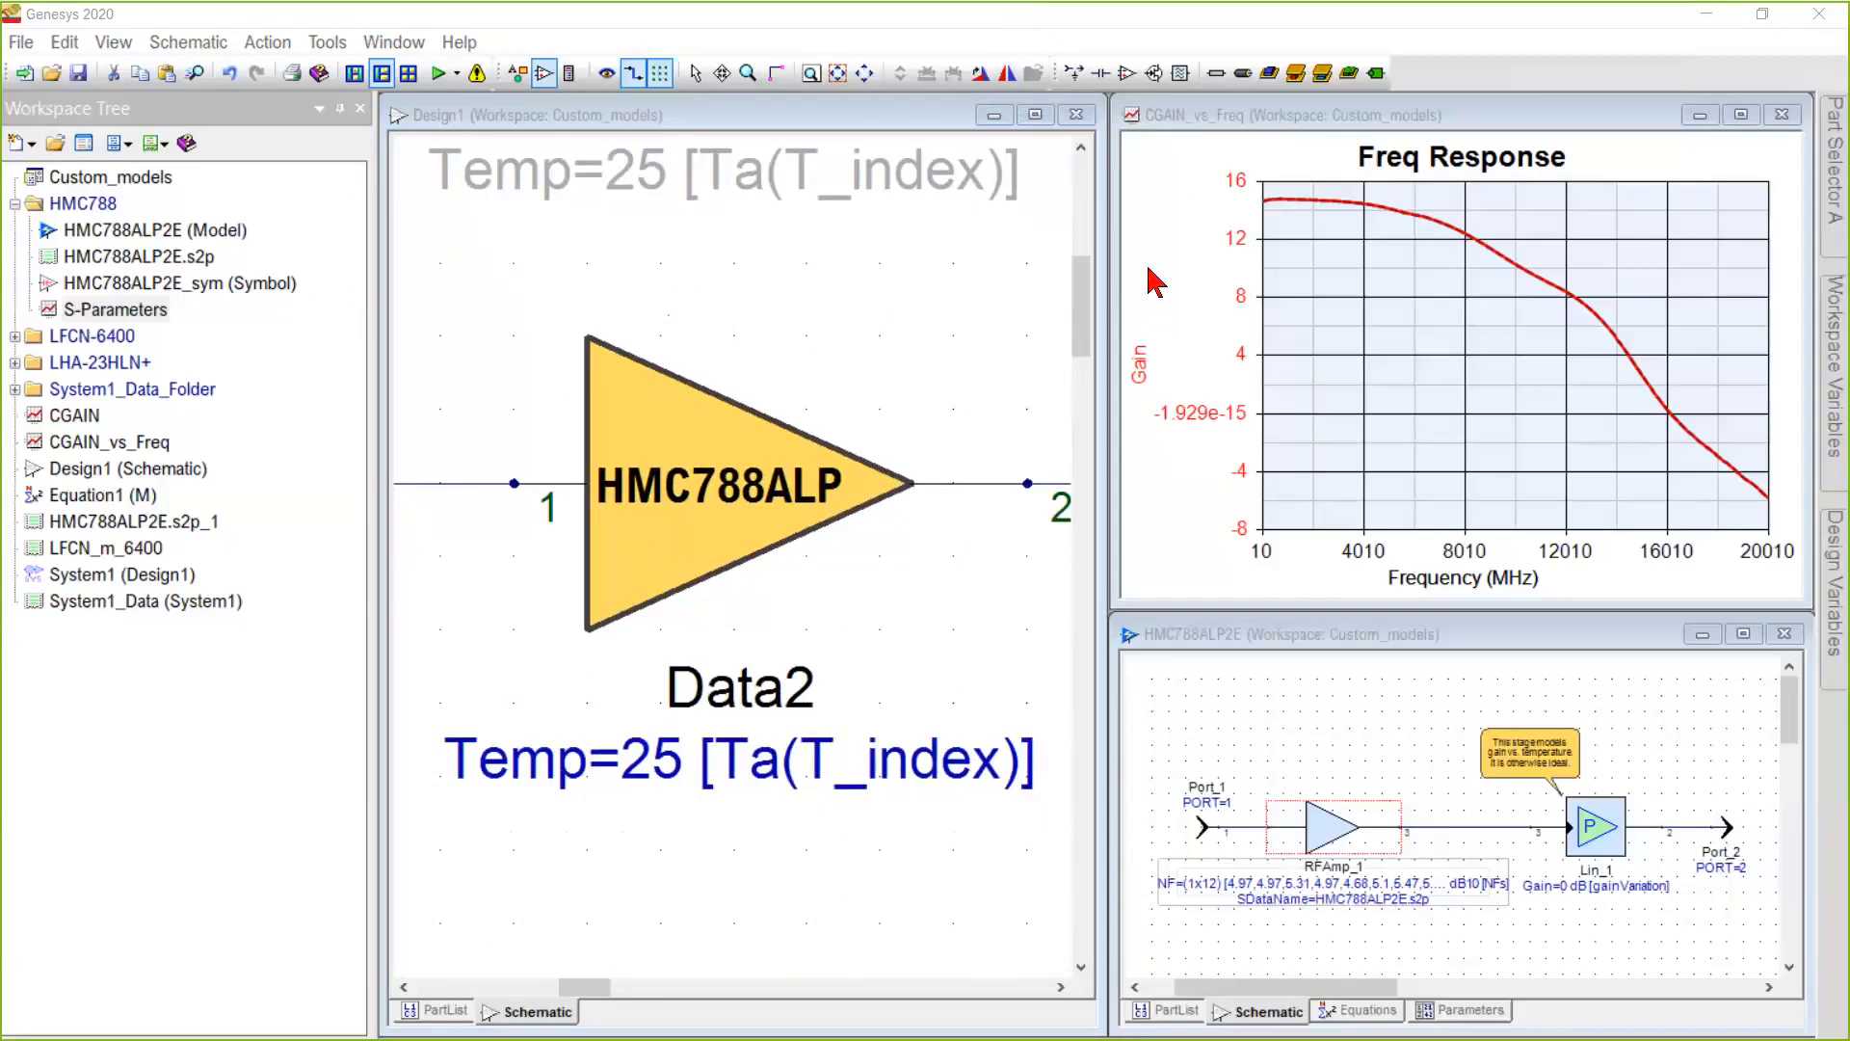